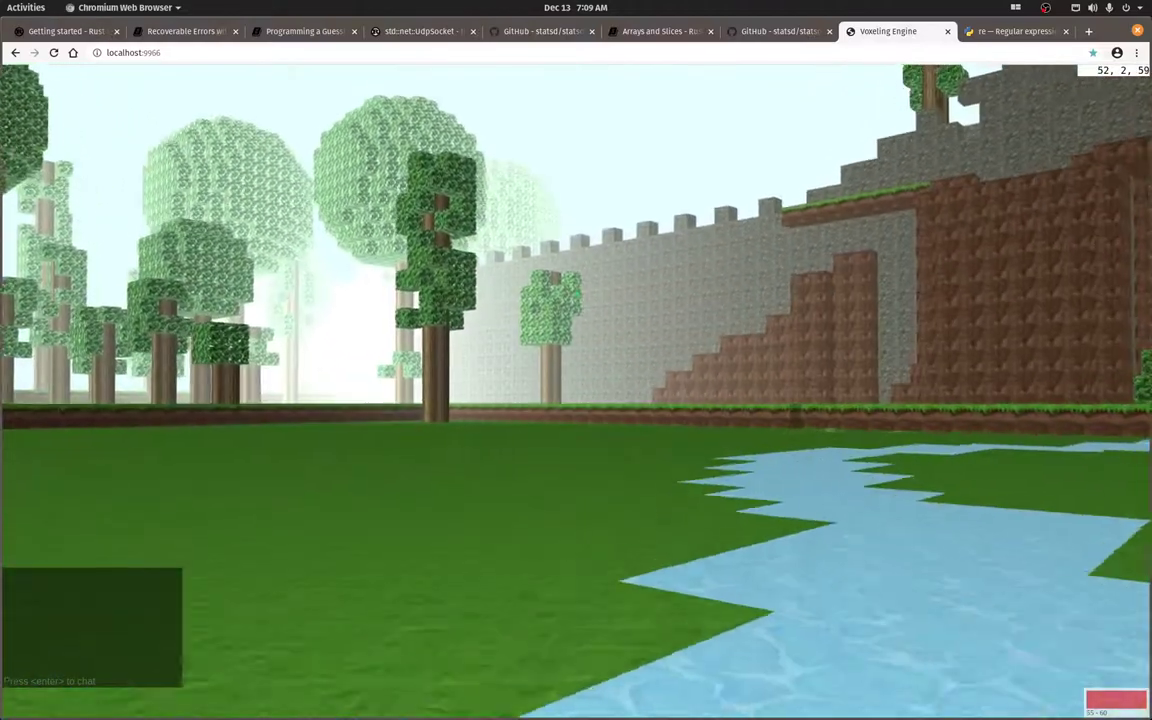
mouse_move(576, 290)
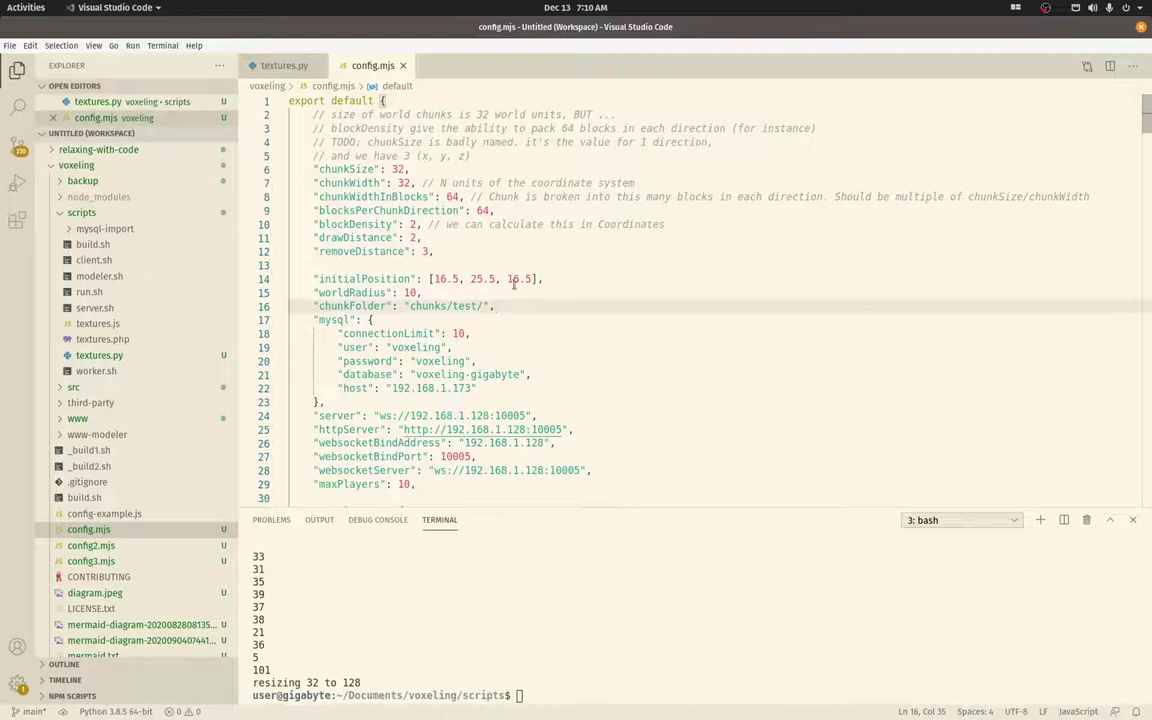
Scroll config.mjs to the textures section and select the testbdcraft folder name in the default_grass.png path
left_click(522, 280)
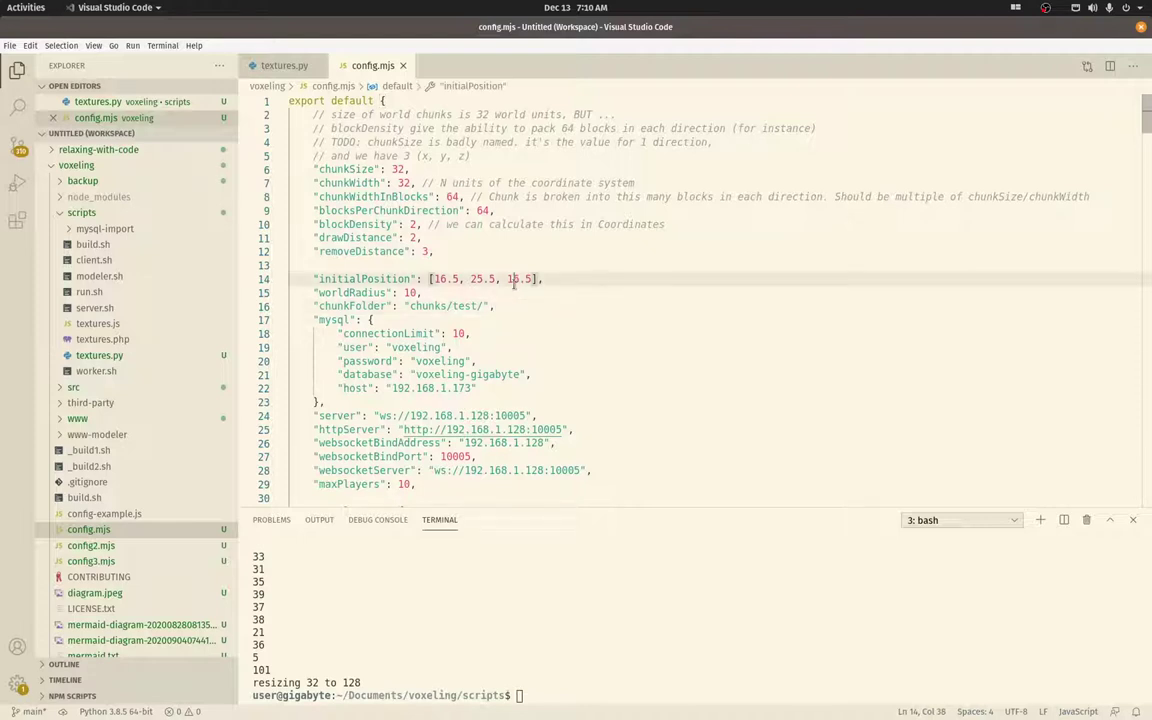
scroll("down", 3)
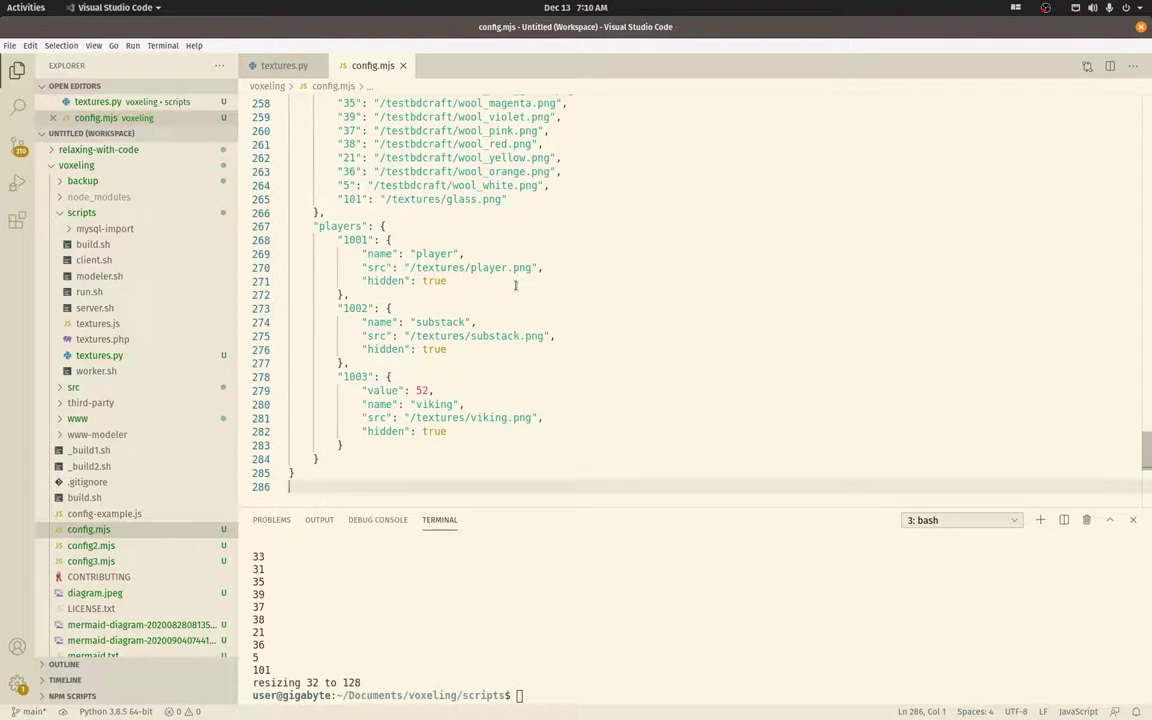
scroll("up", 3)
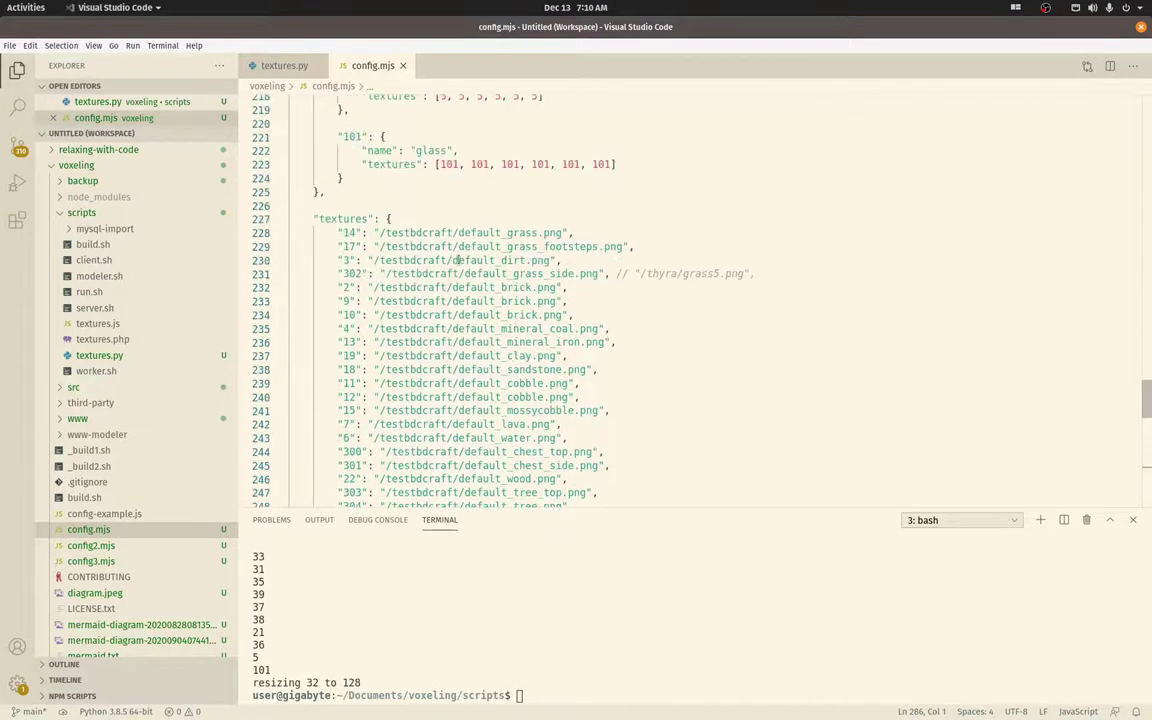
left_click(470, 232)
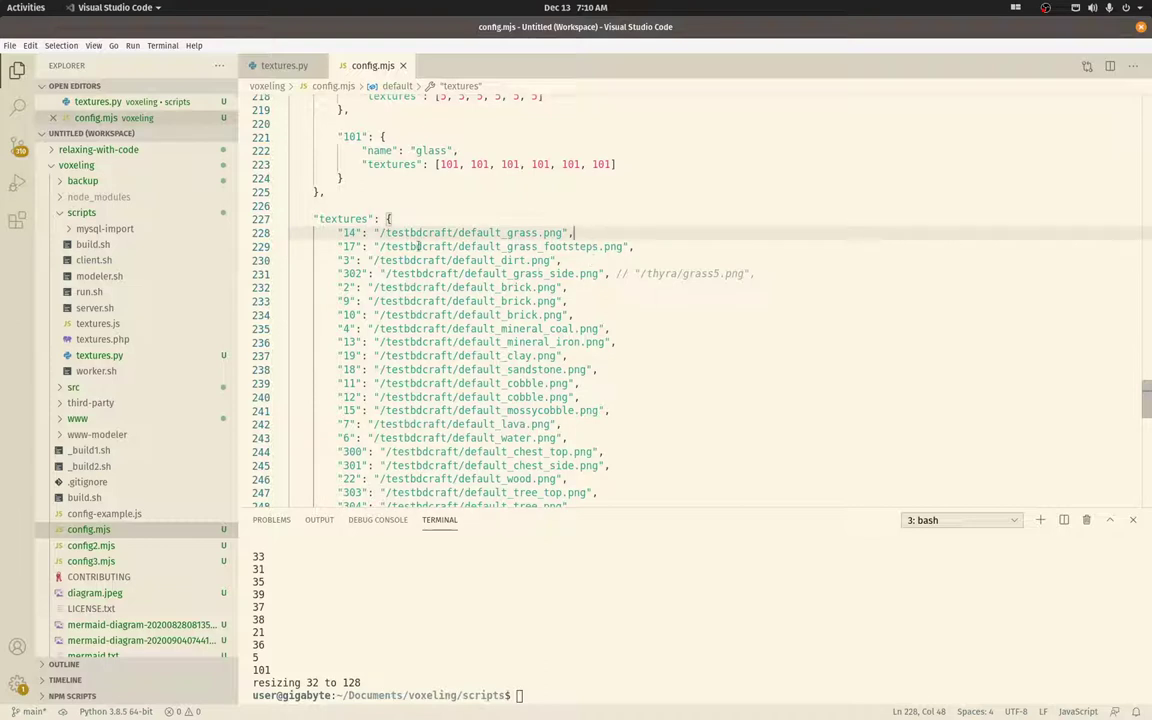
double_click(490, 232)
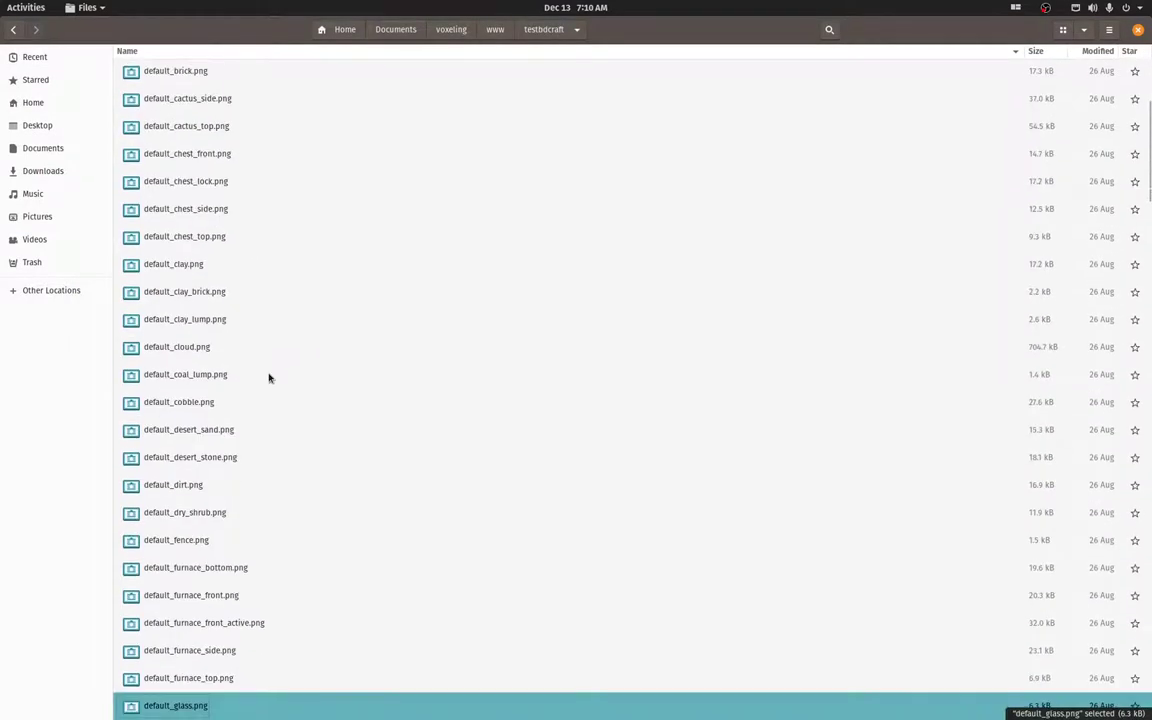
Open default_grass_side.png from the testbdcraft folder in Image Viewer
scroll("down", 3)
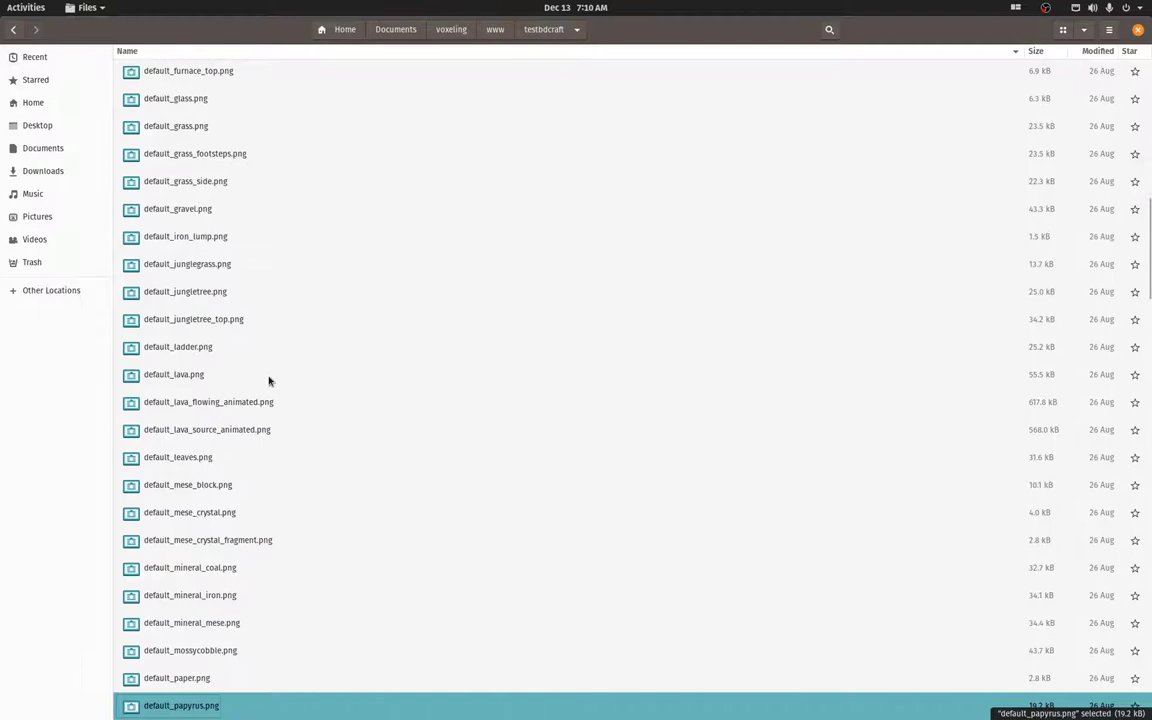
double_click(184, 180)
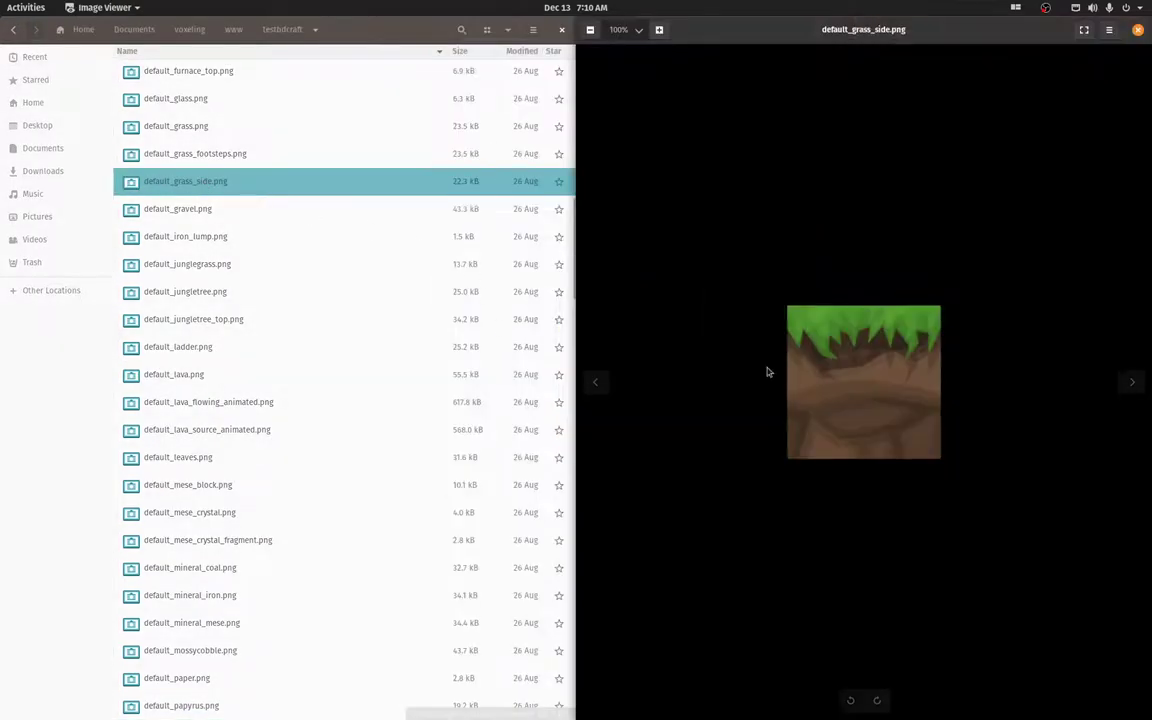
mouse_move(744, 304)
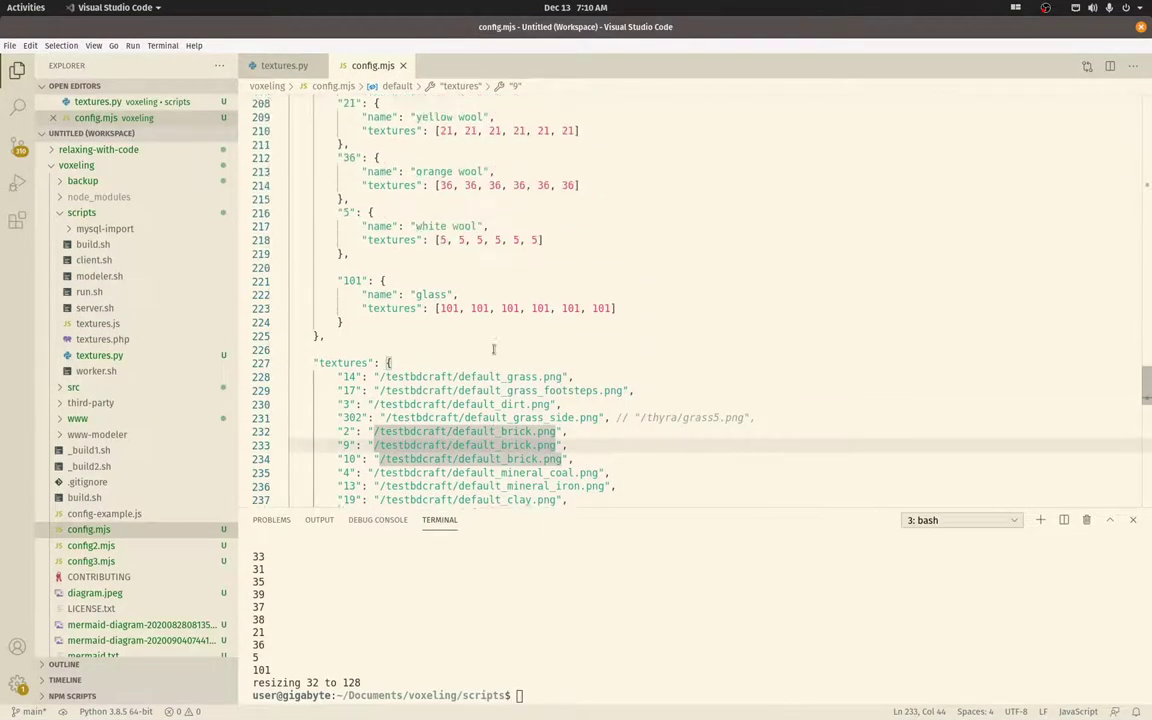
Scroll up to the voxels section and mark the grass+dirt entry's 14 and 302 texture ids
scroll("up", 3)
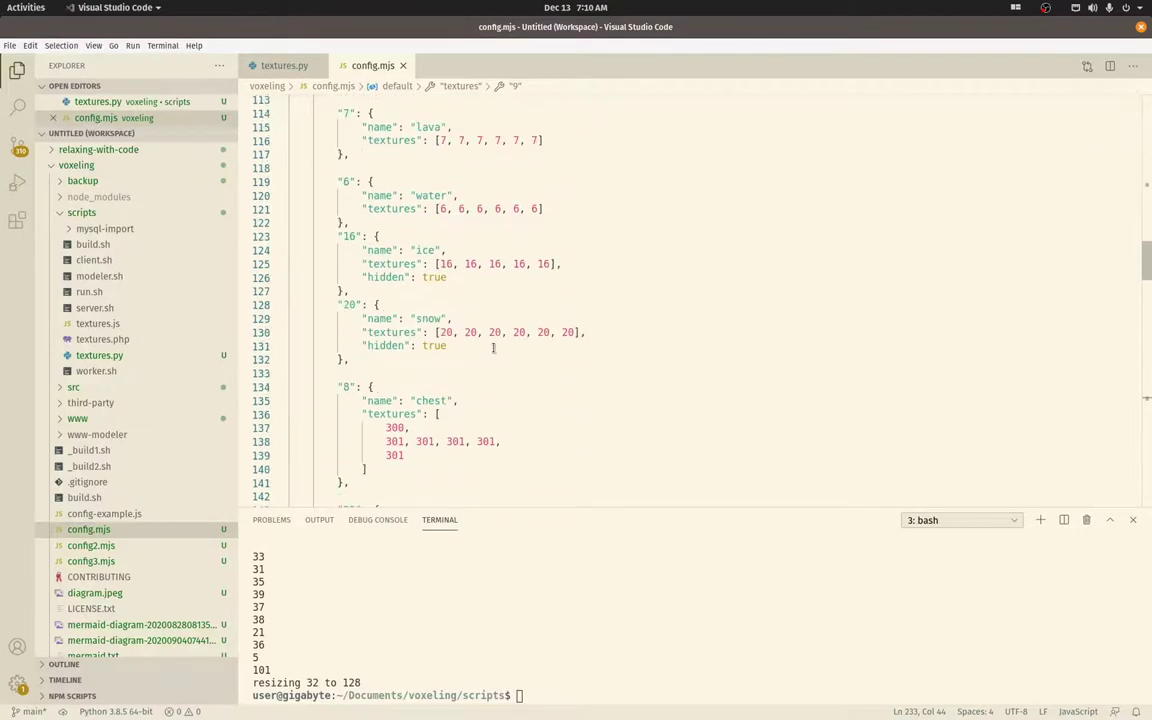
scroll("up", 3)
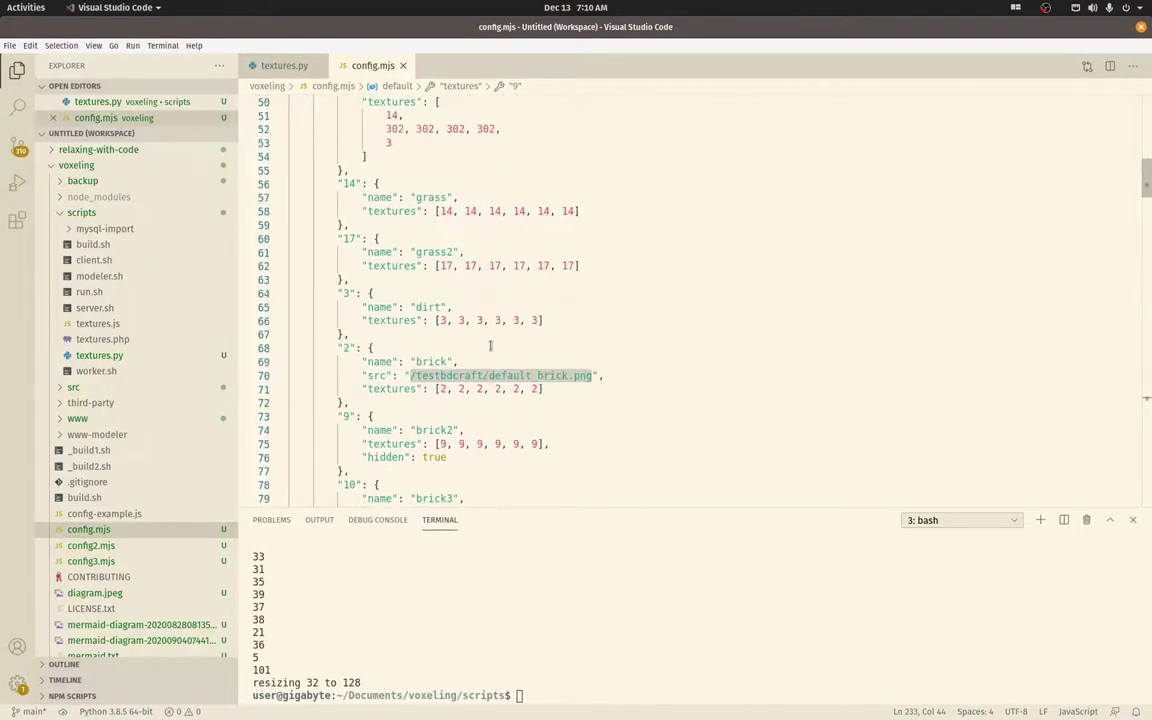
scroll("up", 3)
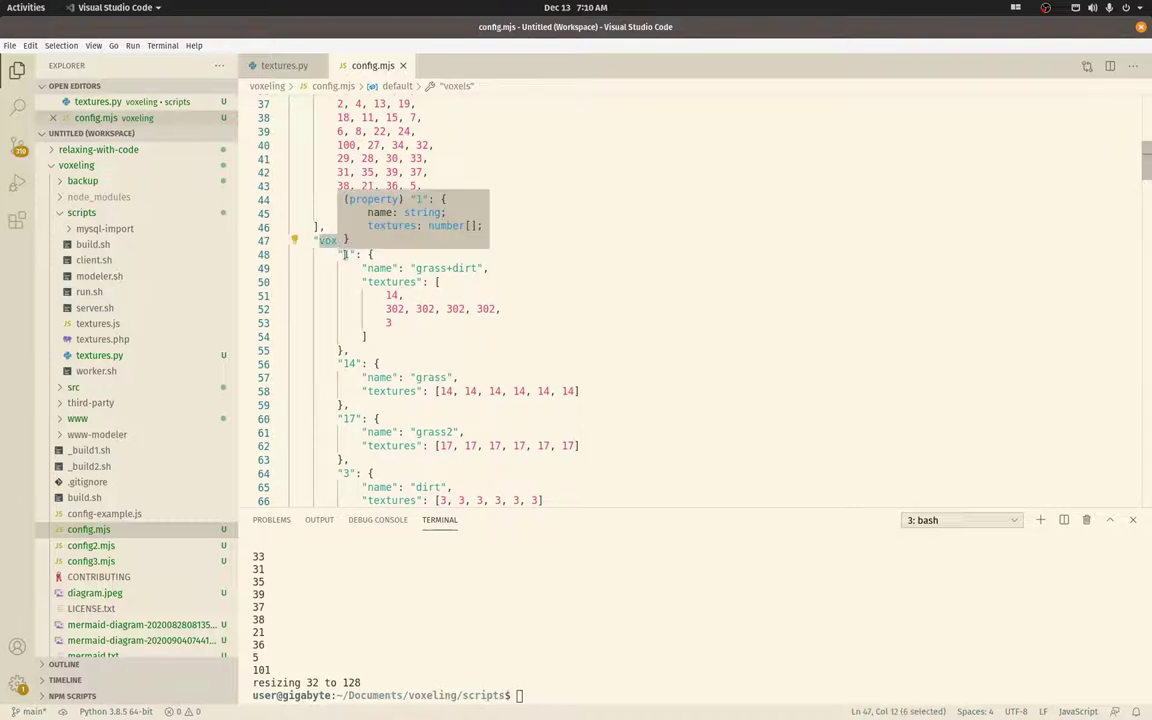
left_click(348, 254)
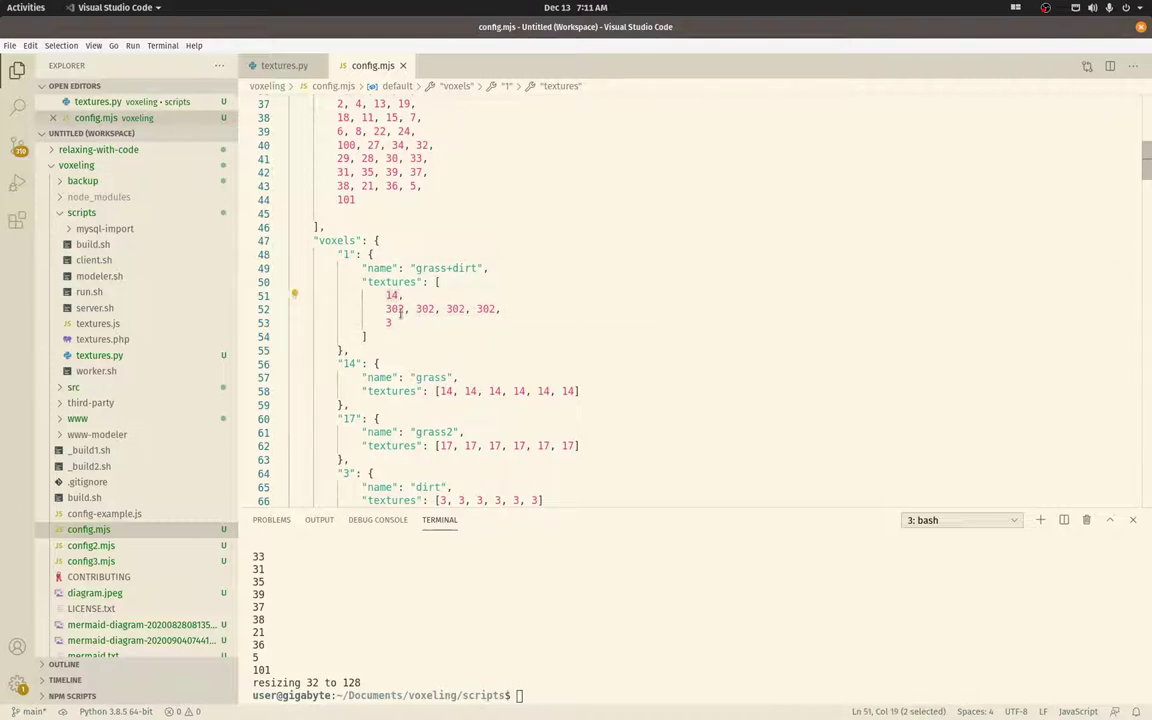
left_click(430, 308)
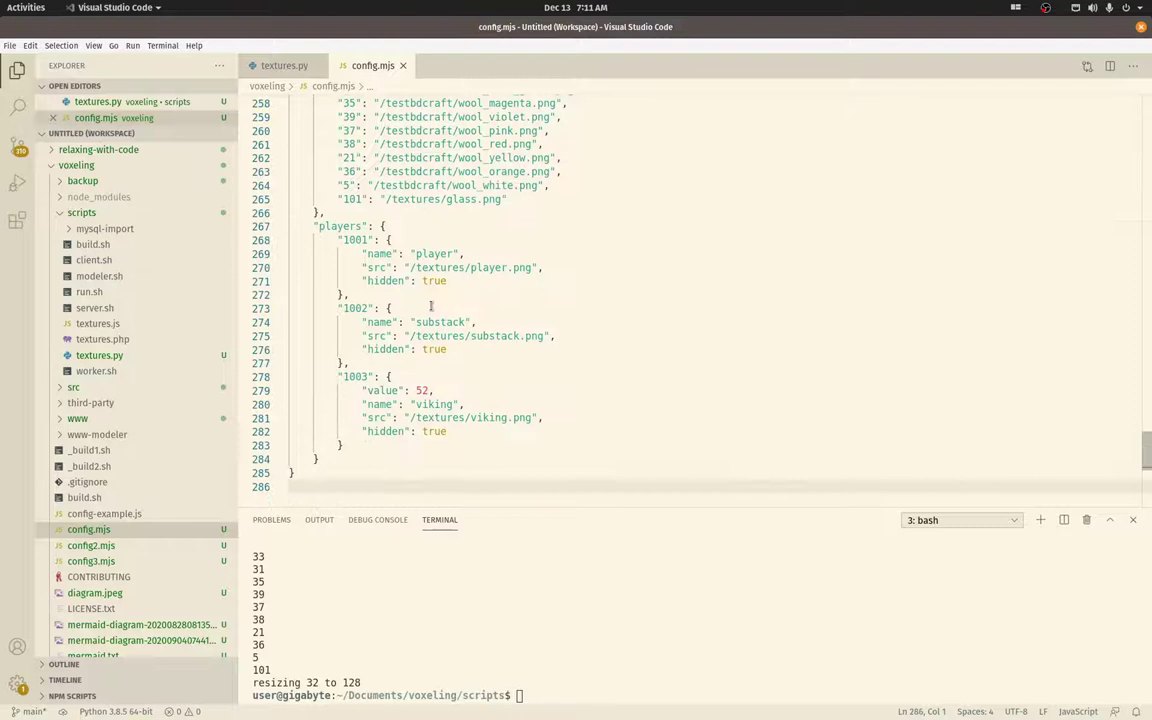
Back in the textures list, select the grass file name and mark the 302 default_grass_side.png entry
scroll("up", 3)
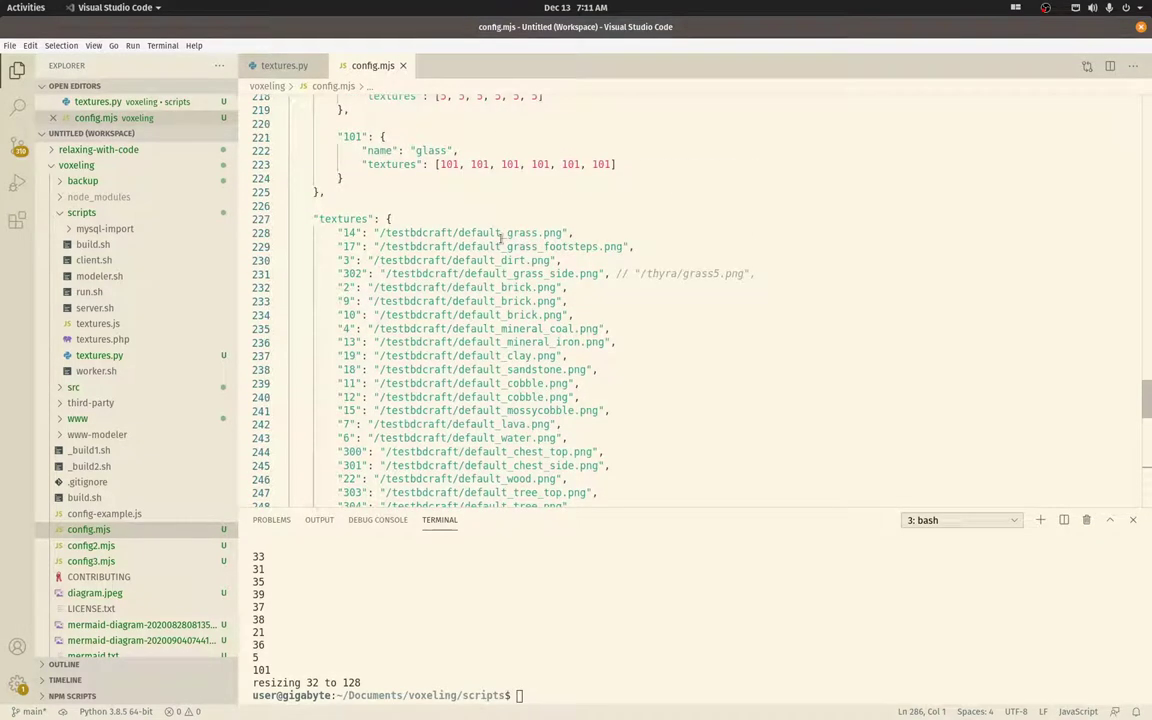
double_click(496, 232)
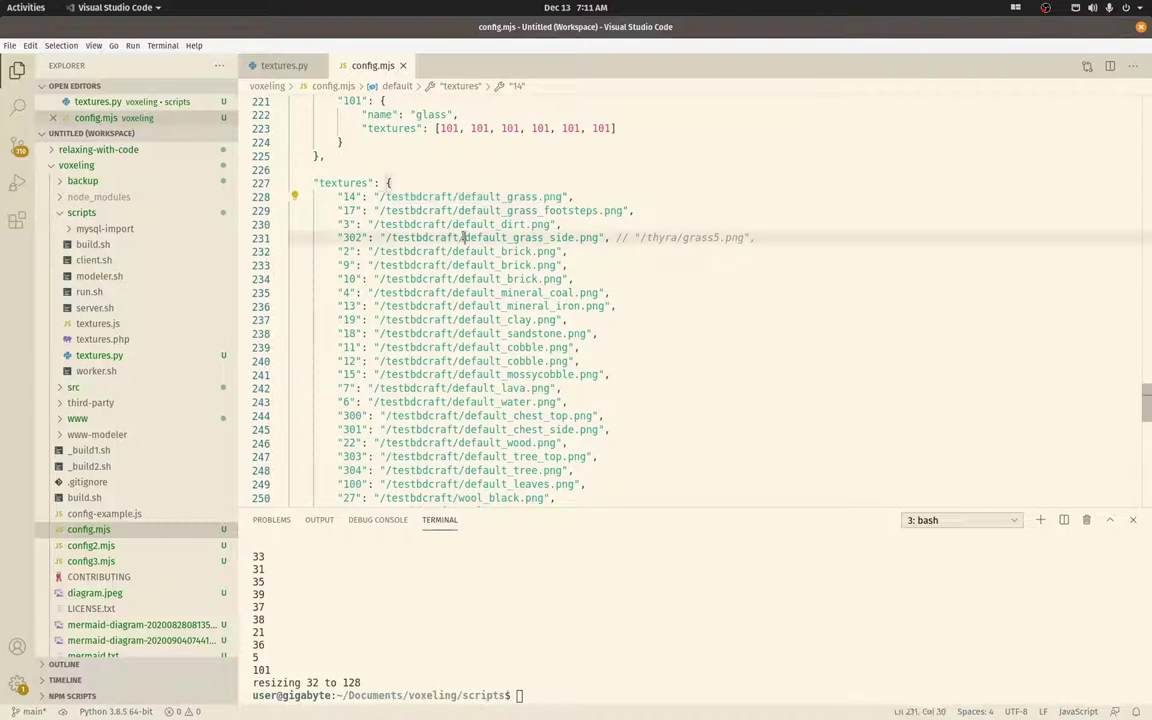
left_click(424, 224)
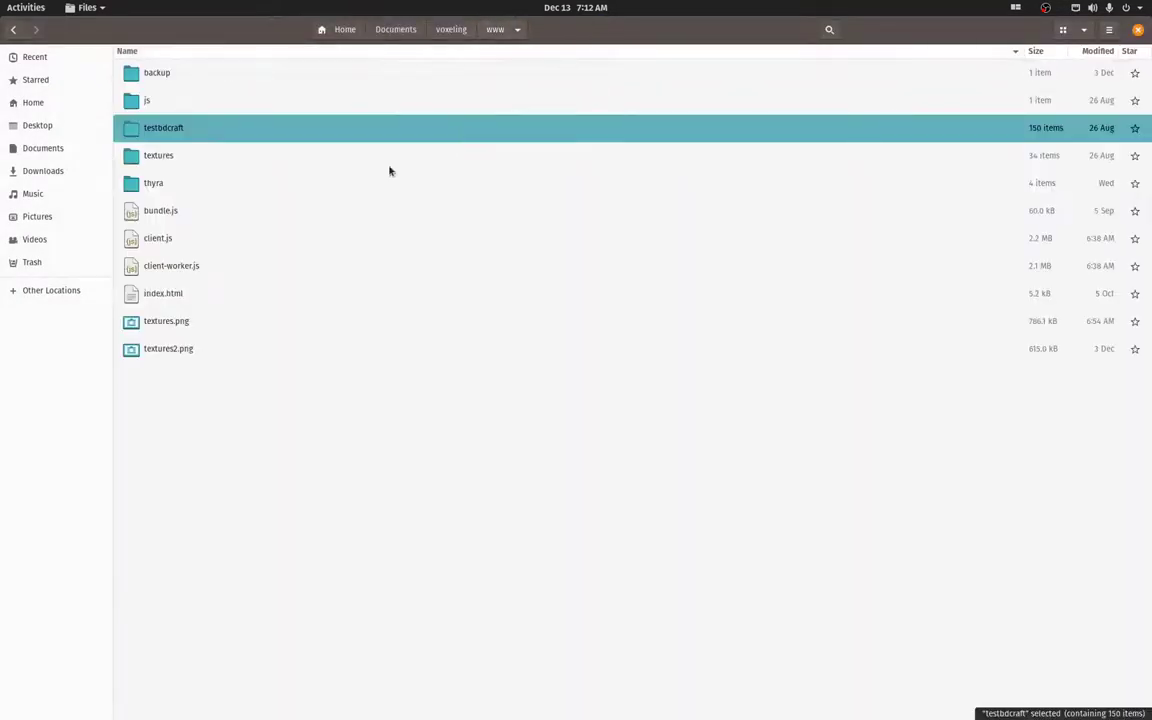
Open textures.png from the www folder and zoom the atlas to 200%
double_click(166, 320)
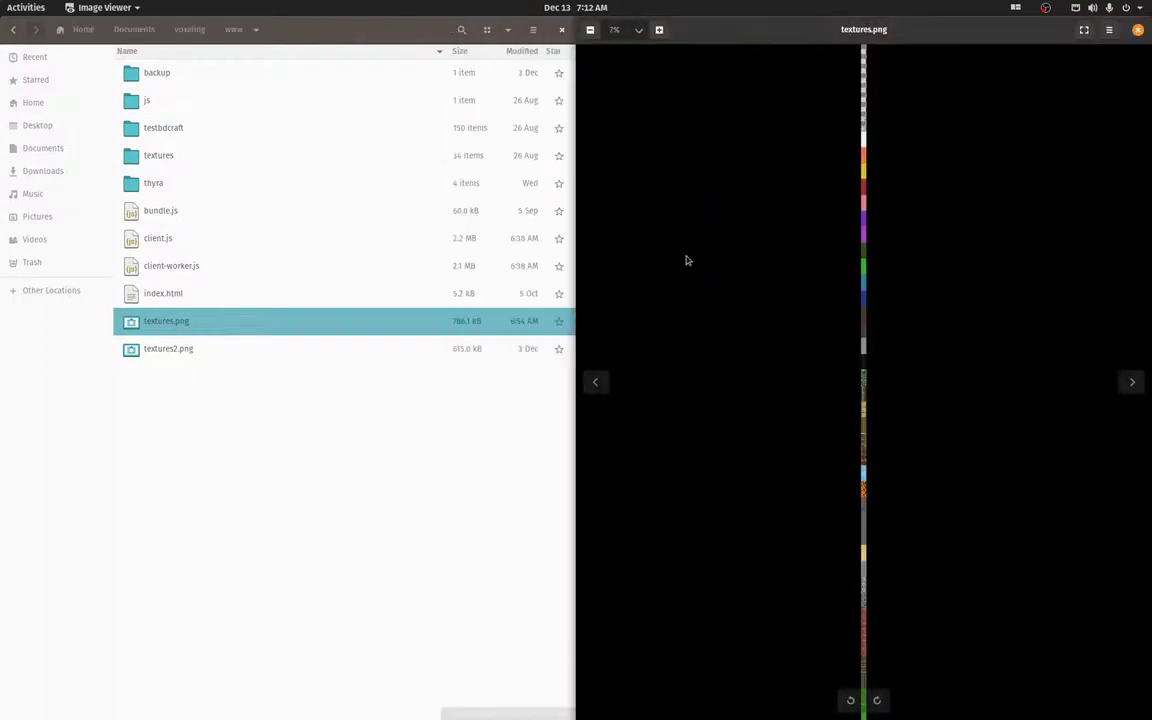
left_click(660, 30)
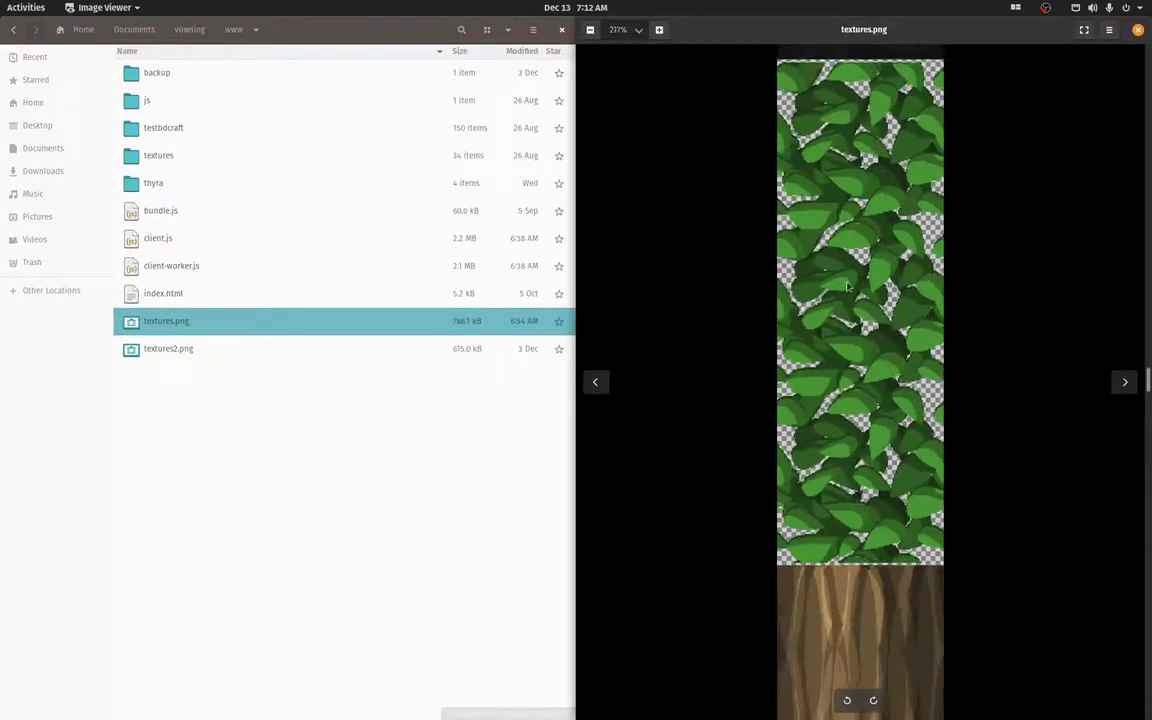
scroll("down", 3)
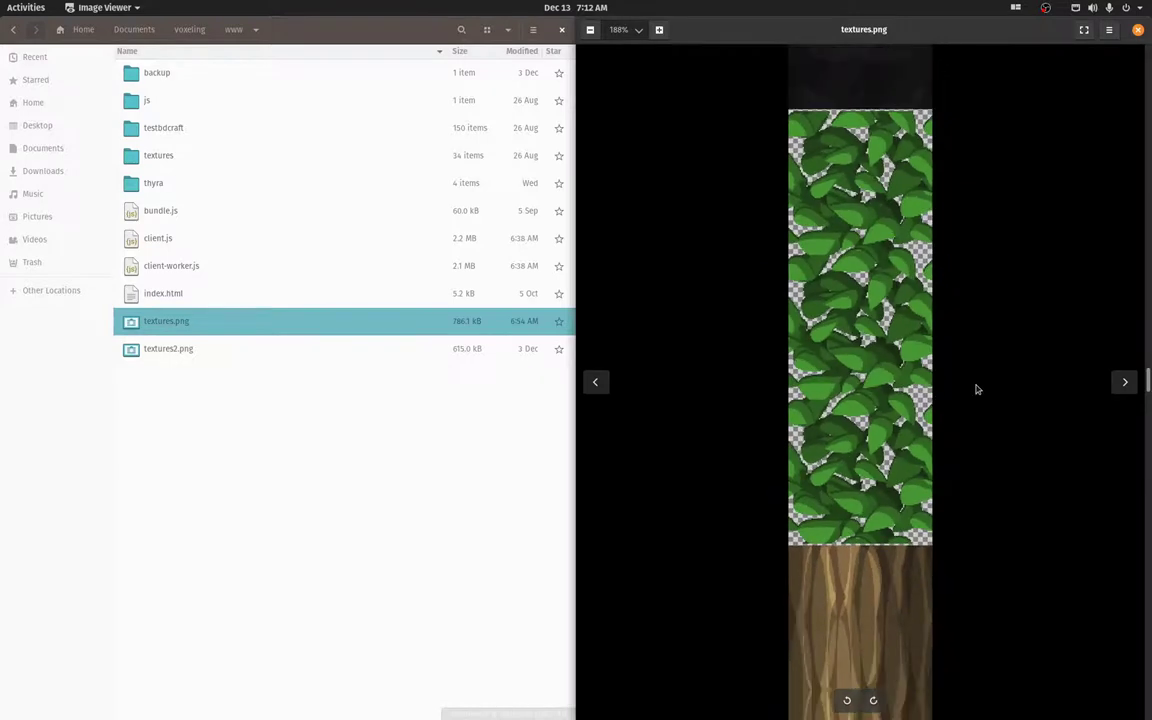
left_click(660, 30)
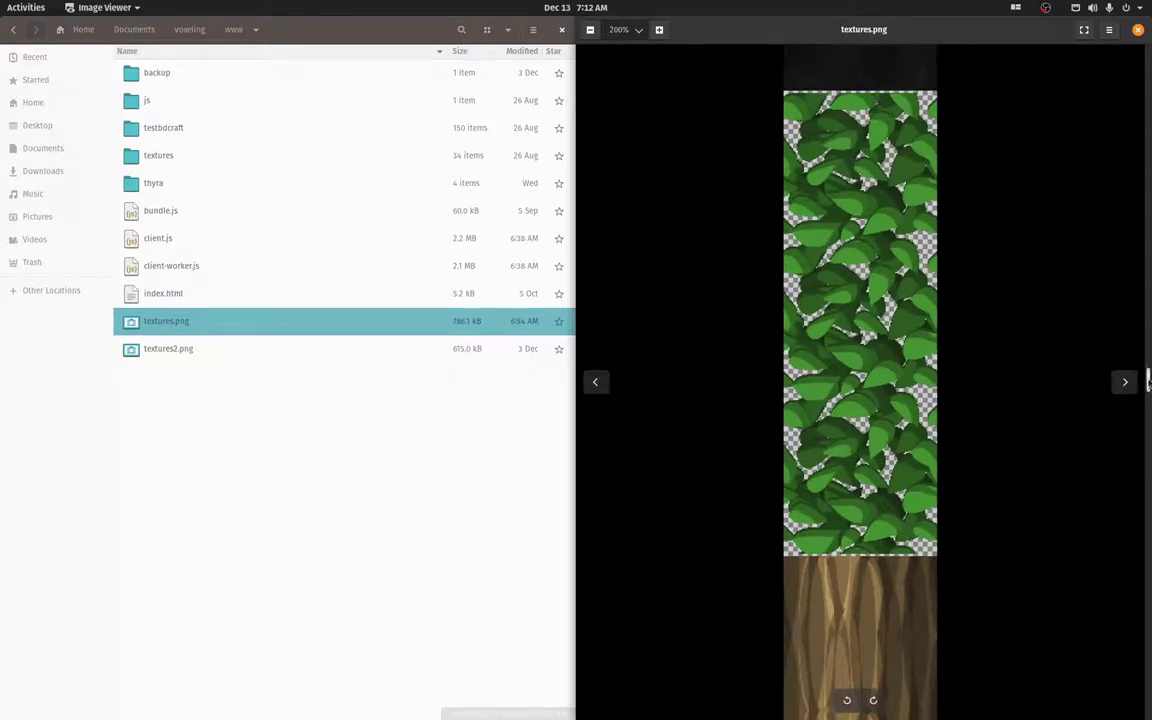
Scroll down through the atlas past leaves, grass, water, snow, lava and wood tiles
scroll("down", 3)
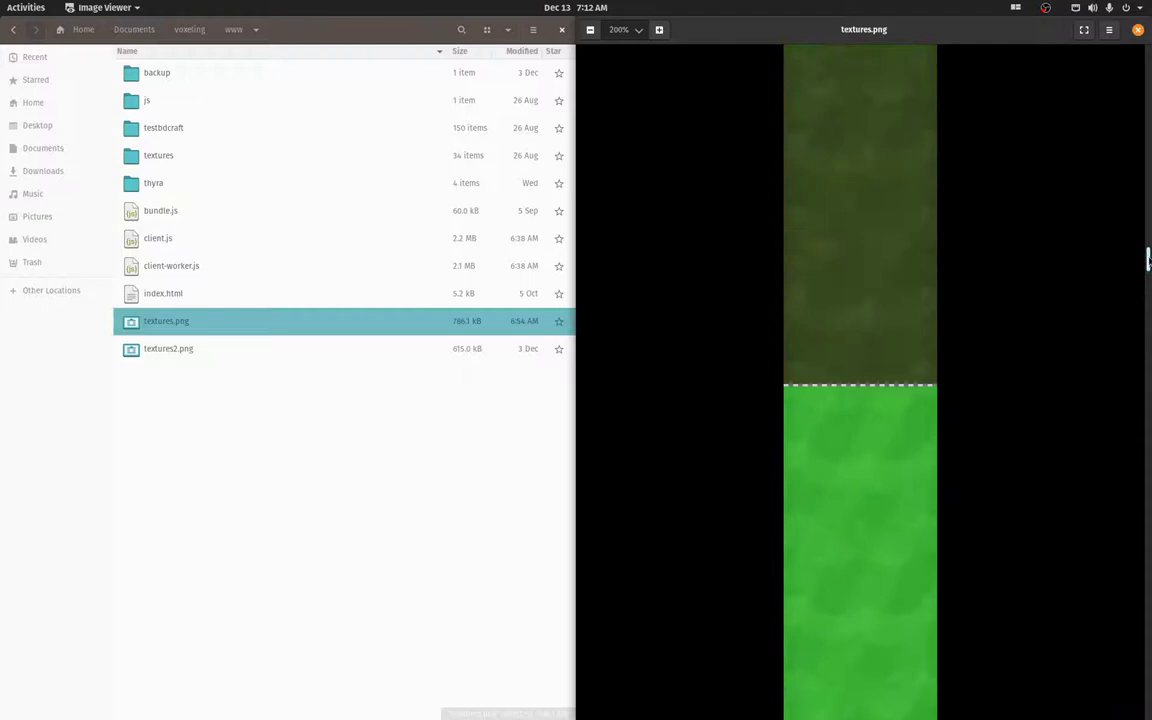
scroll("up", 3)
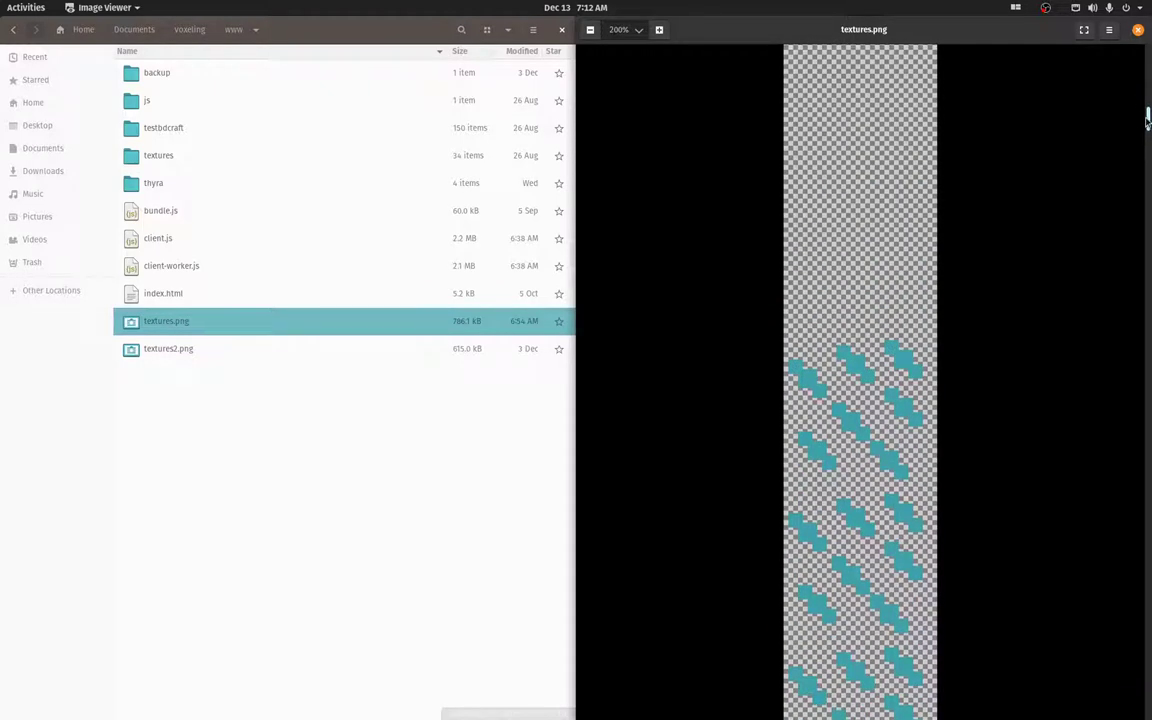
scroll("down", 3)
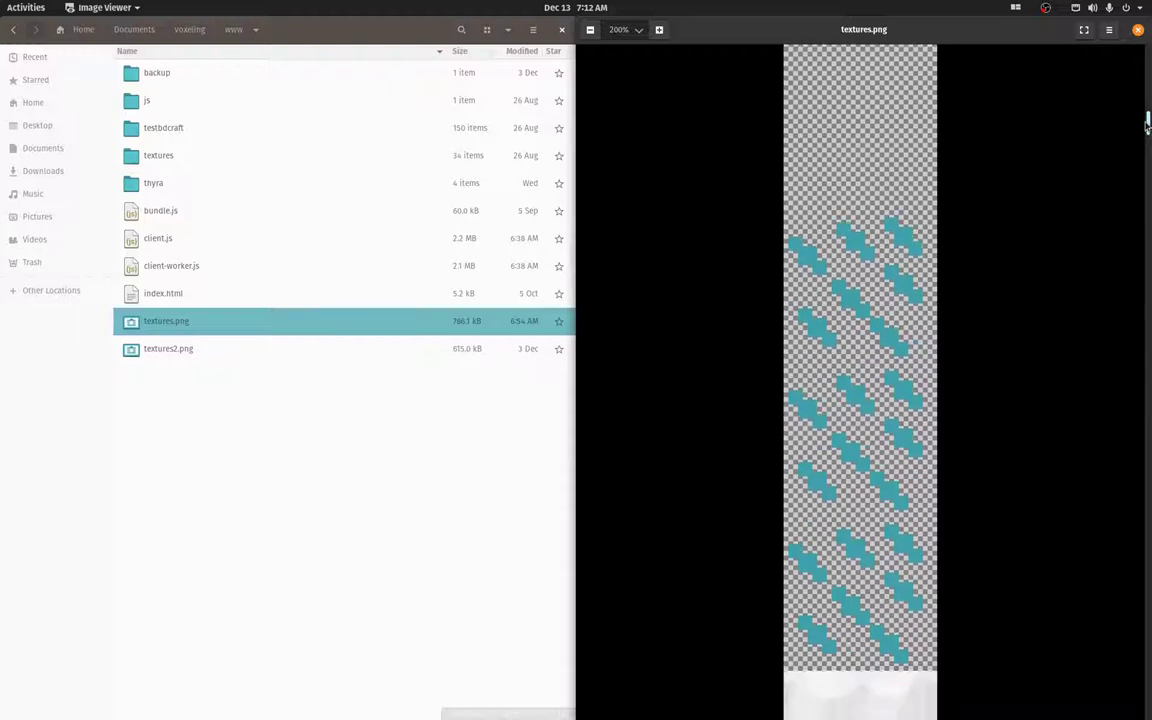
scroll("down", 3)
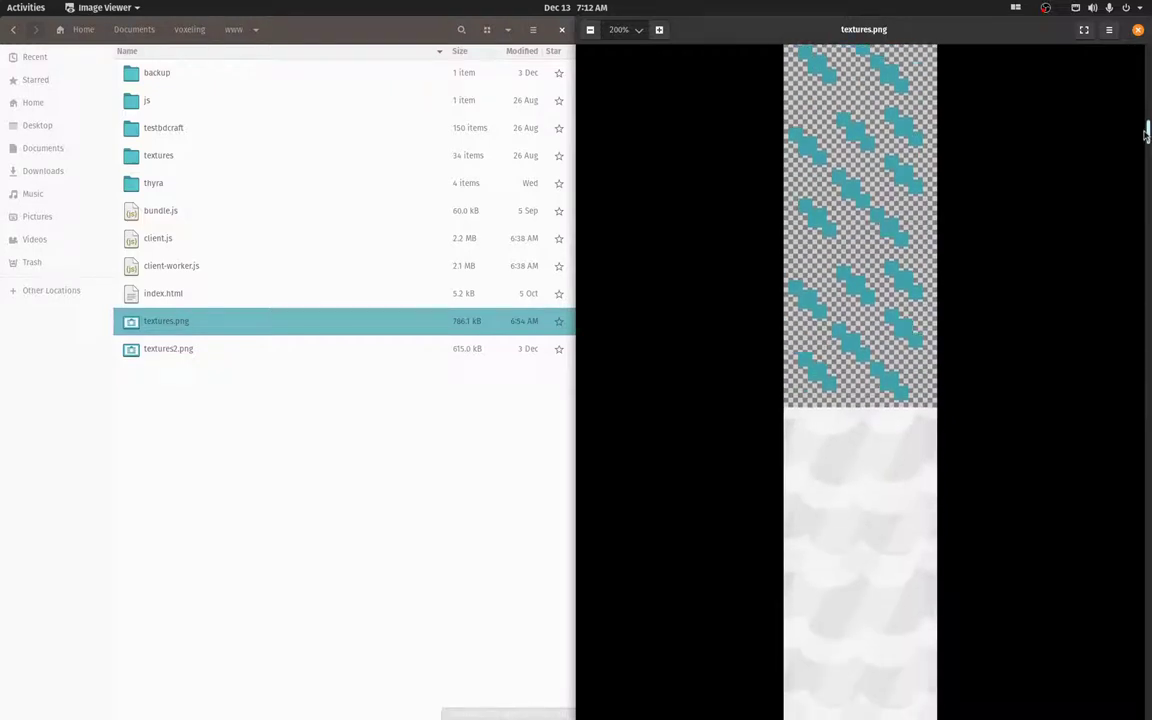
scroll("down", 3)
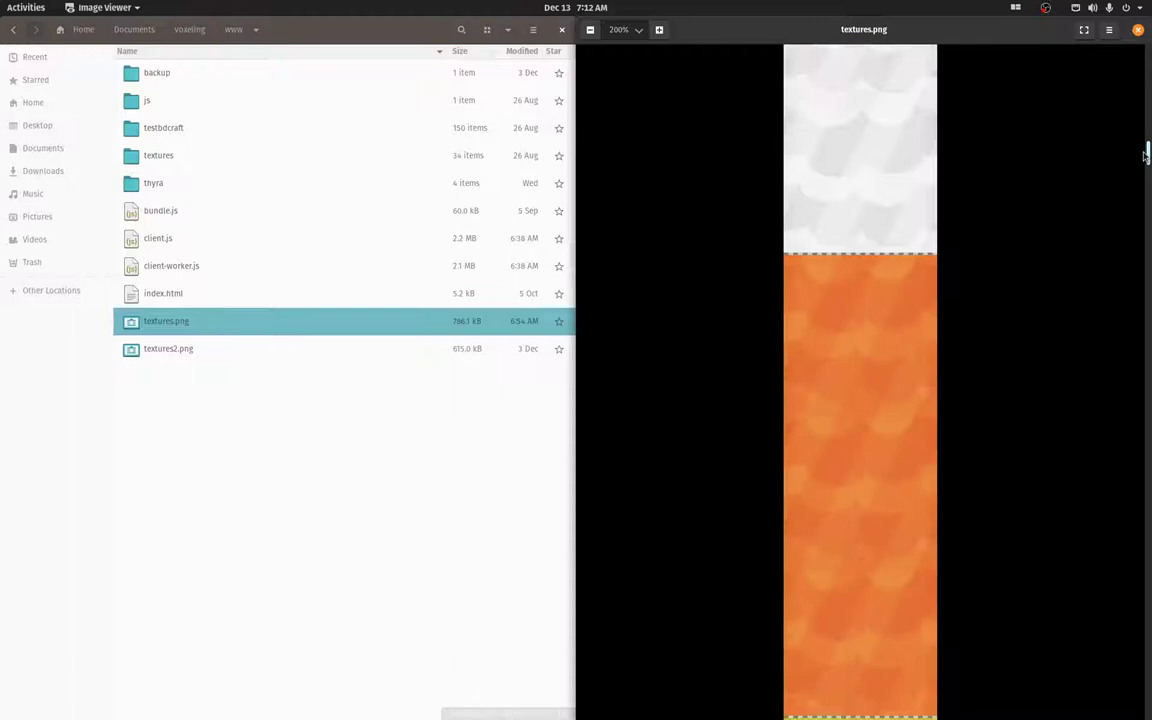
scroll("down", 3)
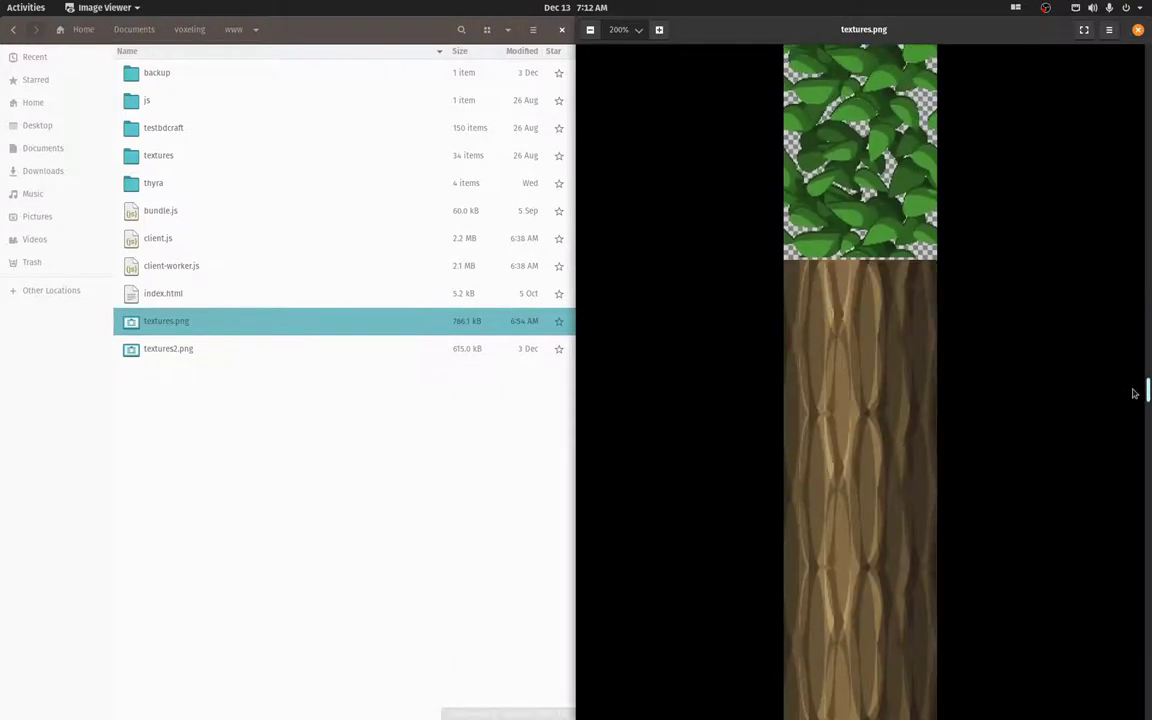
scroll("down", 3)
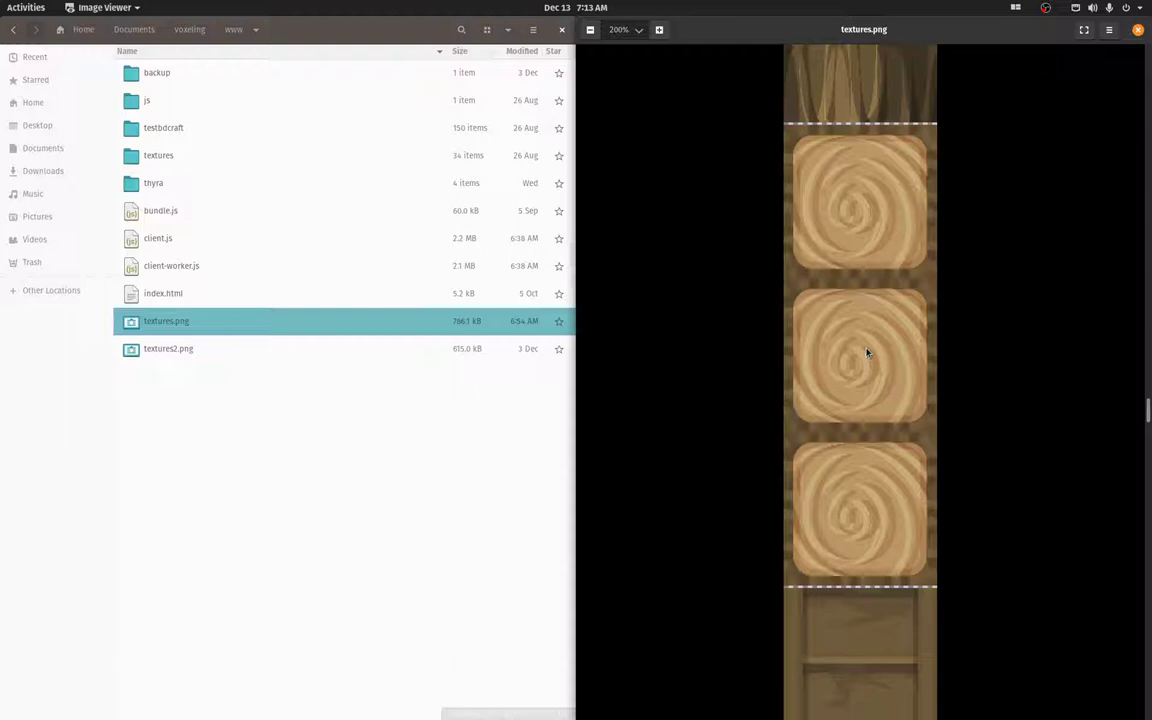
mouse_move(320, 444)
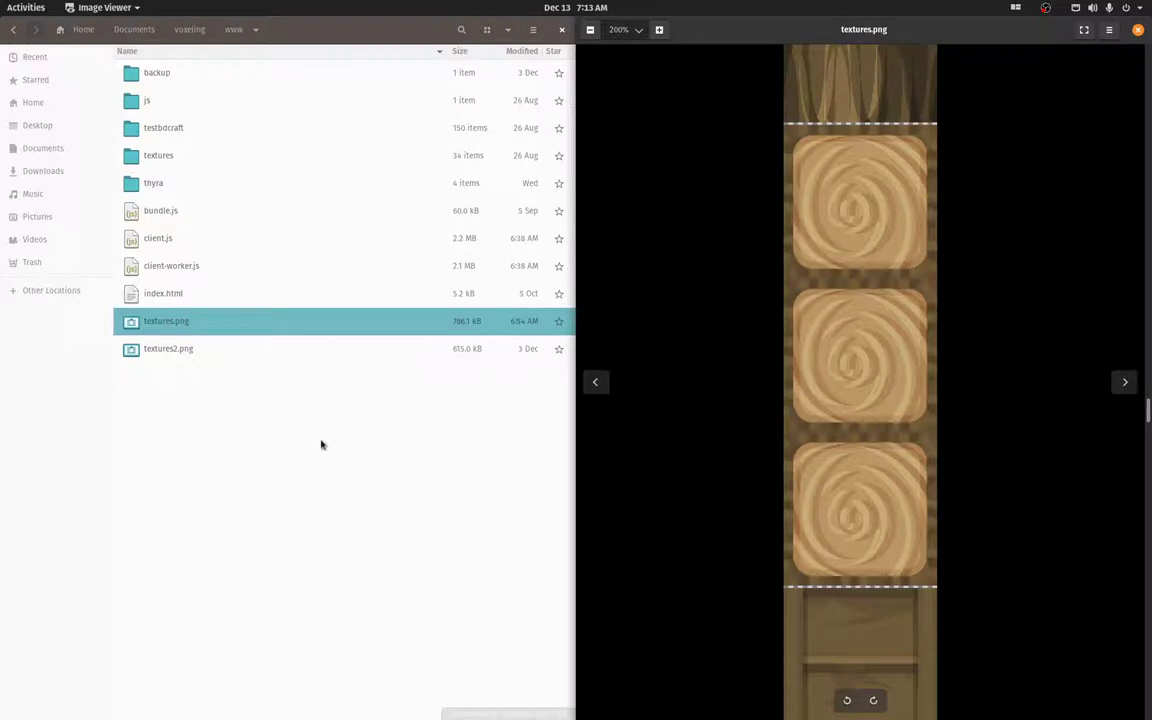
mouse_move(444, 488)
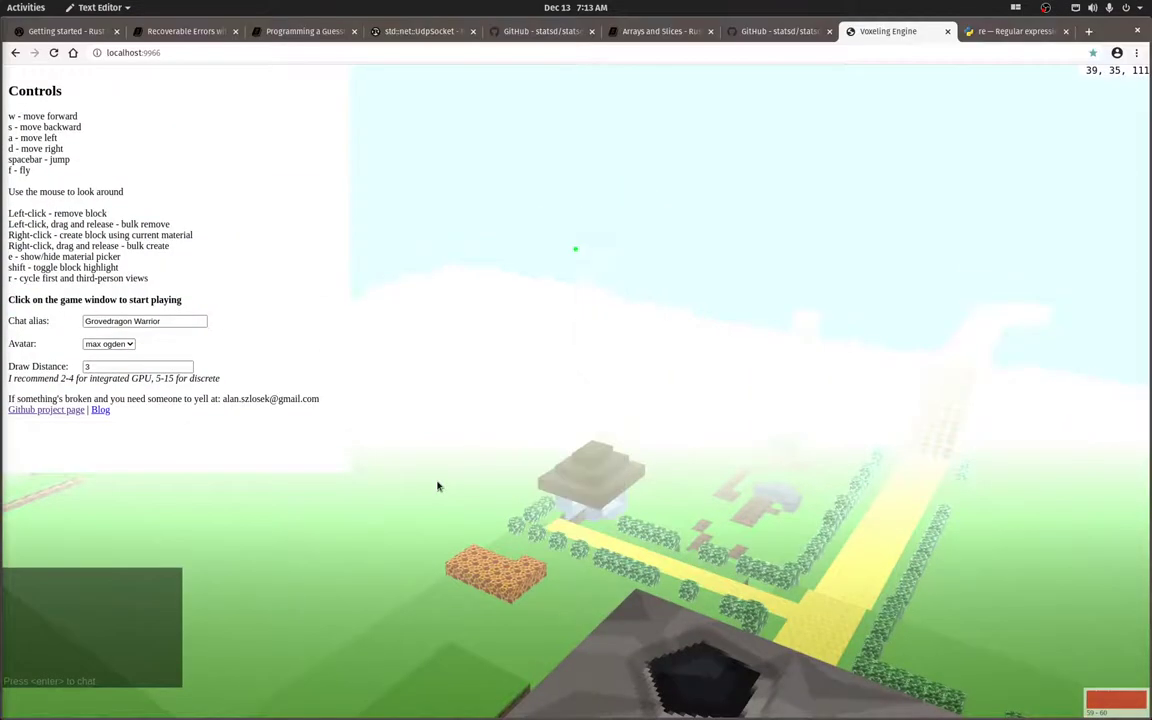
Click into the Voxeling Engine game window to start playing
left_click(436, 488)
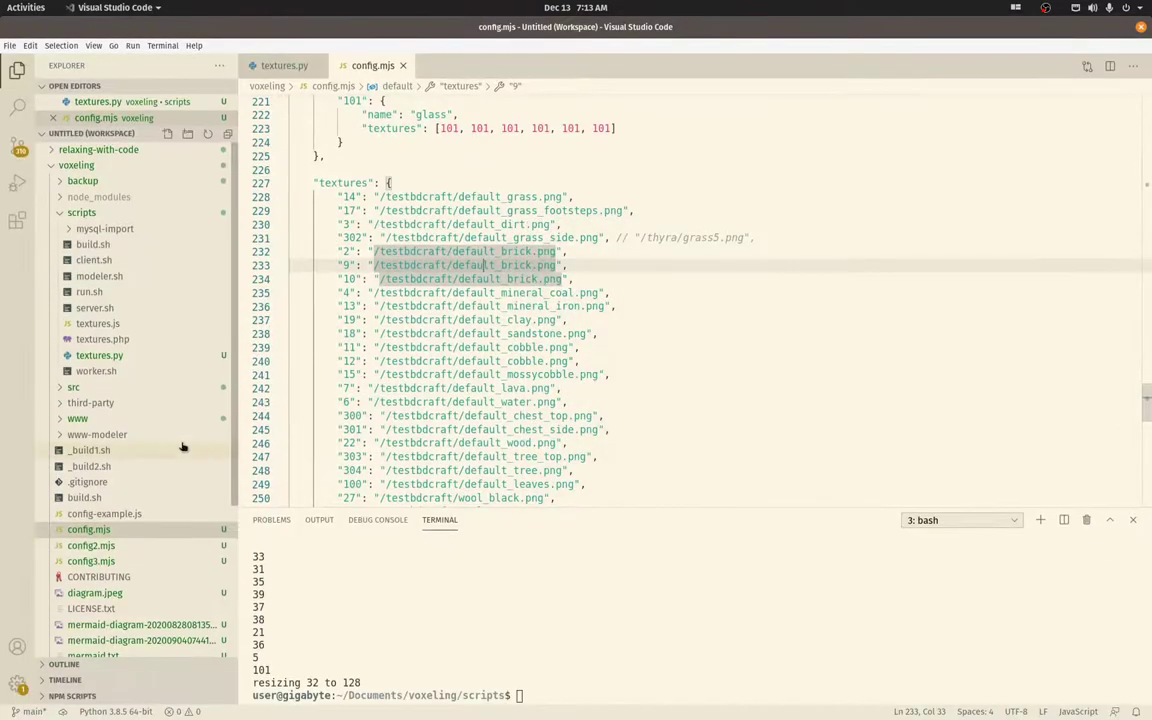
Open texture-offsets.js from the Explorer to show its map of texture ids to atlas offsets
scroll("down", 3)
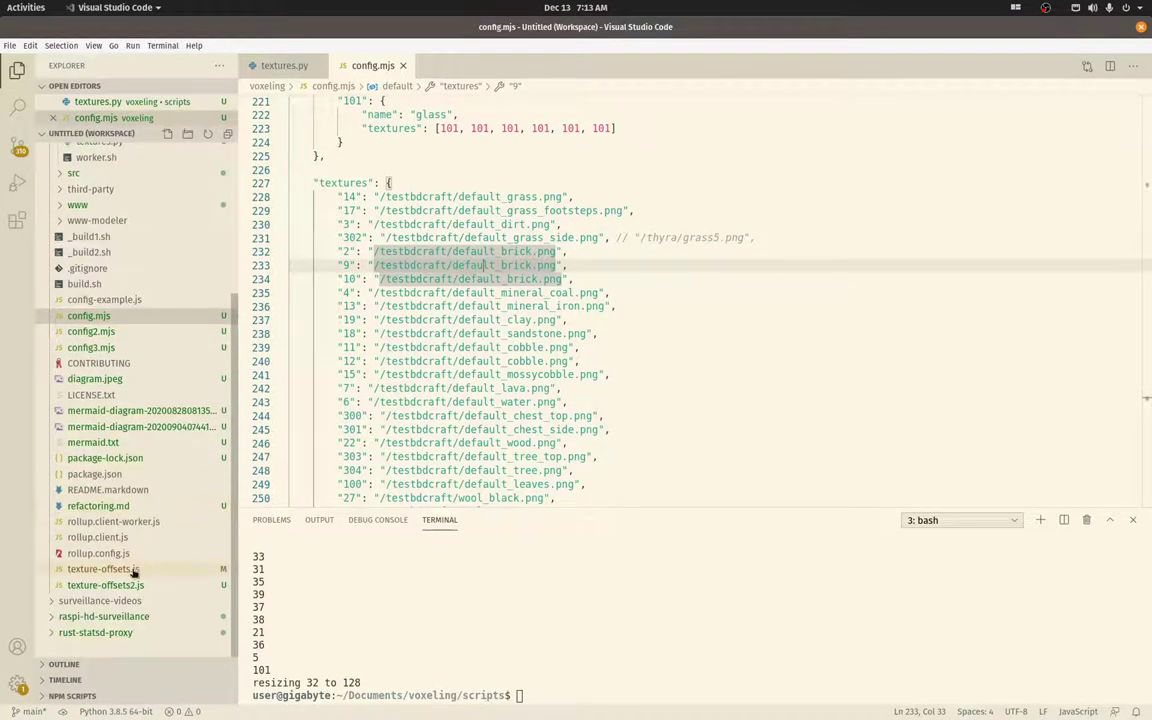
left_click(110, 568)
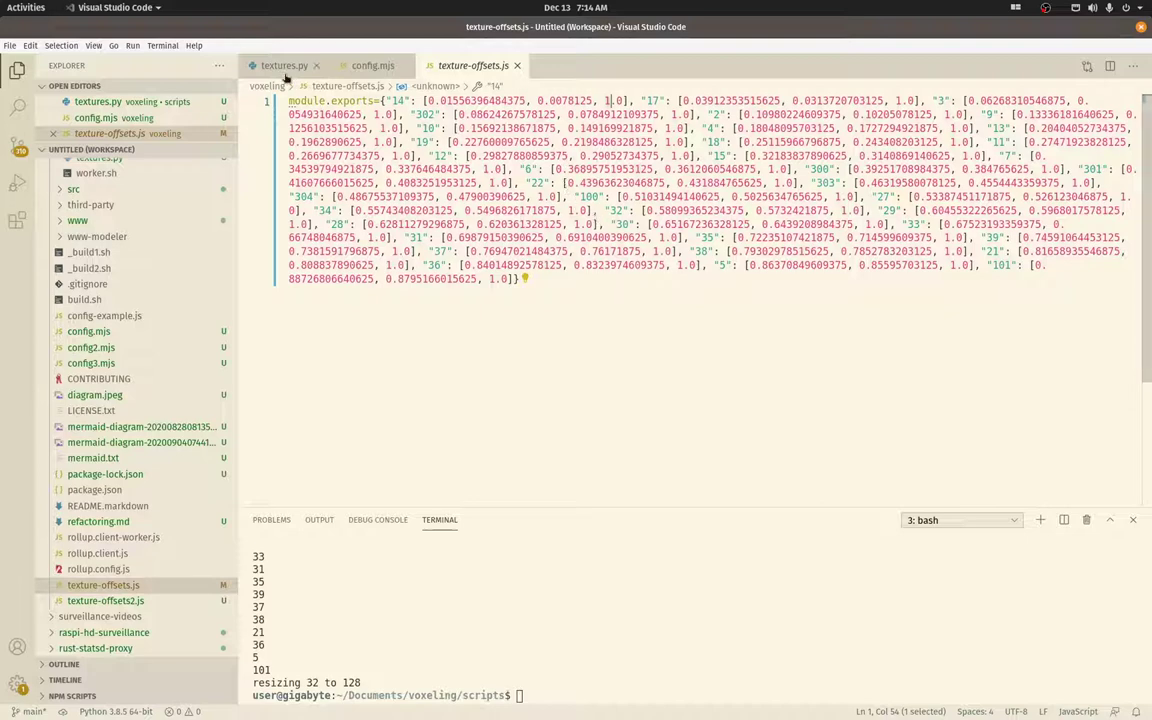
Switch to textures.py and scroll through the atlas-building script top to bottom
left_click(284, 64)
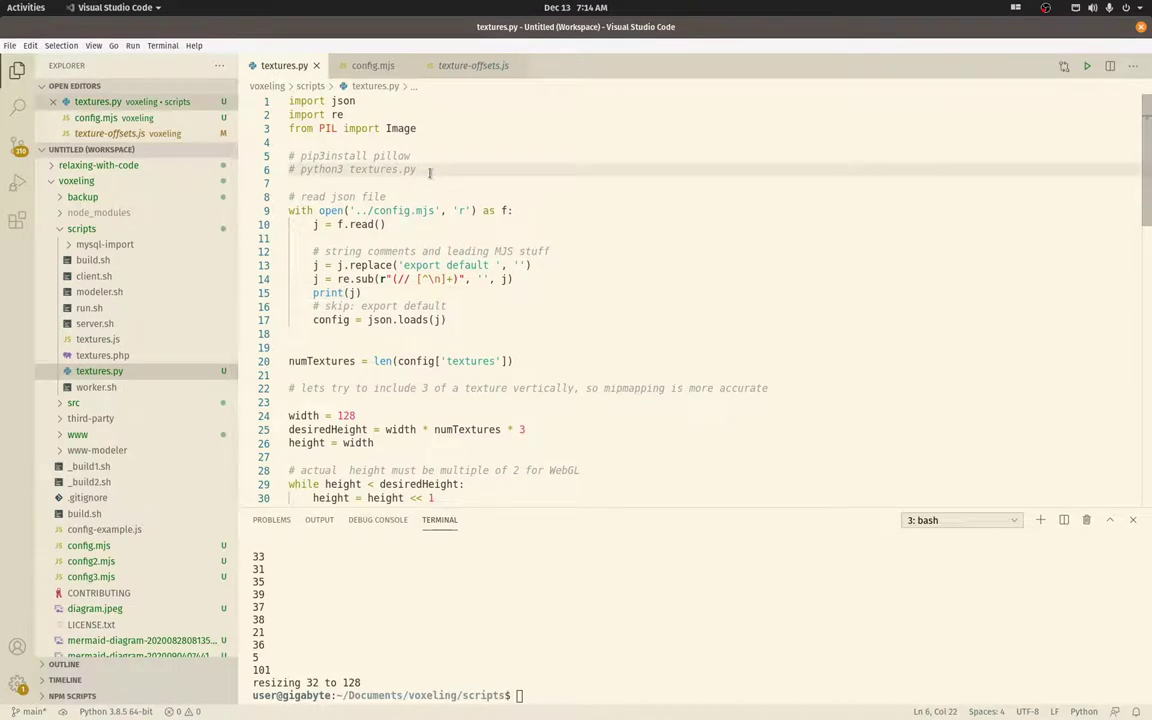
mouse_move(490, 184)
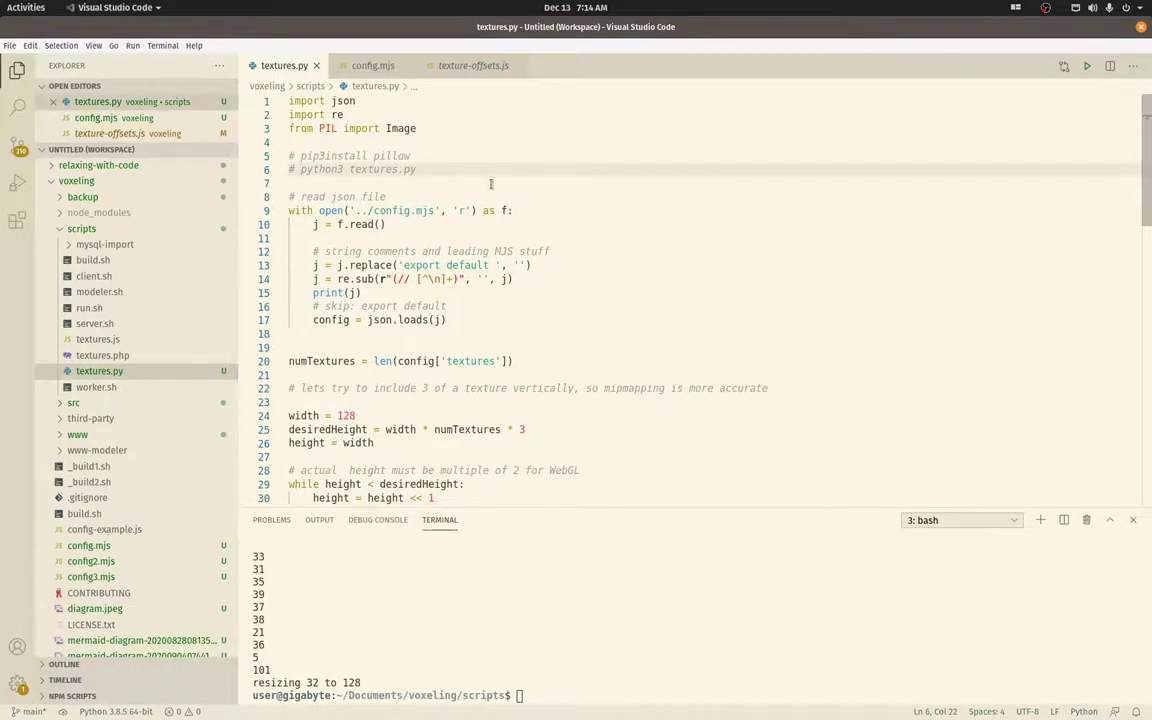
scroll("down", 3)
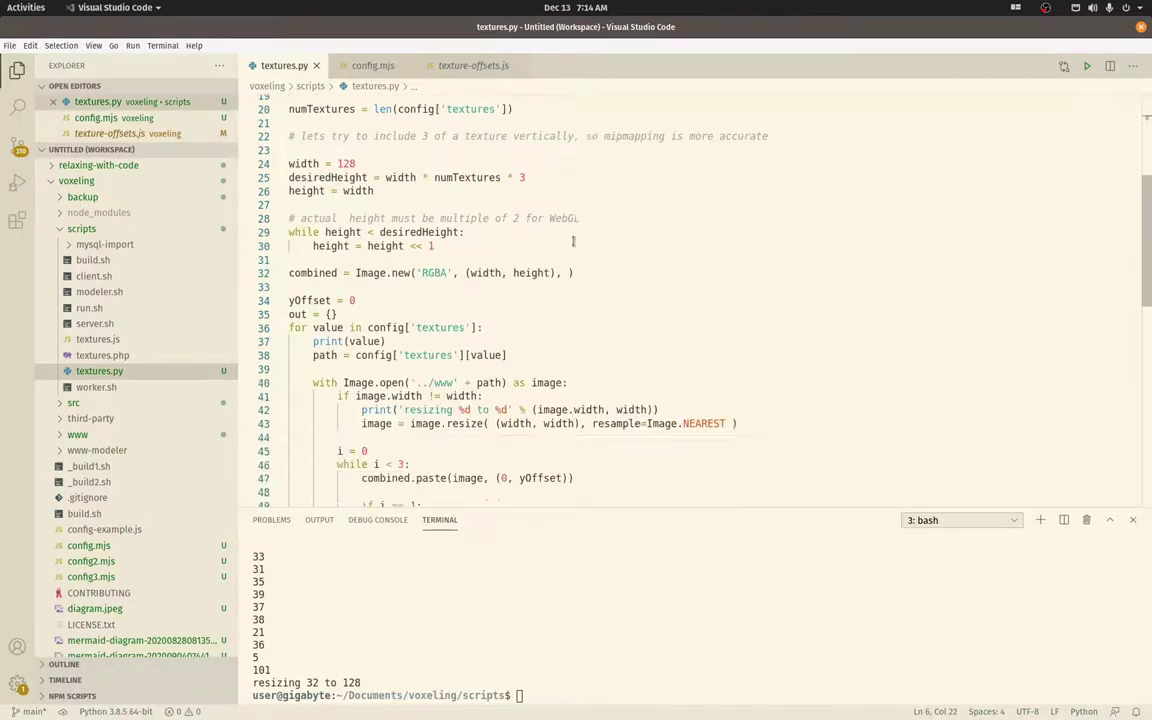
scroll("down", 3)
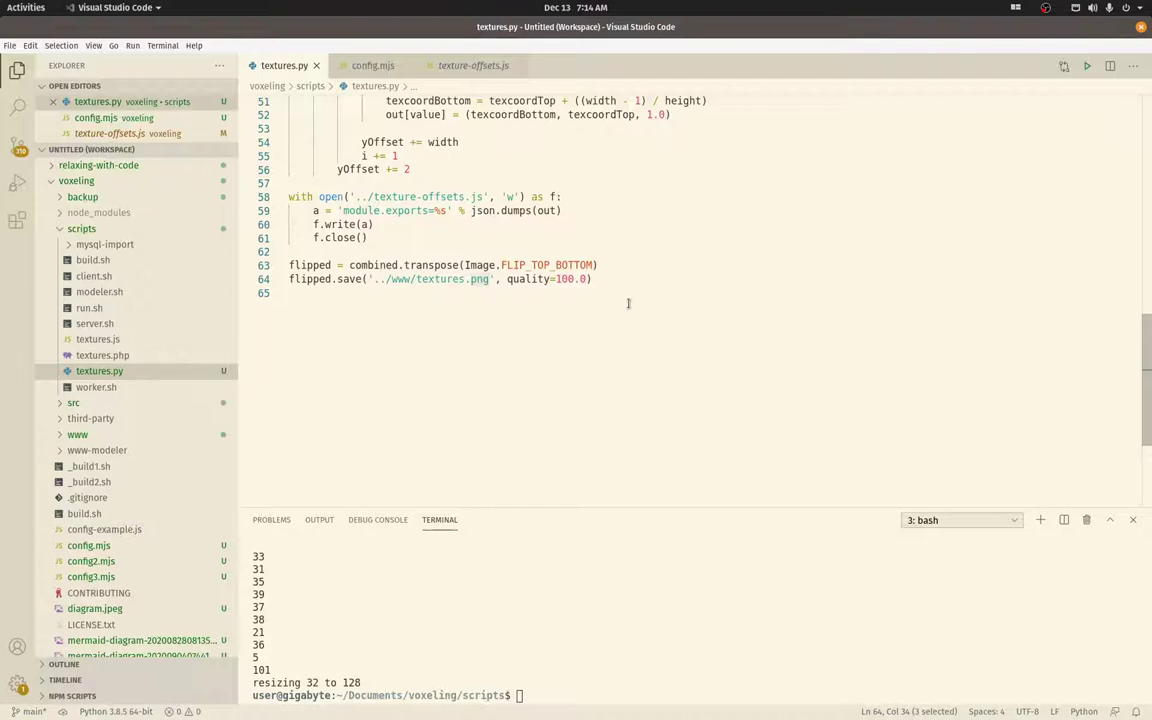
scroll("up", 3)
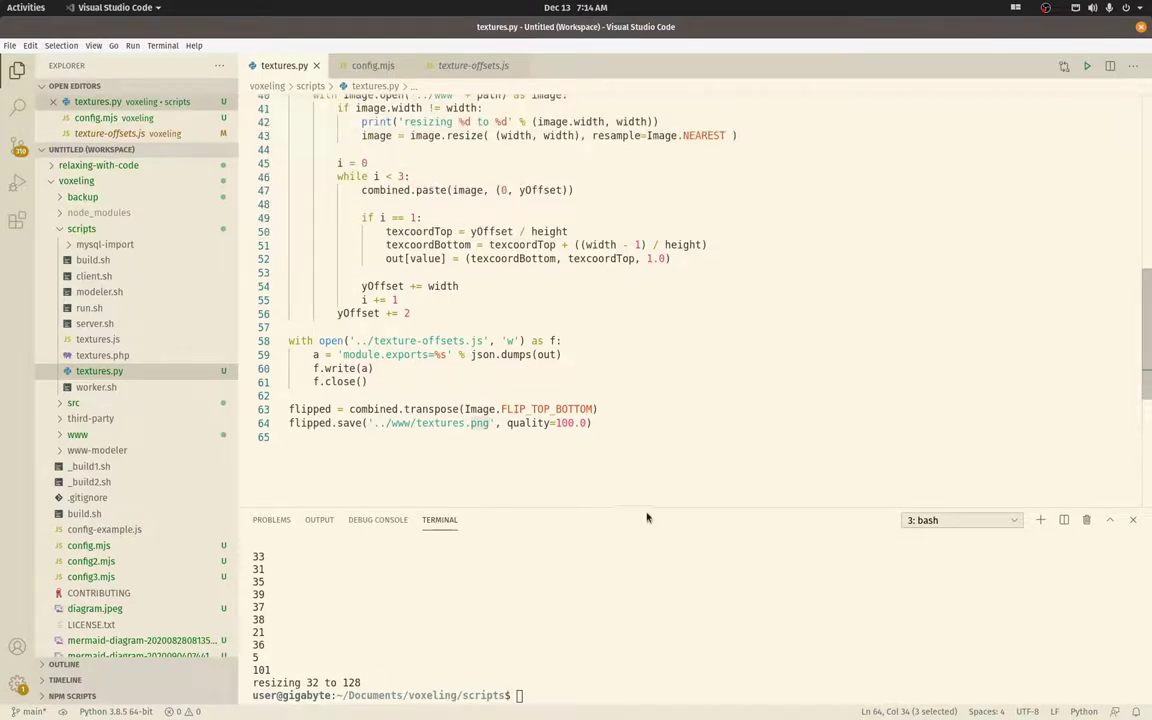
scroll("up", 3)
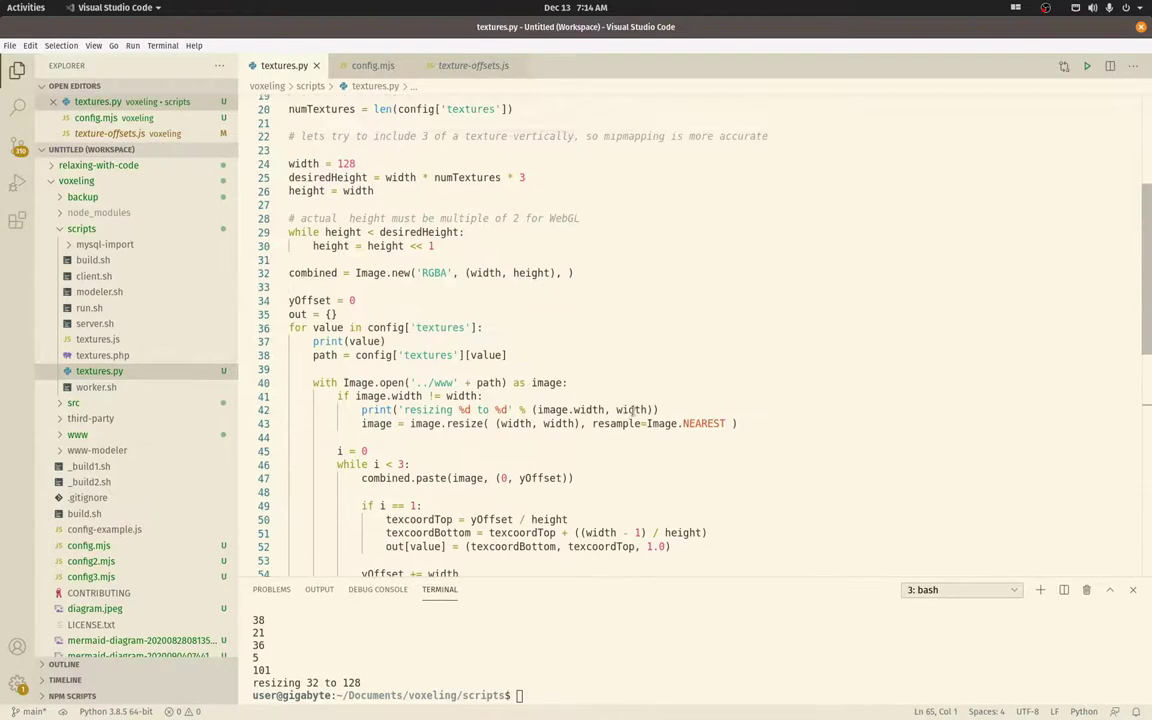
scroll("up", 3)
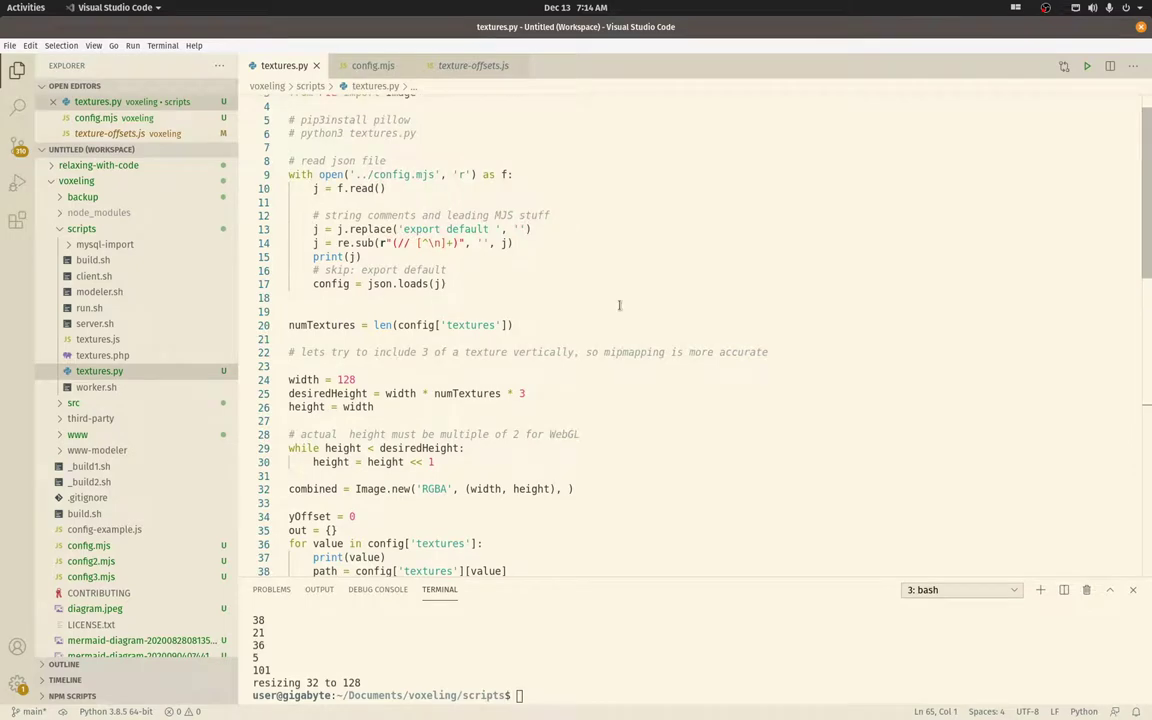
mouse_move(372, 80)
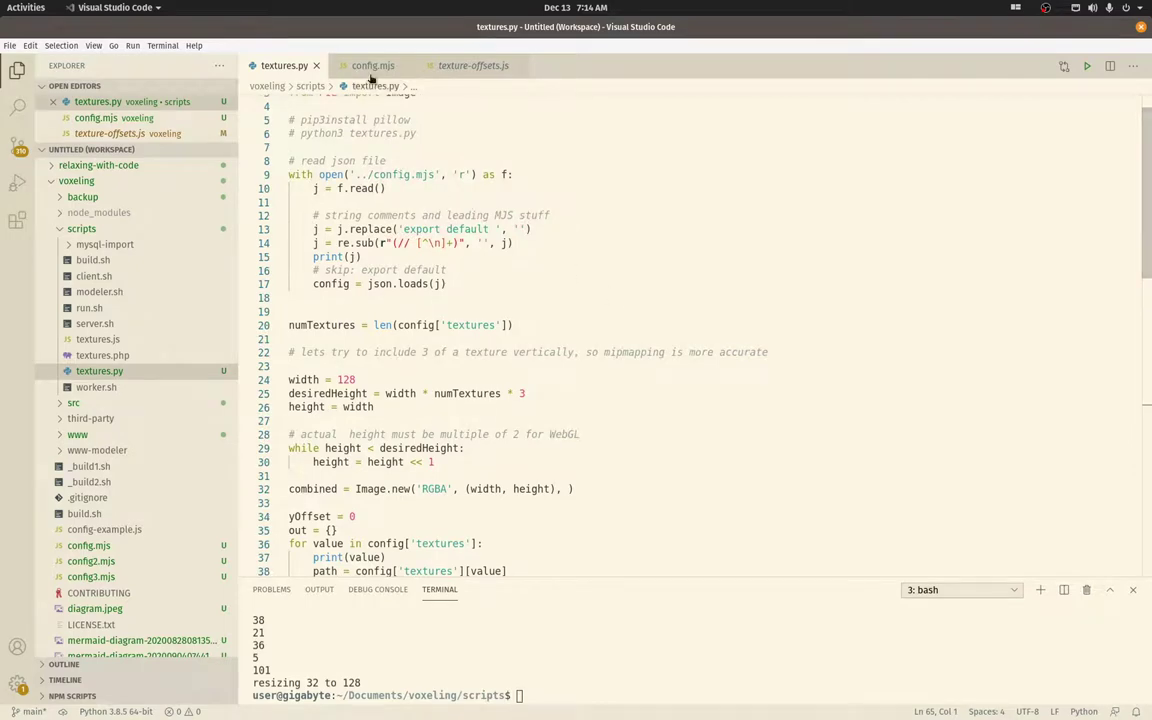
Flip between config.mjs textures list and textures.py, pointing out the line that reads the config file
left_click(372, 64)
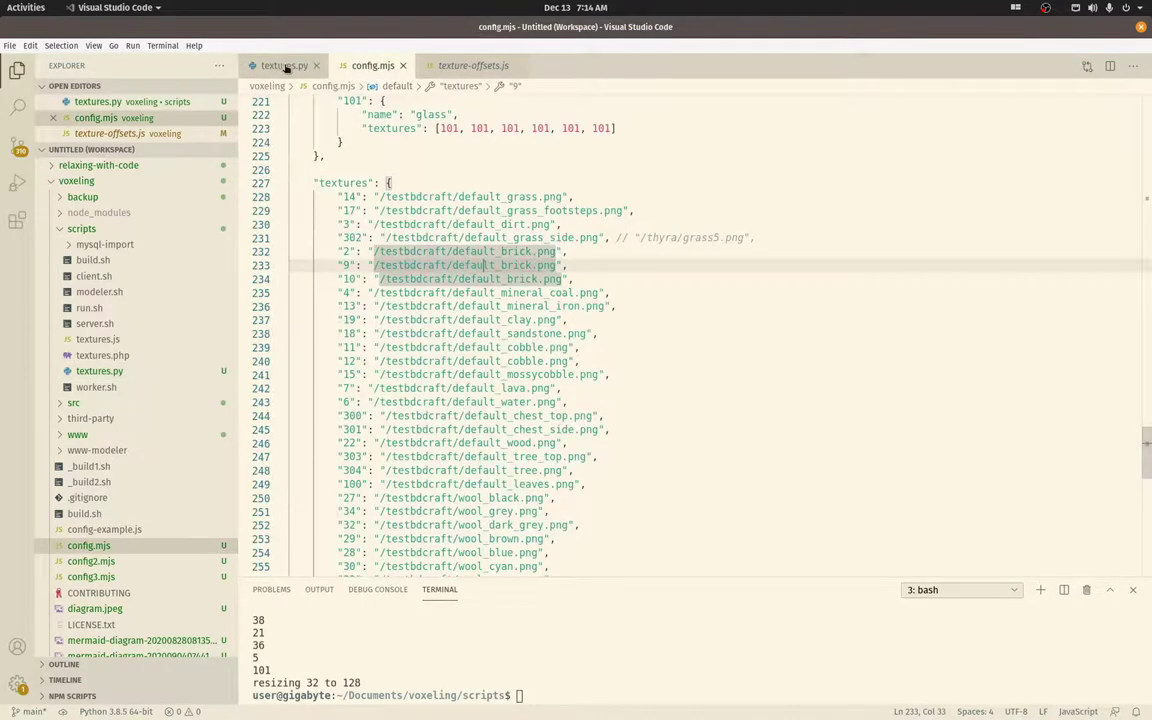
left_click(284, 64)
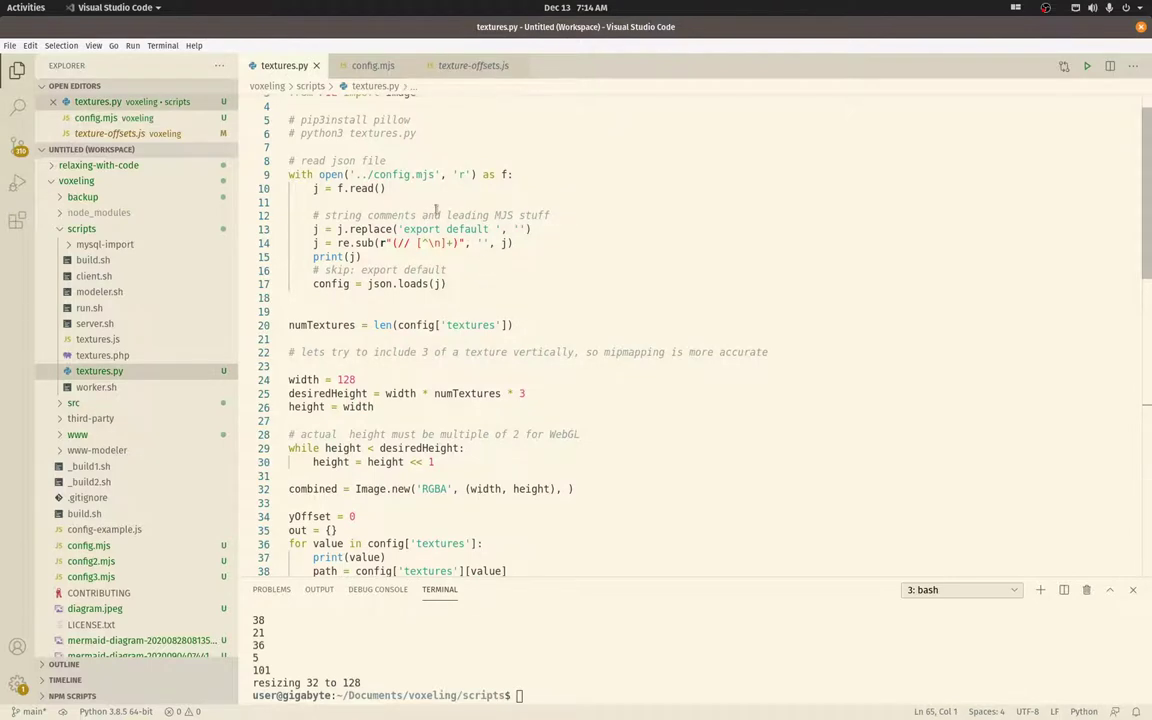
left_click(388, 188)
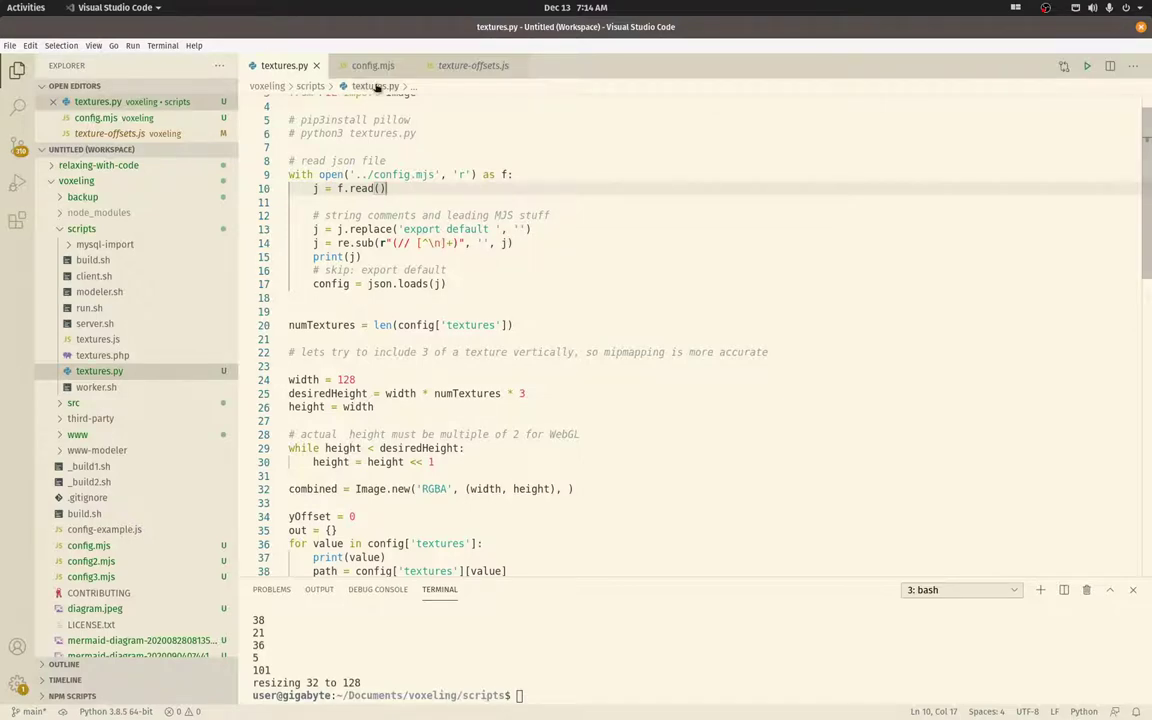
left_click(372, 64)
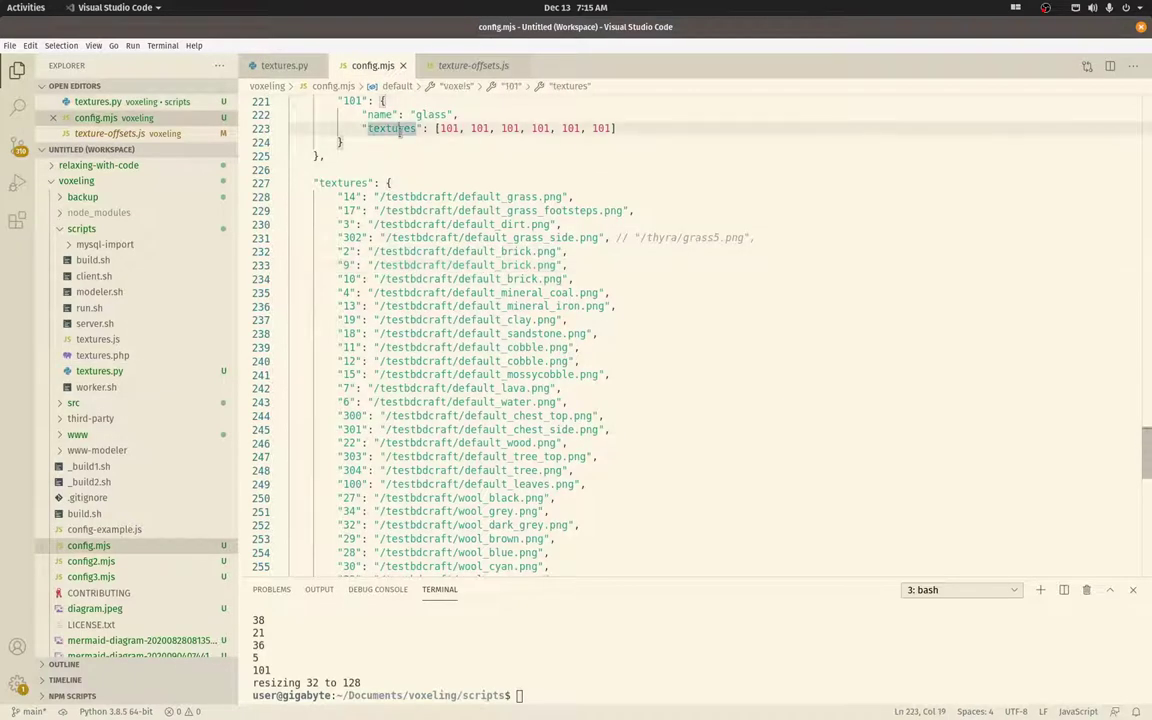
key("ctrl+Home")
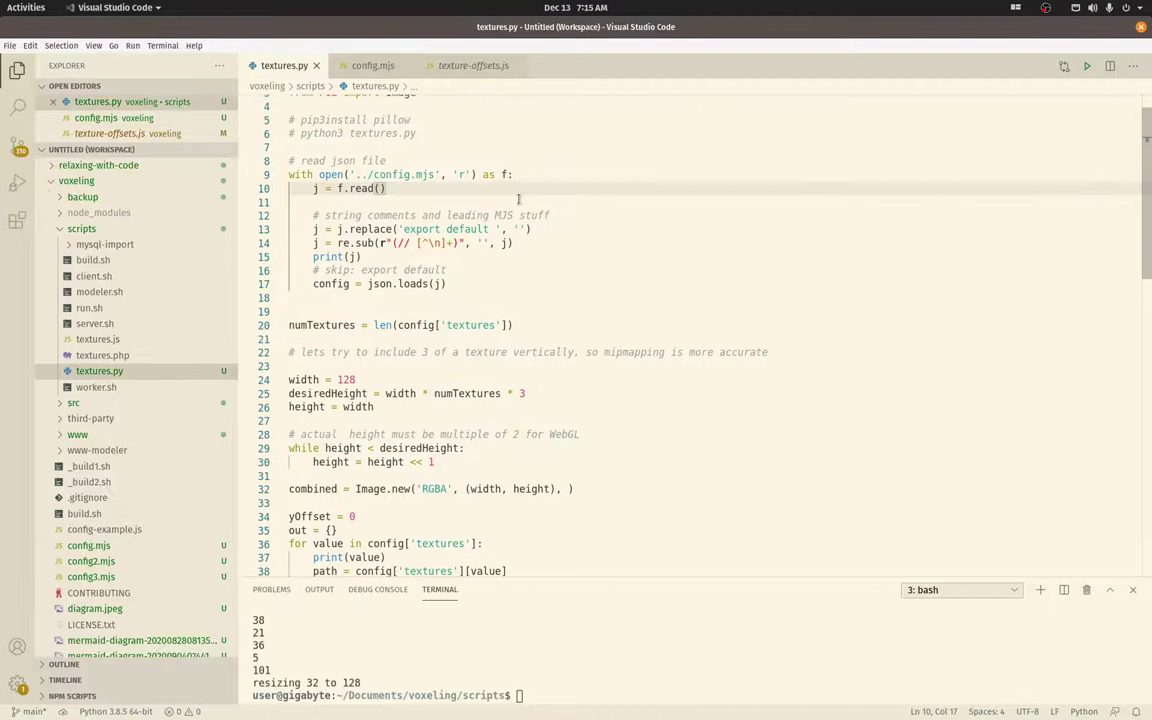
mouse_move(544, 280)
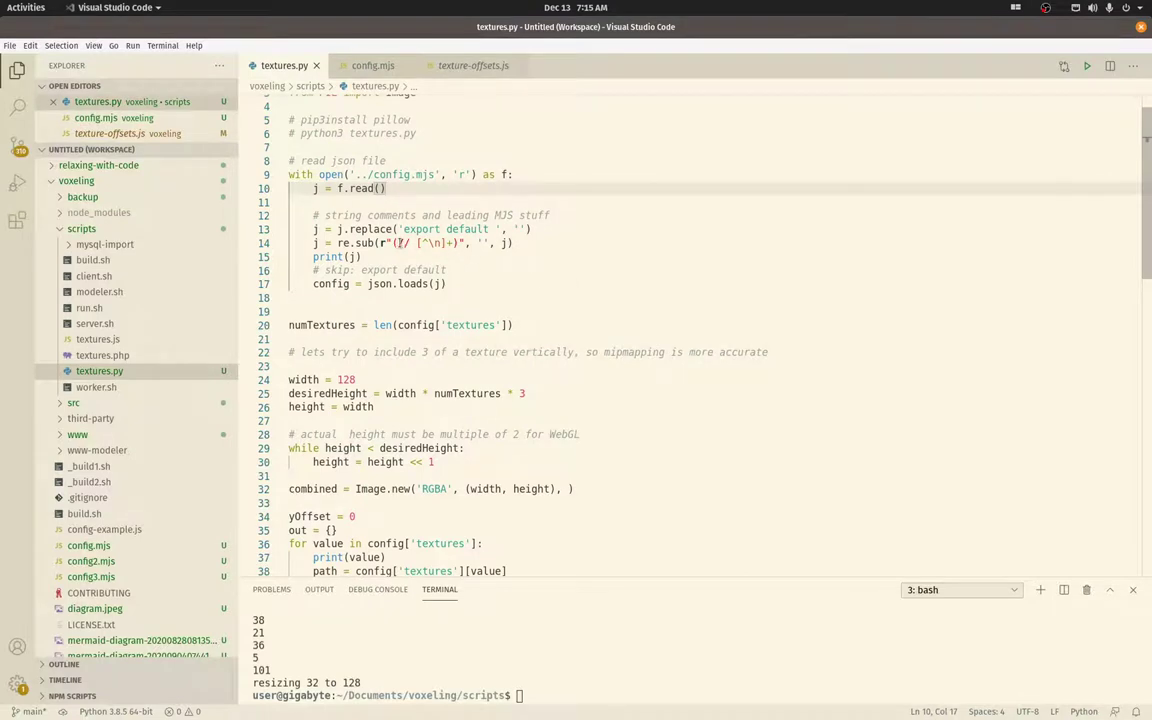
Point out where textures.py strips export default and parses the config as JSON
left_click(456, 270)
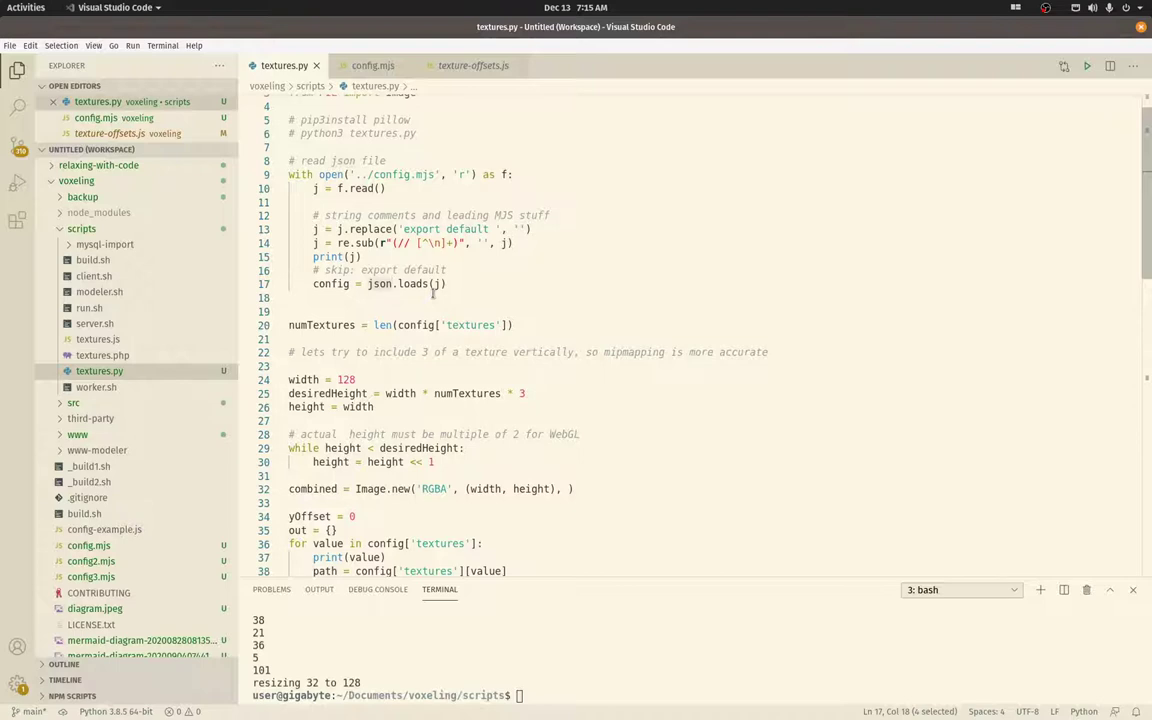
left_click(448, 284)
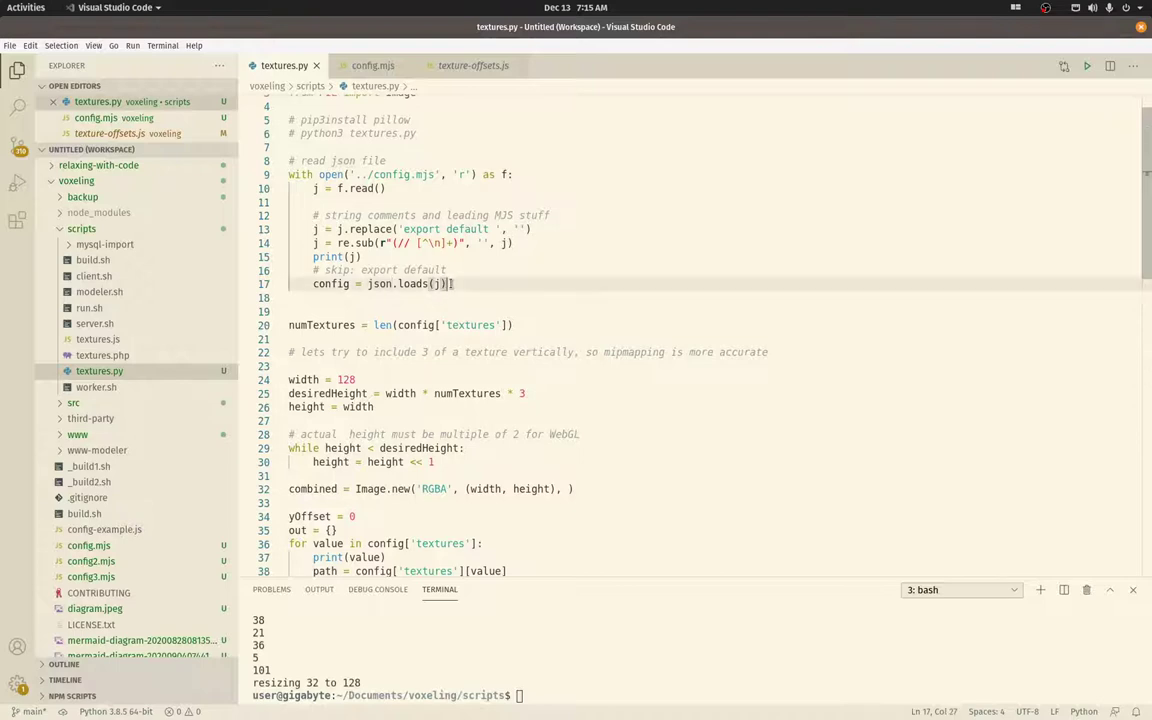
scroll("down", 3)
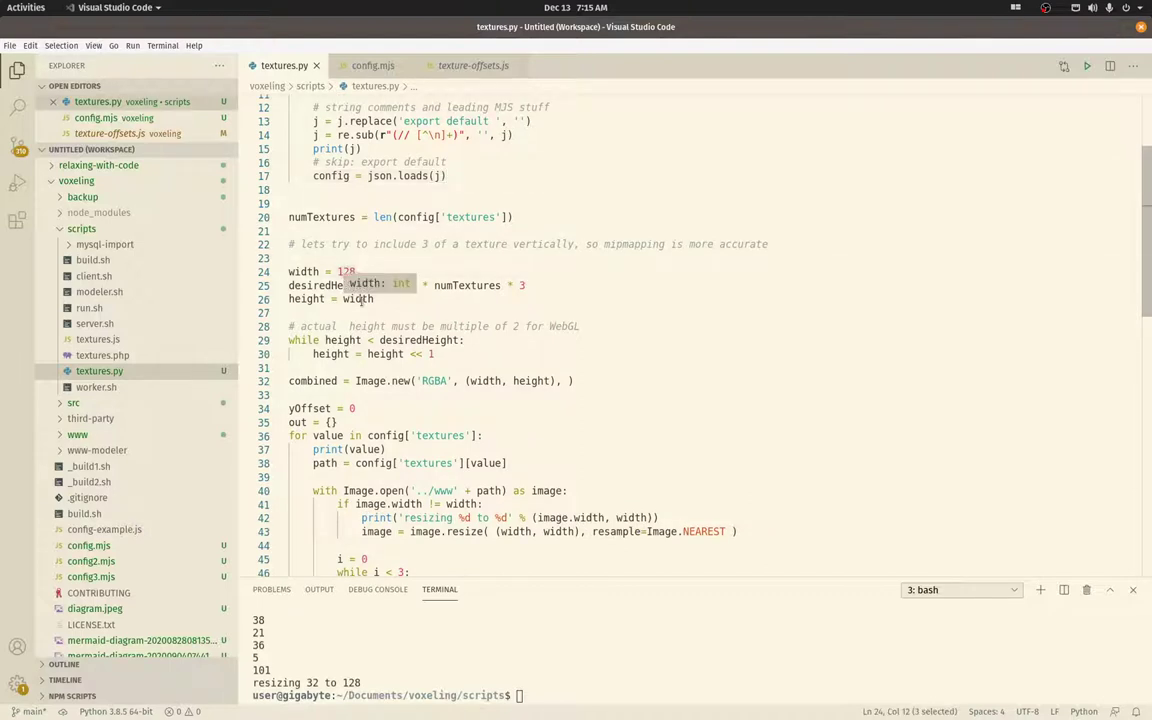
mouse_move(638, 318)
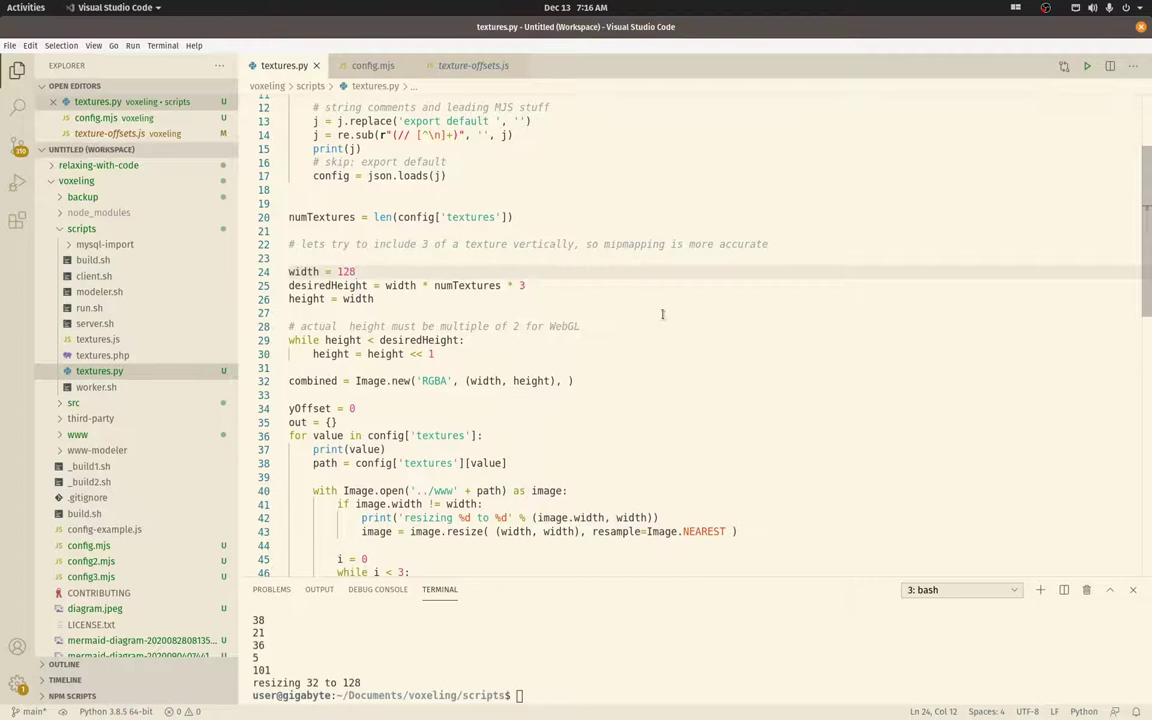
Scroll through the loop writing texture-offsets.js and saving textures.png, then switch to the Chromium game
scroll("down", 3)
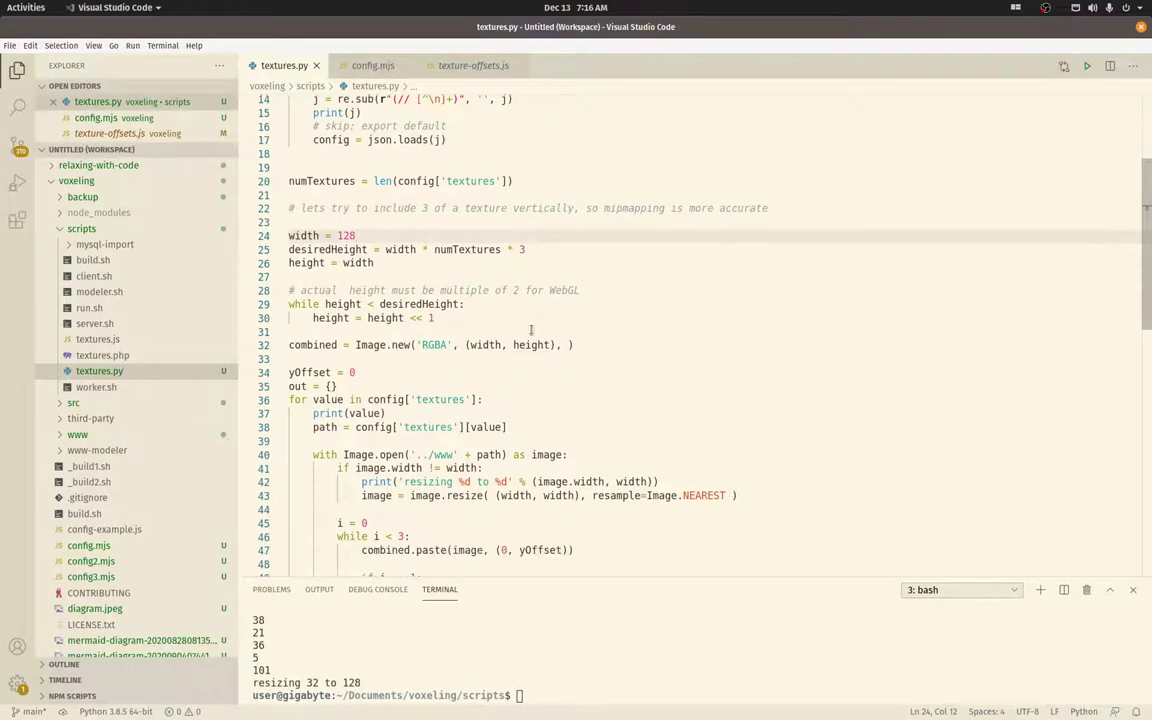
scroll("down", 3)
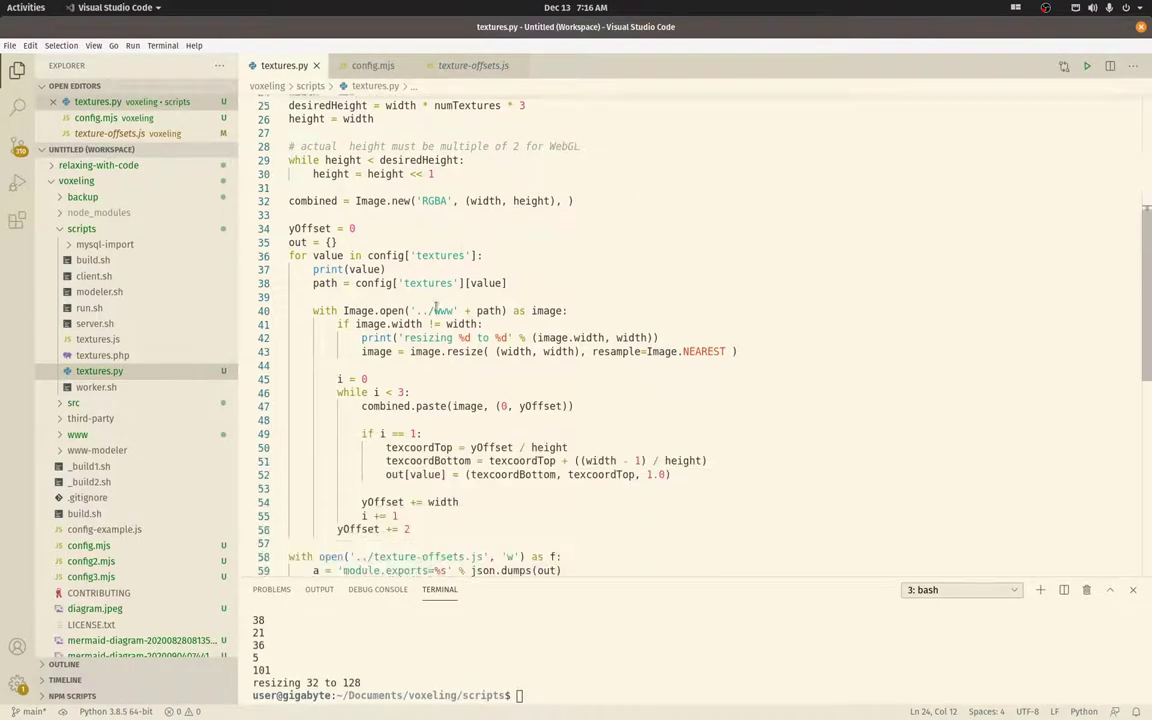
scroll("down", 3)
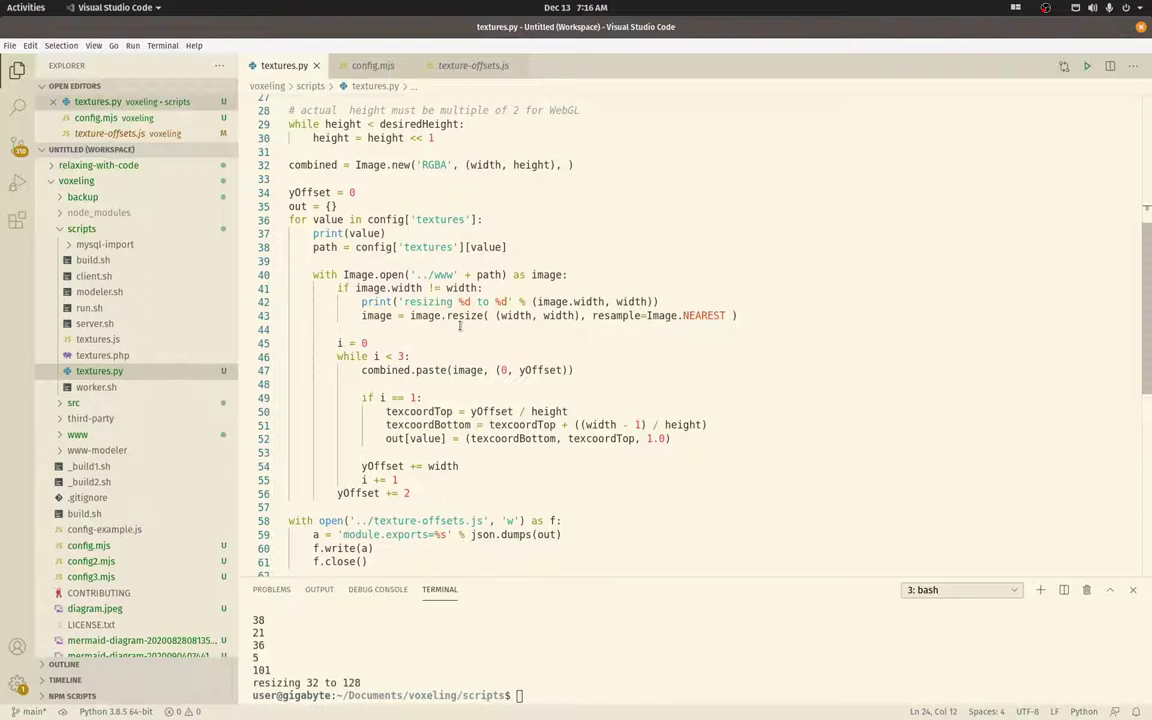
scroll("down", 3)
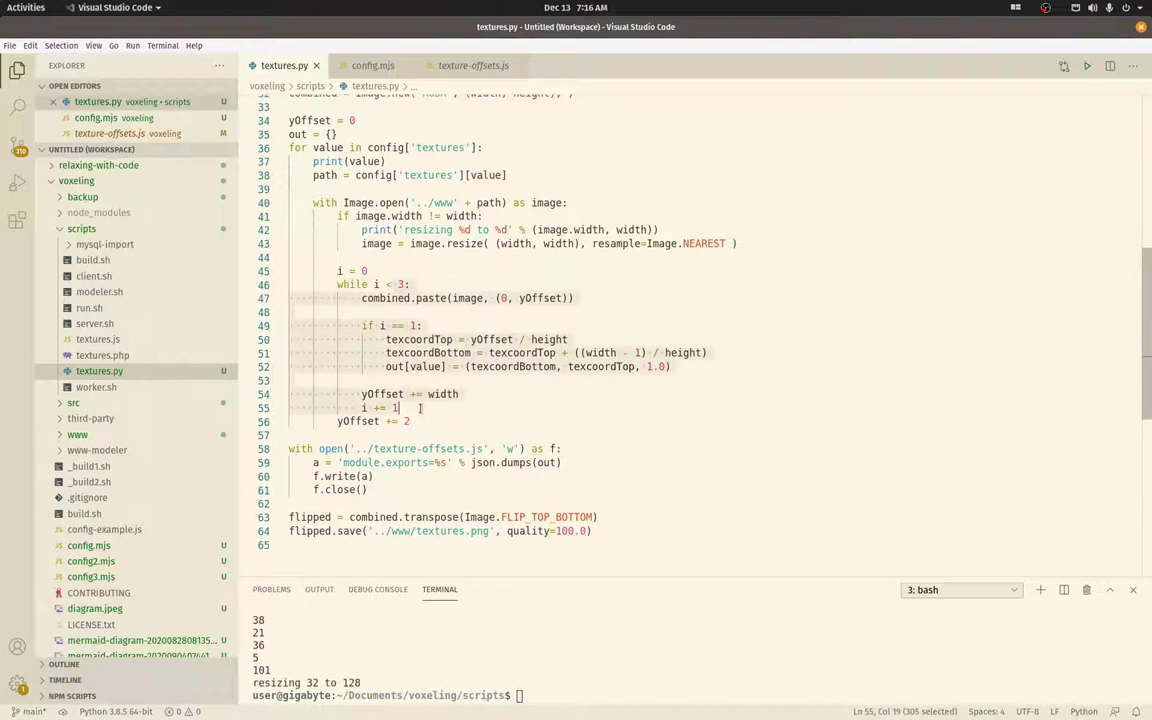
left_click(440, 392)
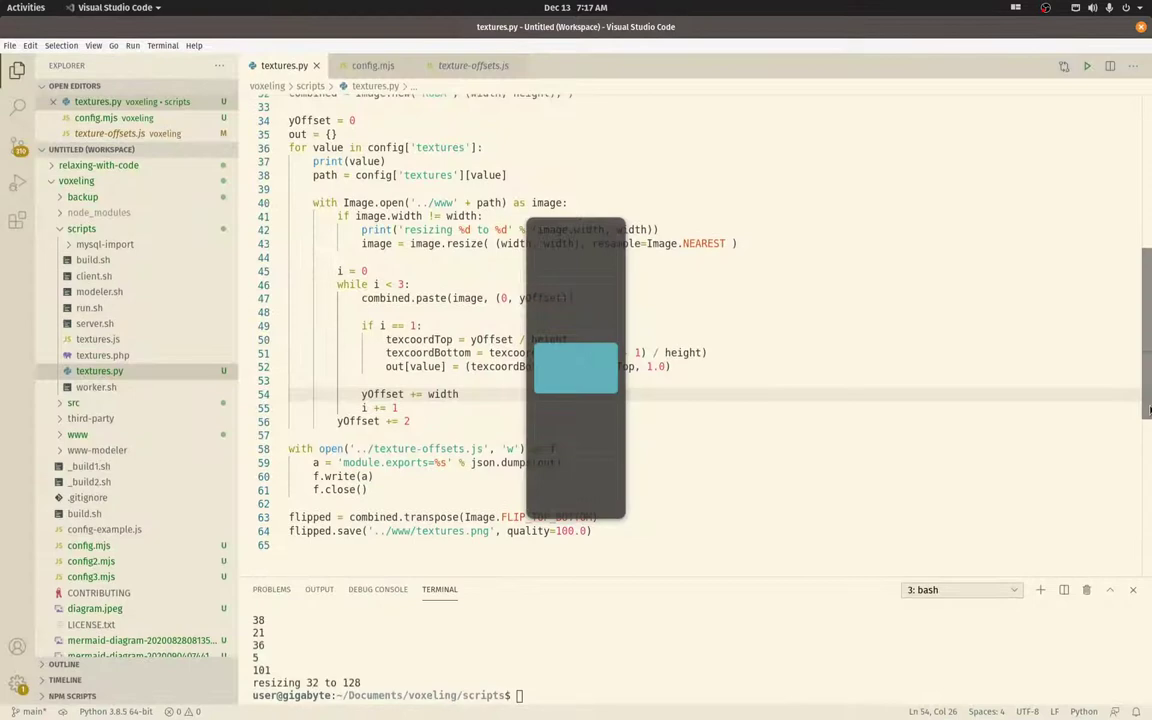
left_click(888, 32)
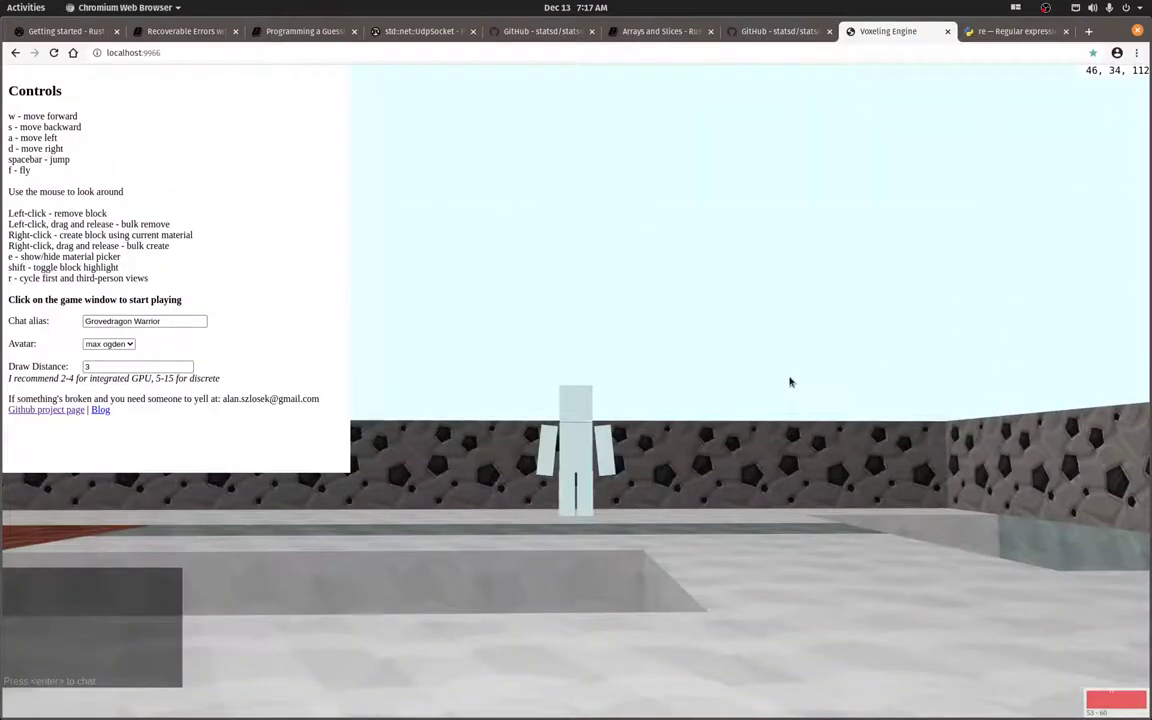
mouse_move(710, 356)
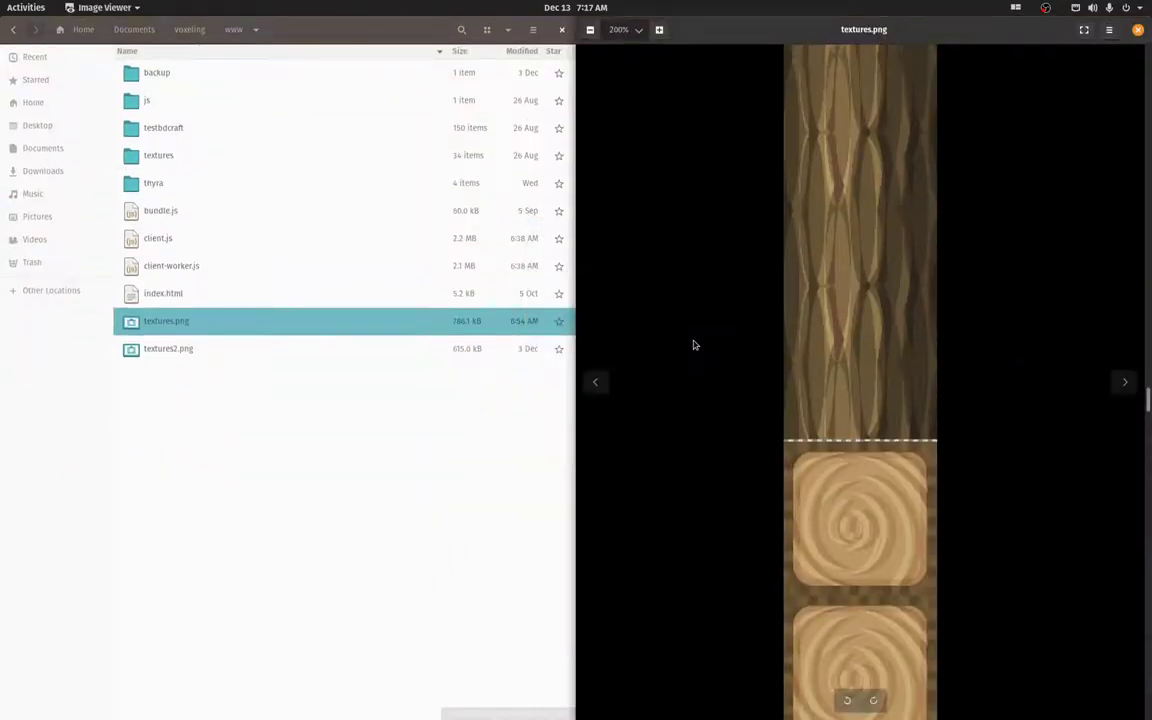
mouse_move(820, 272)
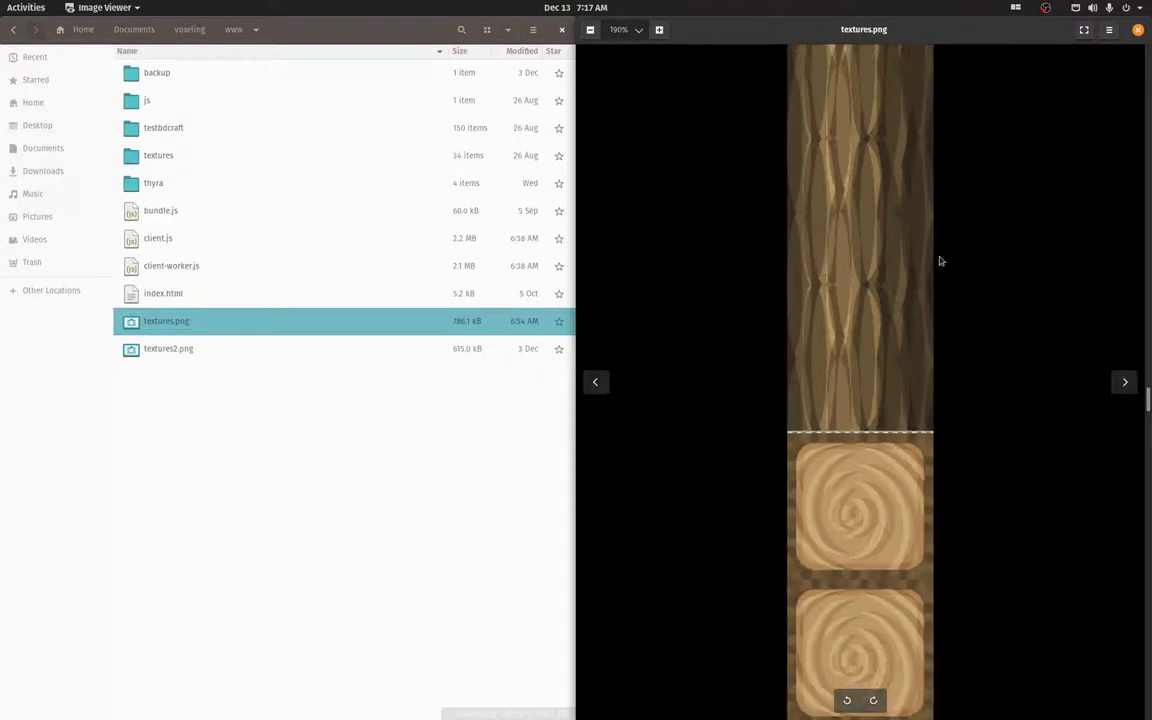
mouse_move(860, 246)
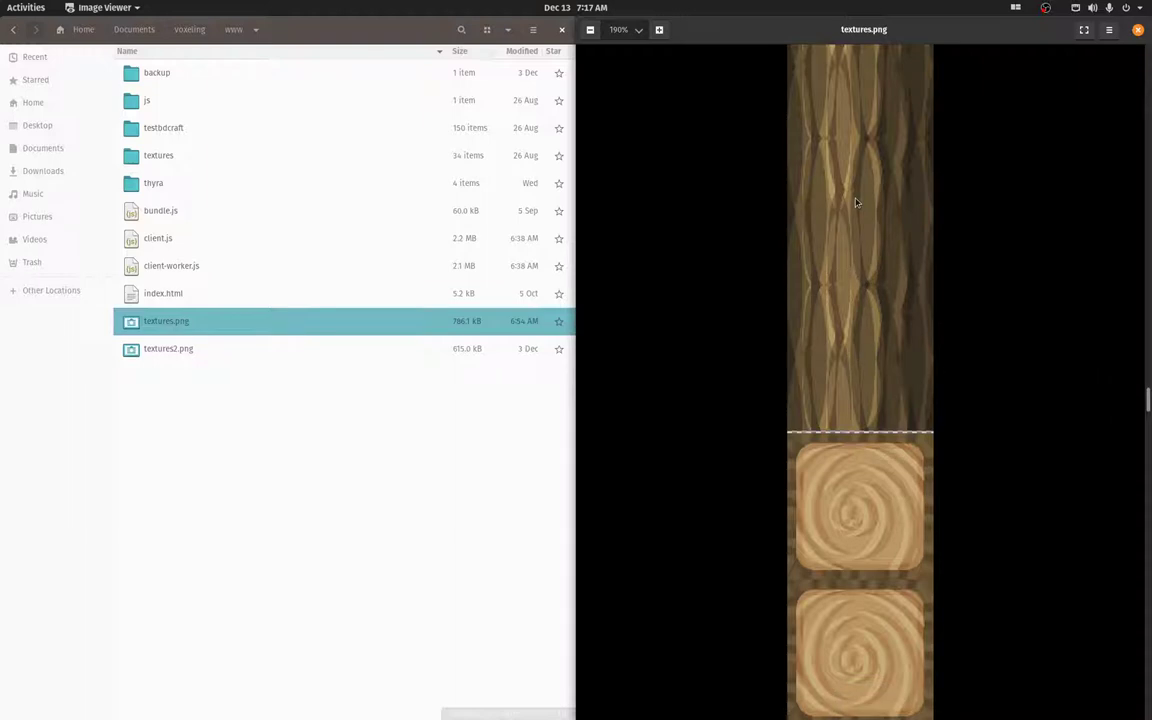
mouse_move(852, 242)
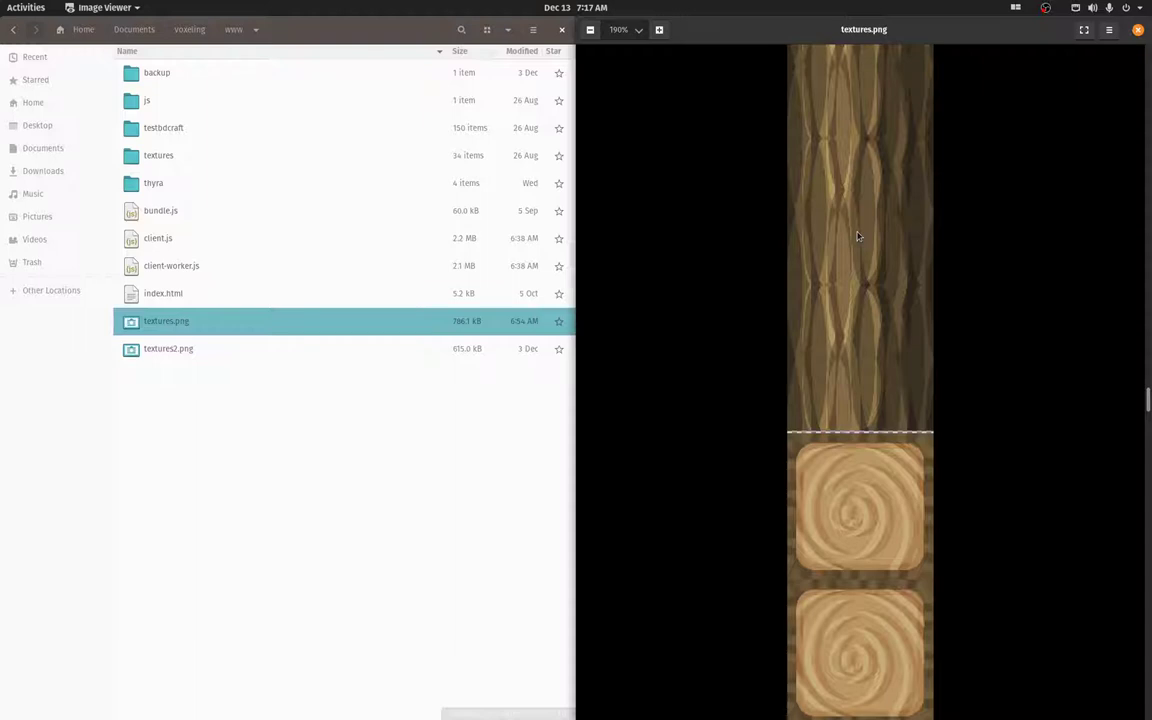
mouse_move(832, 284)
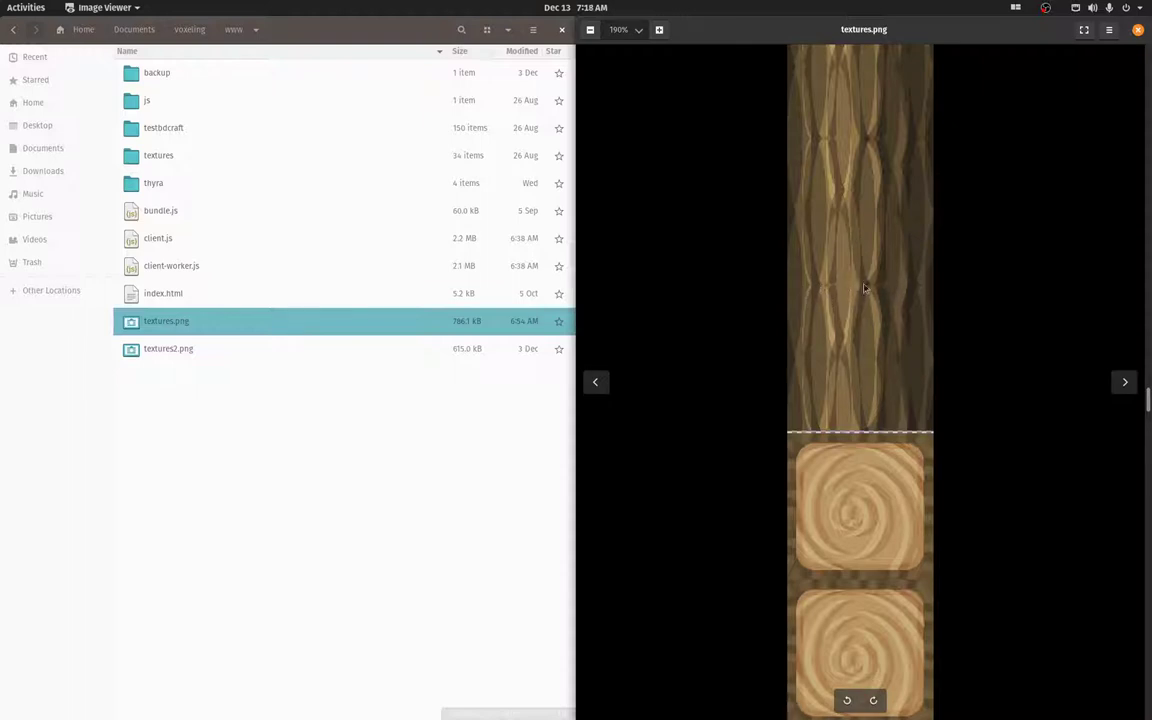
mouse_move(860, 444)
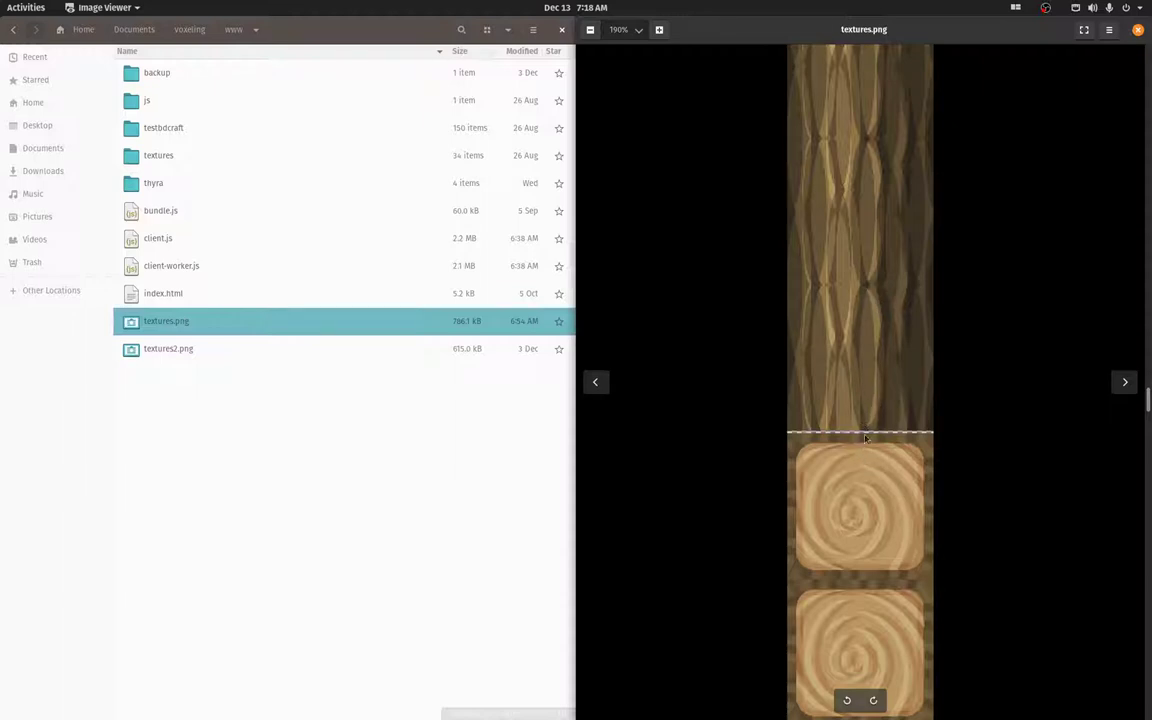
mouse_move(824, 292)
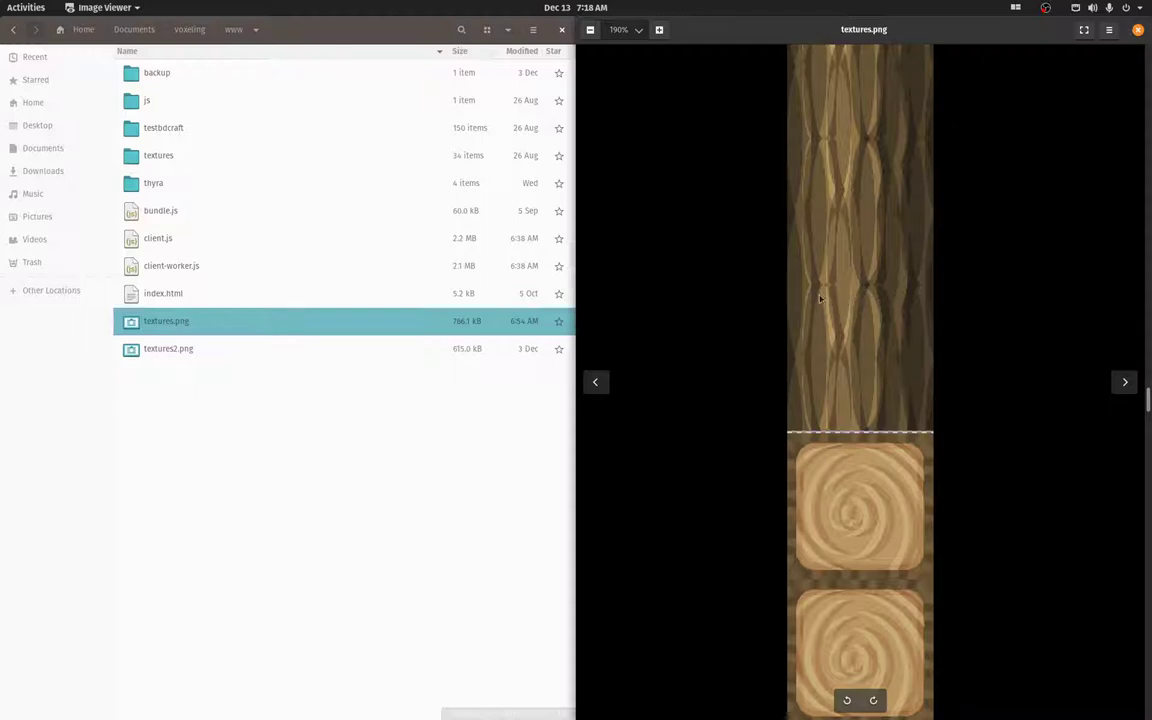
mouse_move(864, 310)
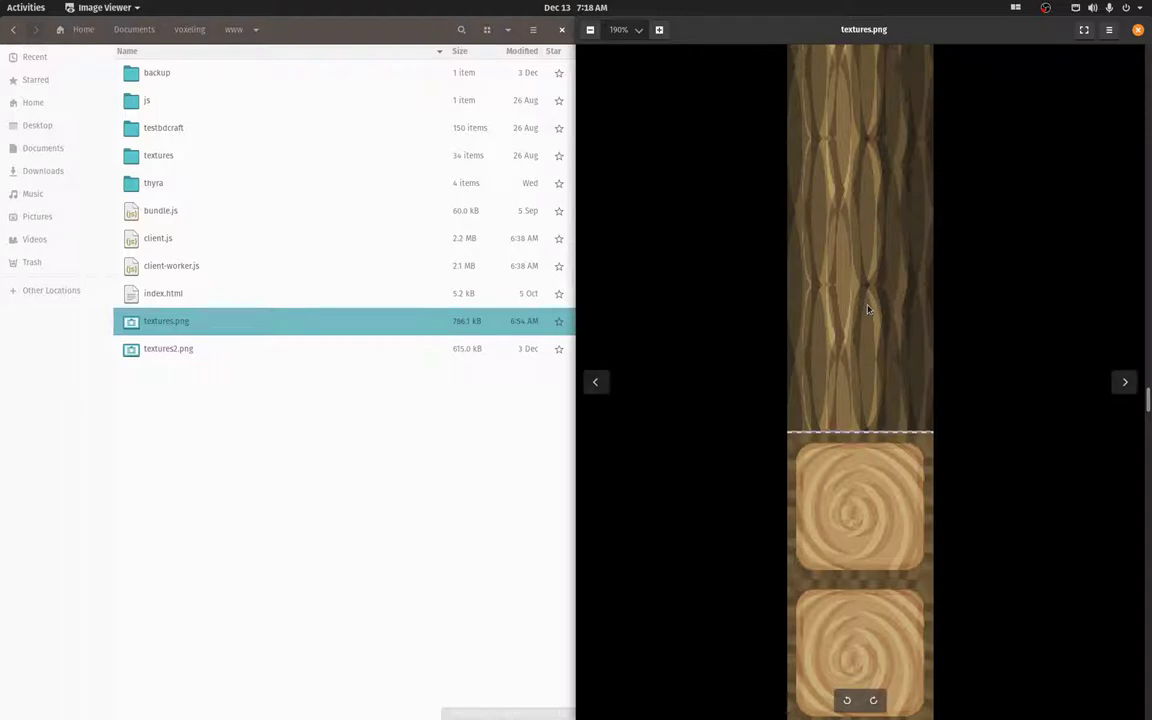
mouse_move(864, 172)
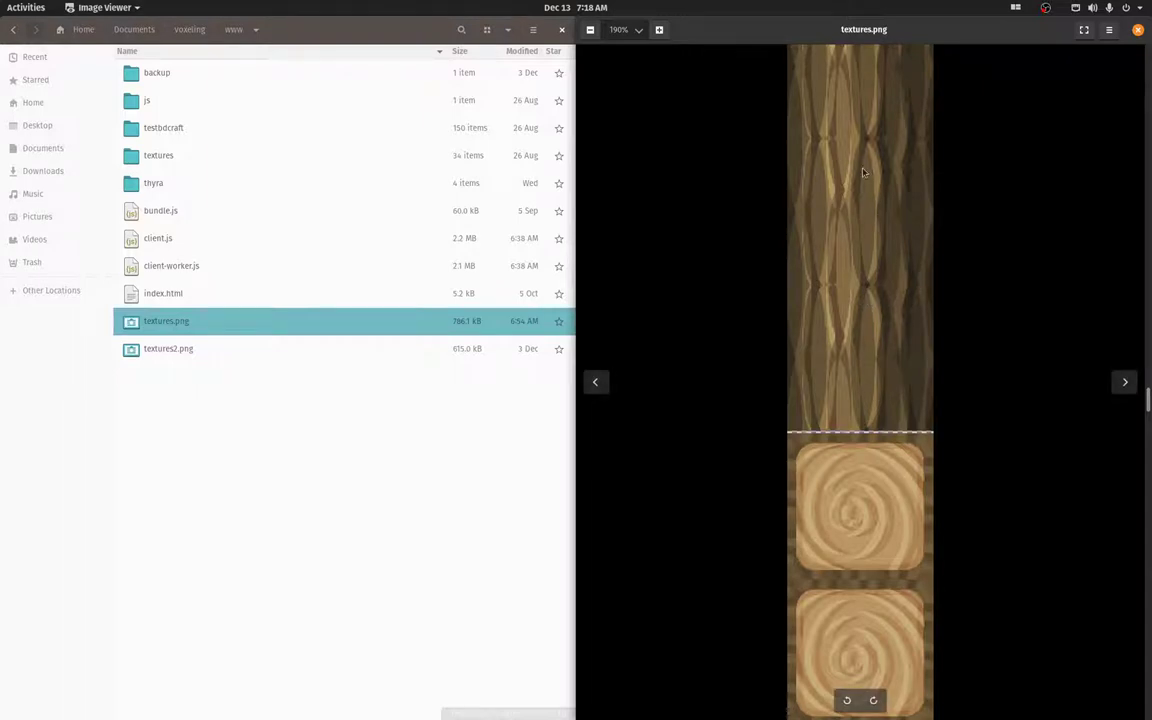
mouse_move(800, 278)
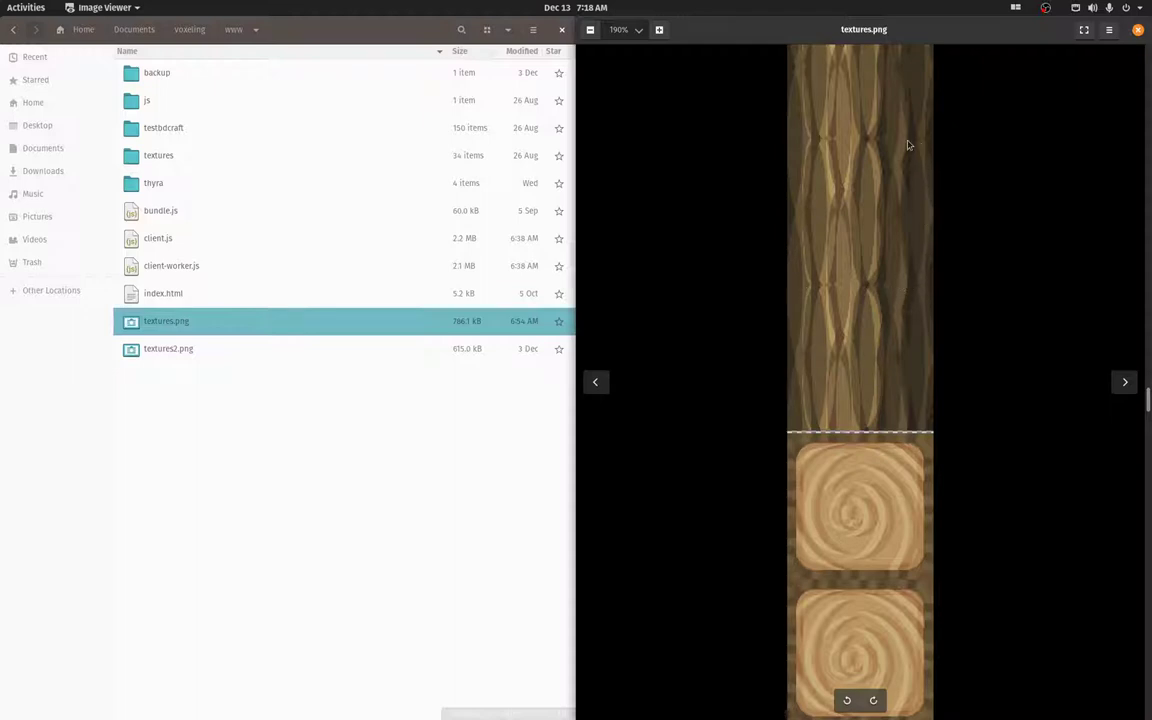
mouse_move(820, 292)
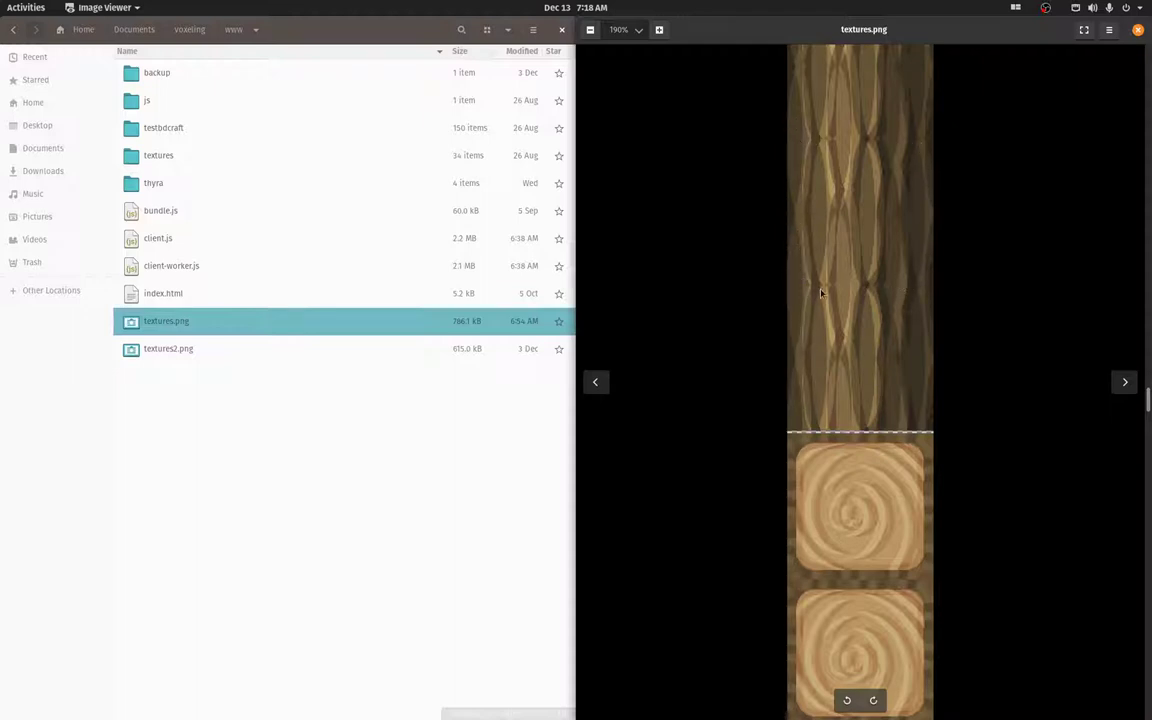
mouse_move(808, 154)
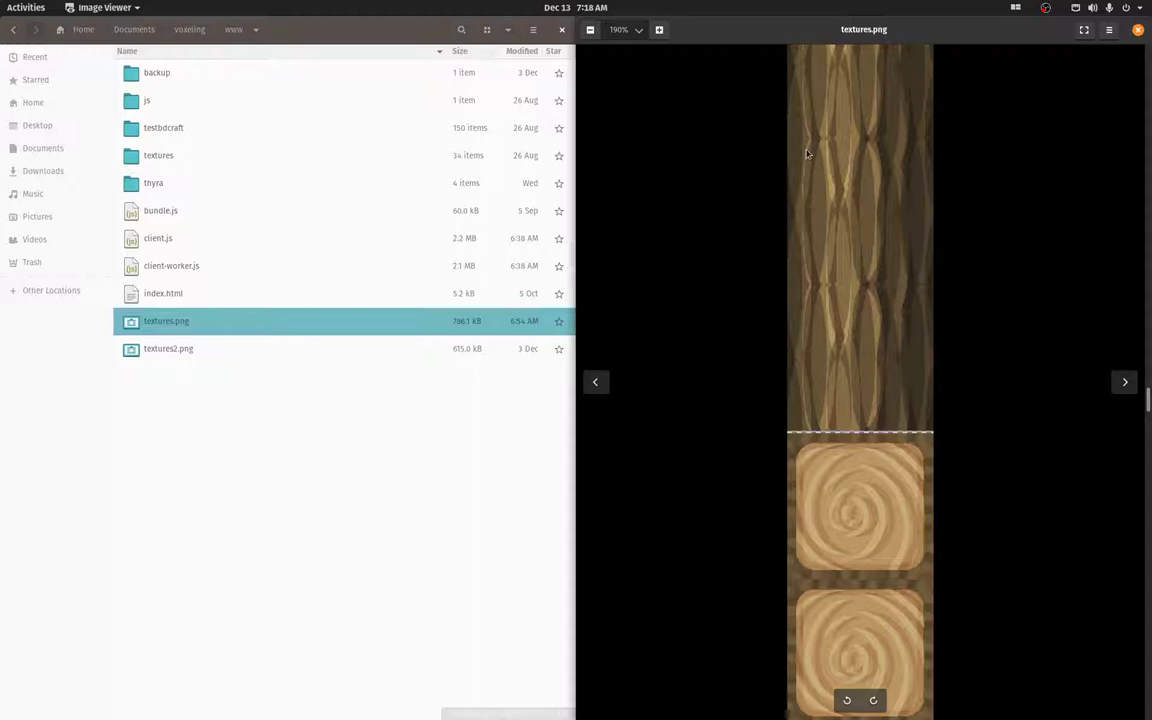
mouse_move(890, 252)
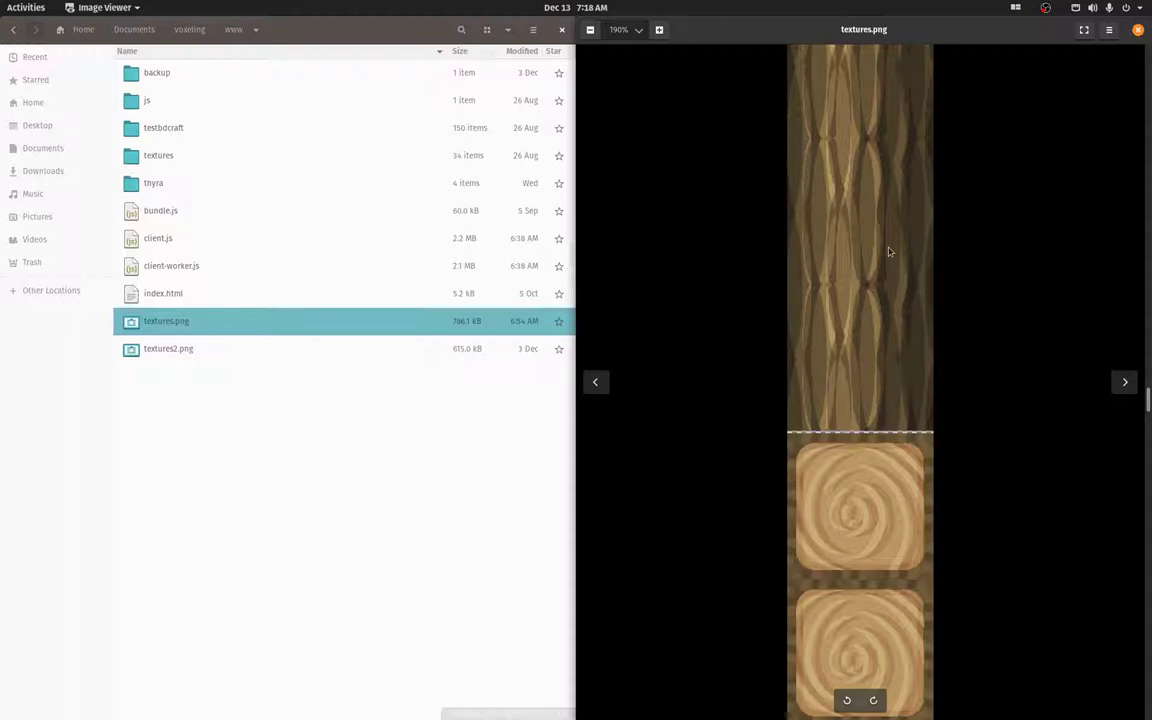
mouse_move(918, 160)
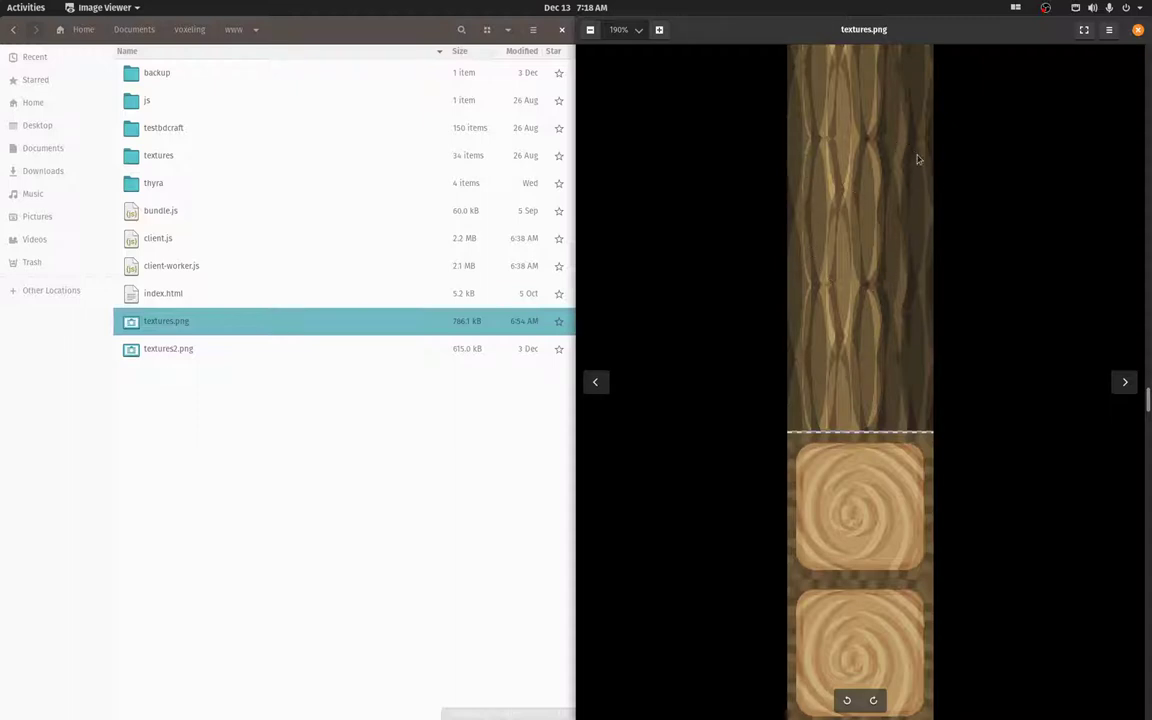
mouse_move(796, 152)
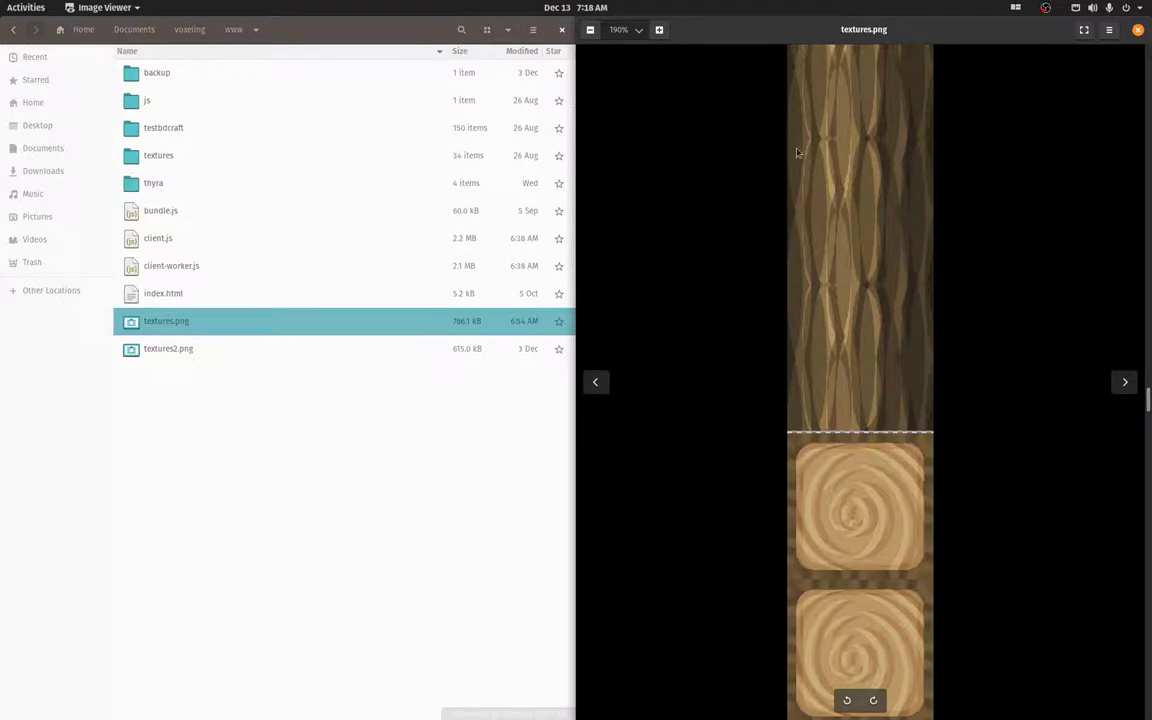
mouse_move(862, 192)
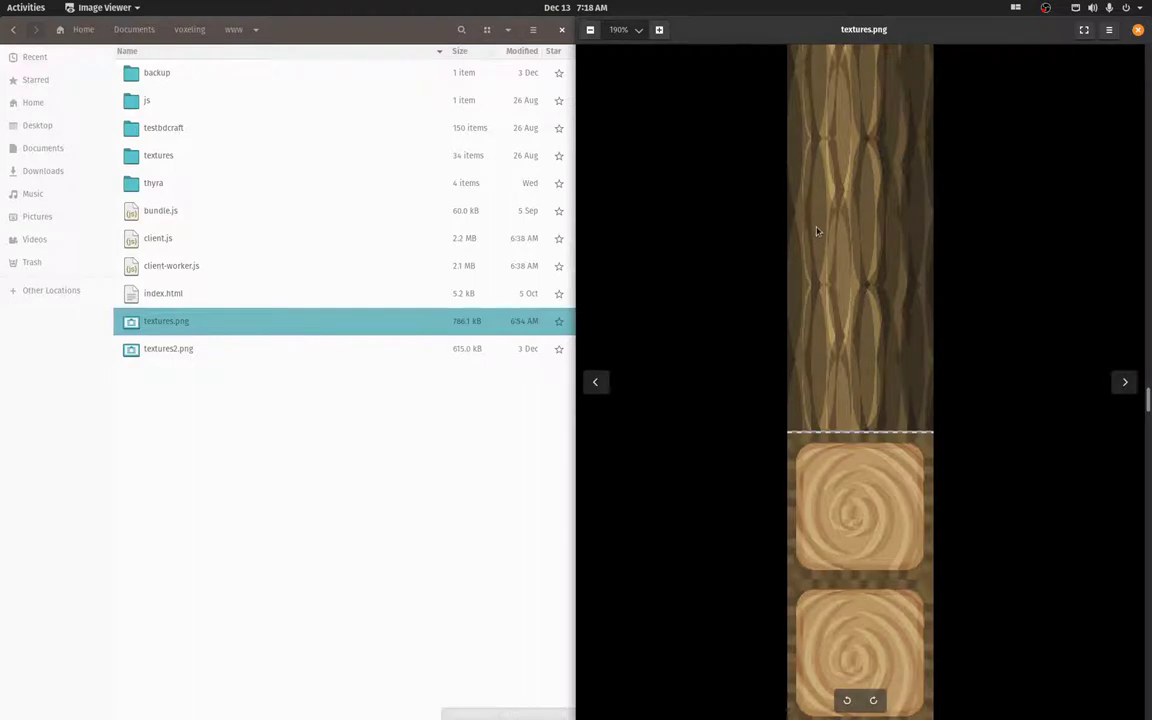
mouse_move(852, 200)
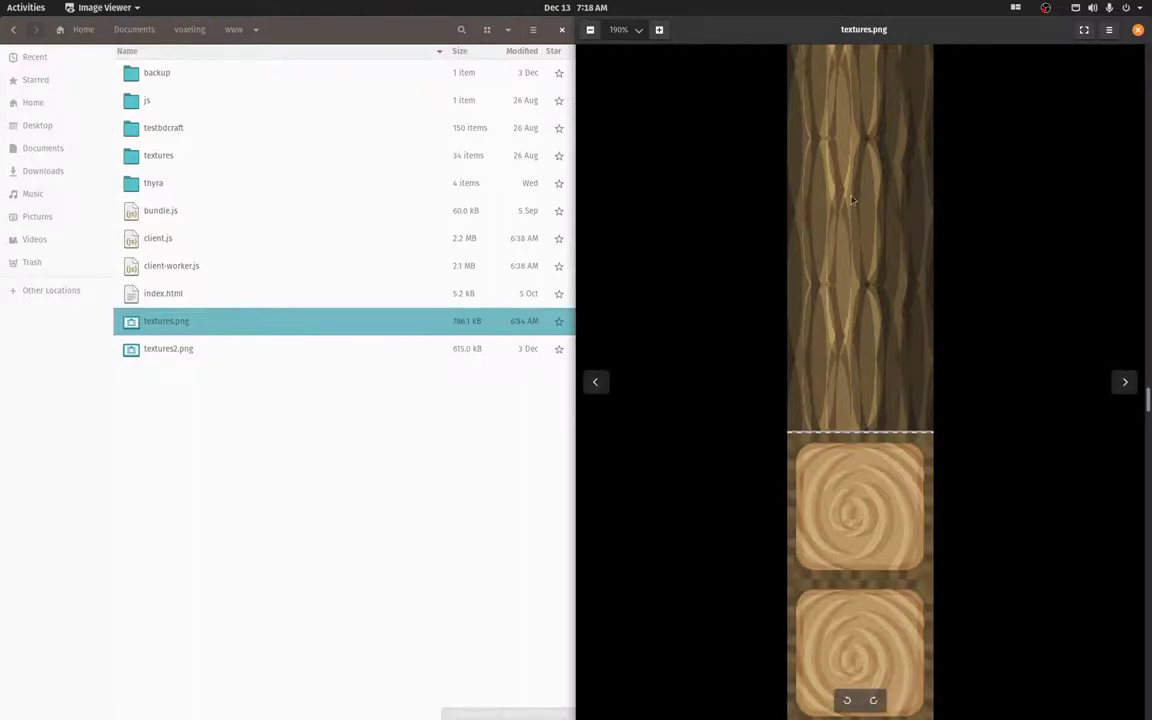
mouse_move(864, 204)
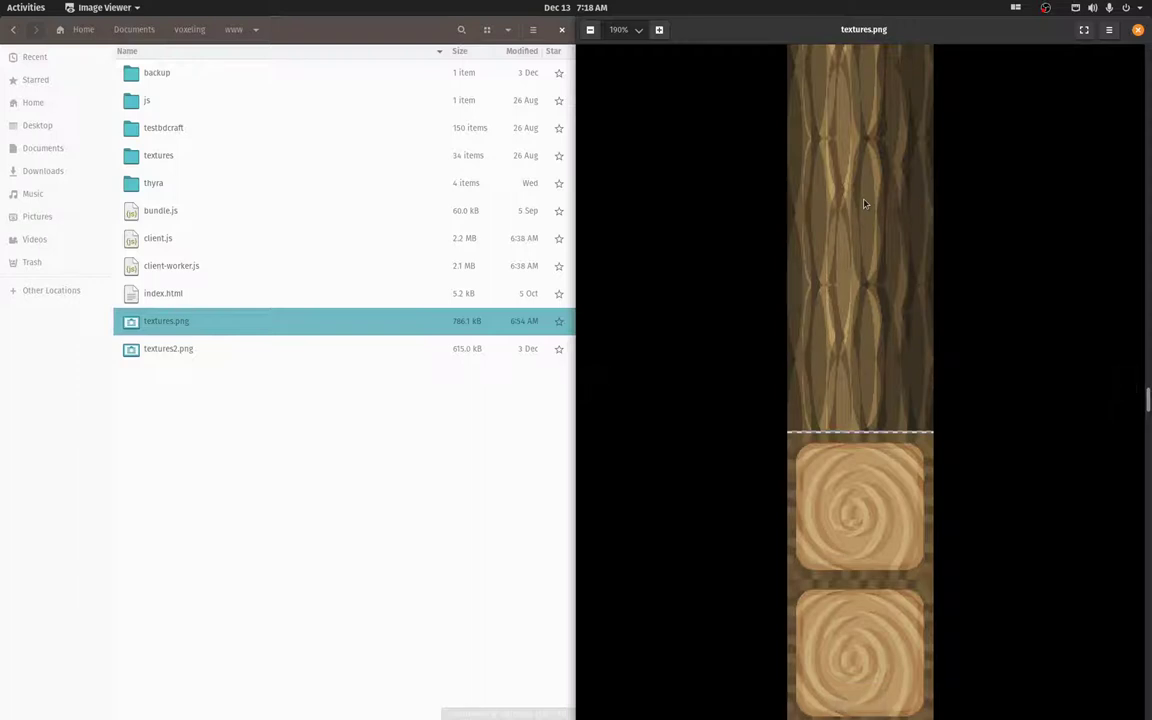
mouse_move(860, 158)
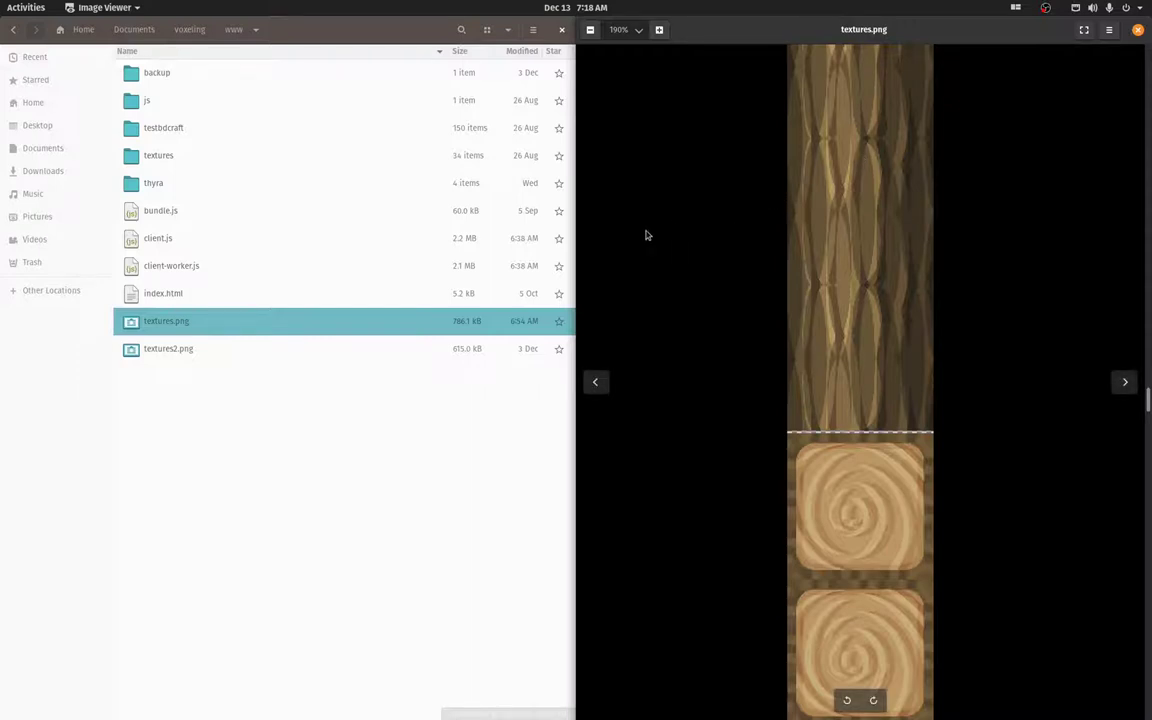
mouse_move(668, 228)
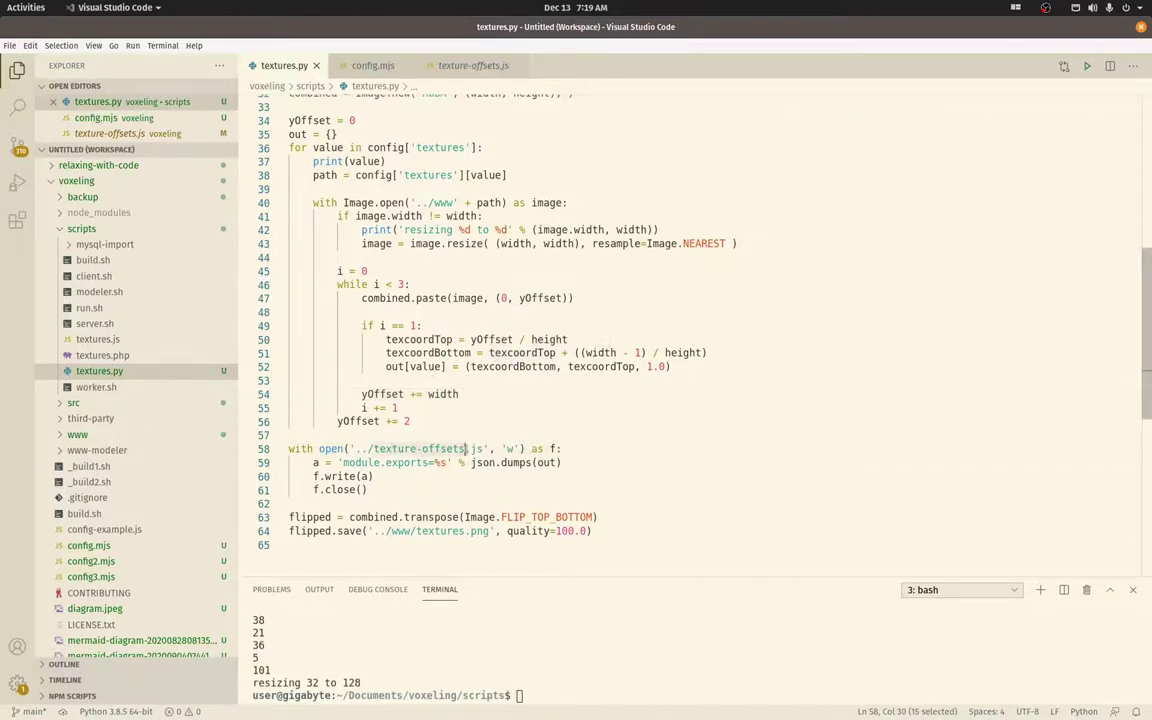
left_click(520, 366)
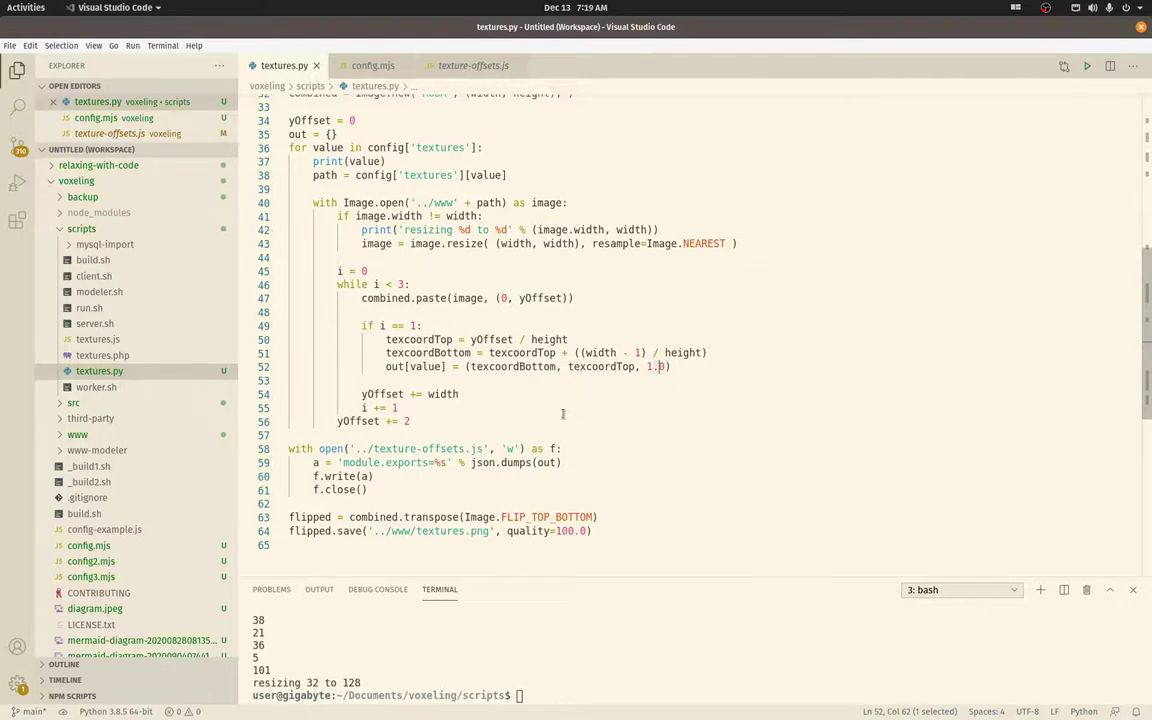
mouse_move(450, 398)
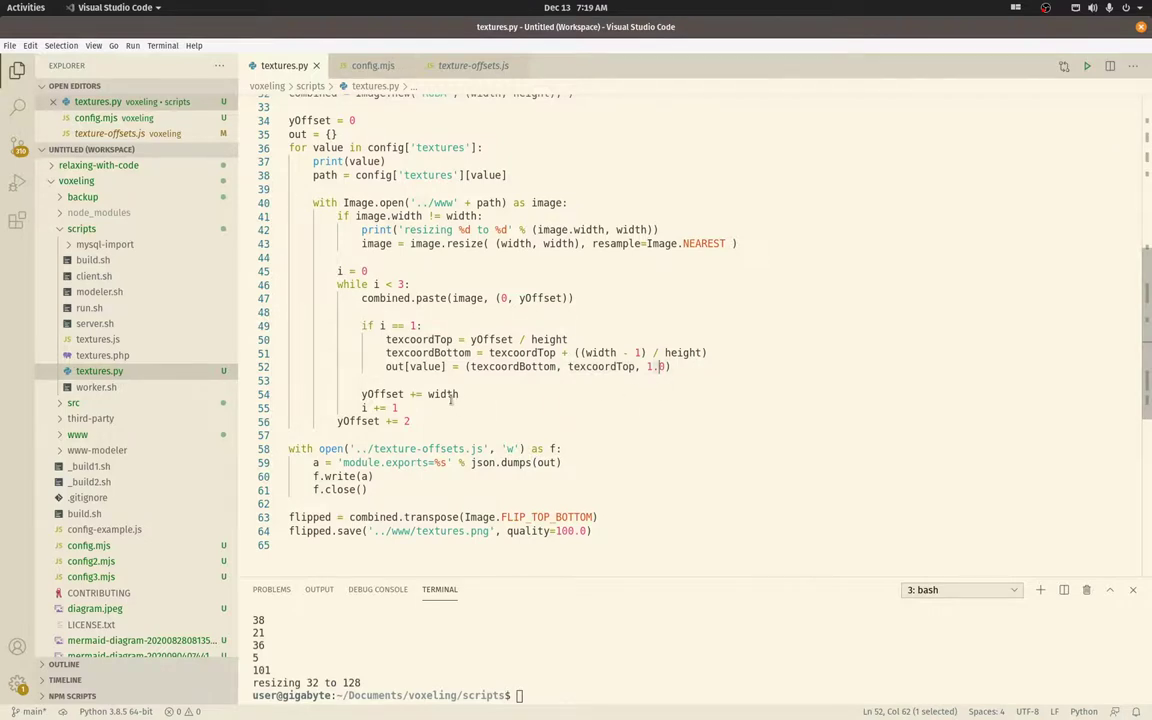
left_click(532, 380)
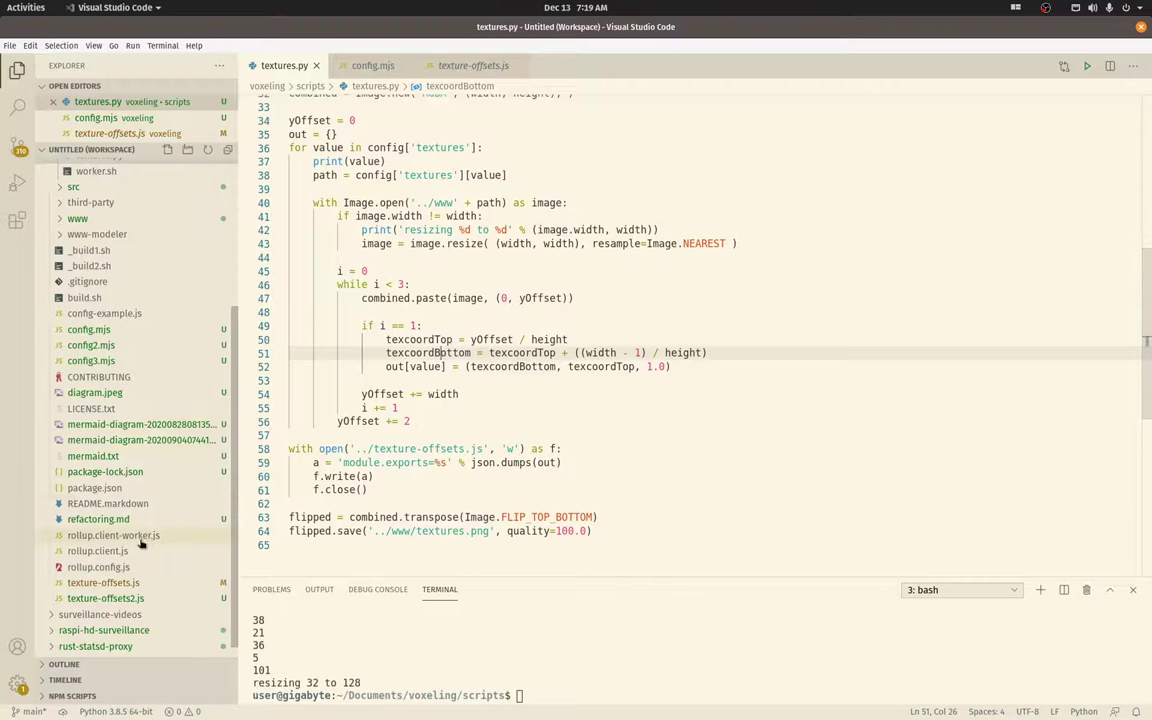
left_click(472, 64)
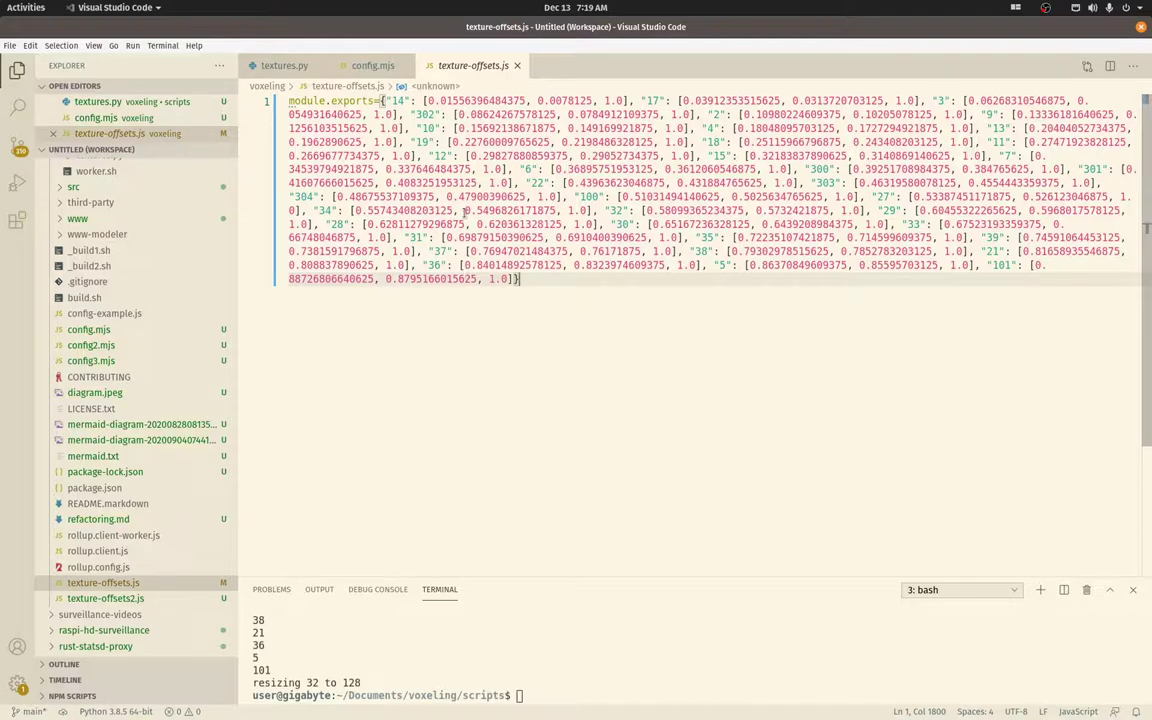
Return to config.mjs and scroll up to its textures mapping list
left_click(372, 64)
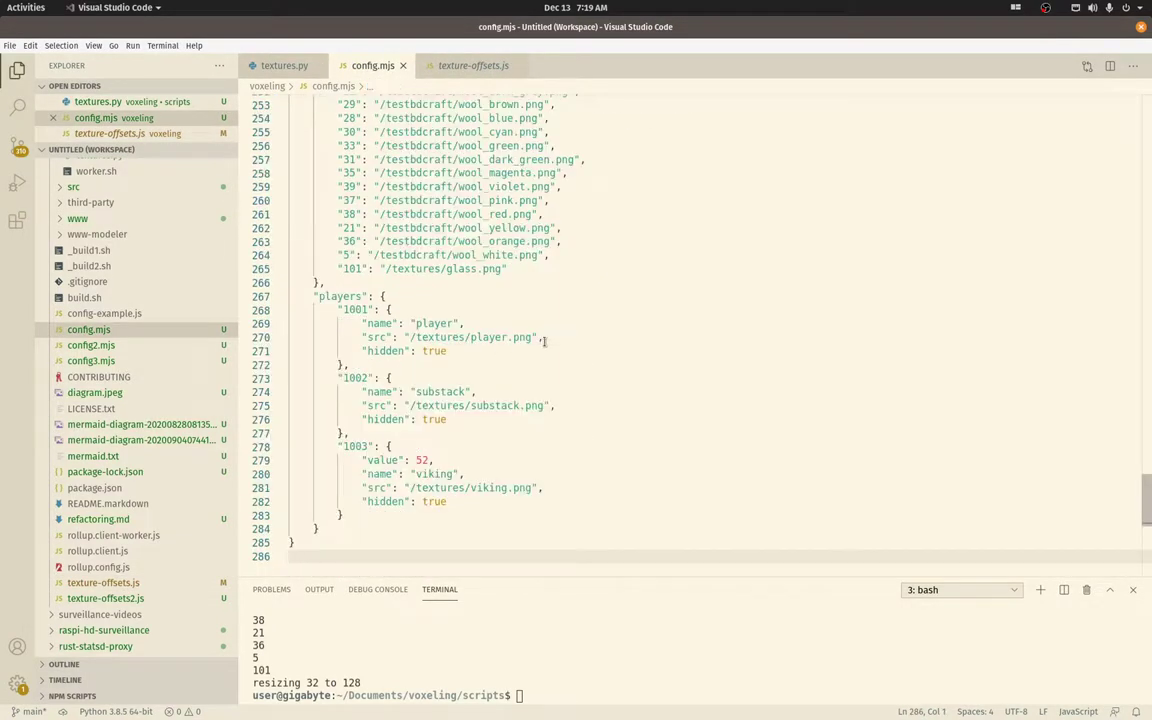
scroll("up", 3)
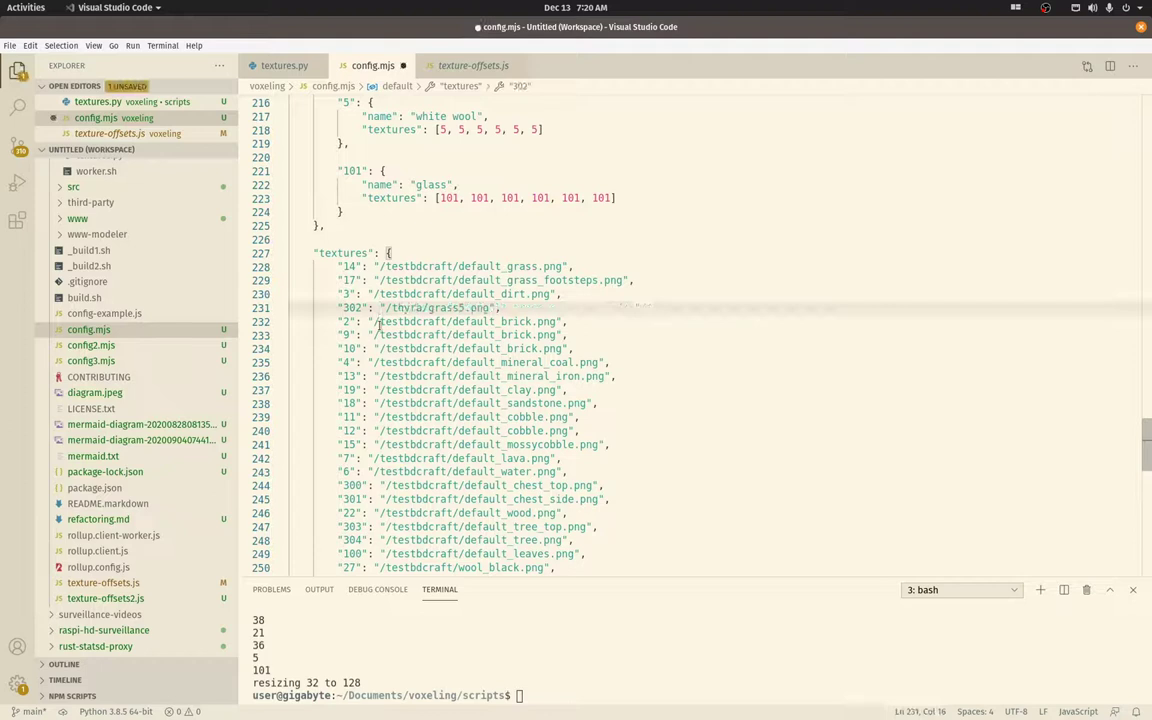
Save config.mjs with texture 302 set to /thyra/grass5.png and rerun python3 textures.py
key("ctrl+s")
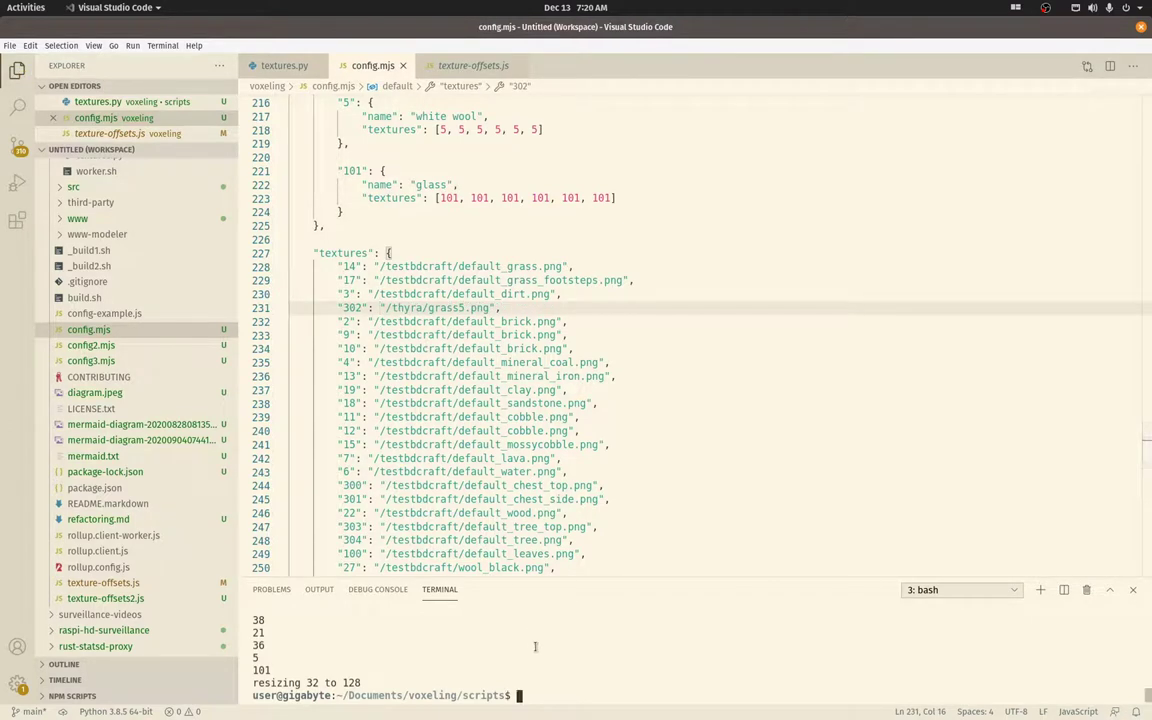
type("python3 textures.py")
type("./b")
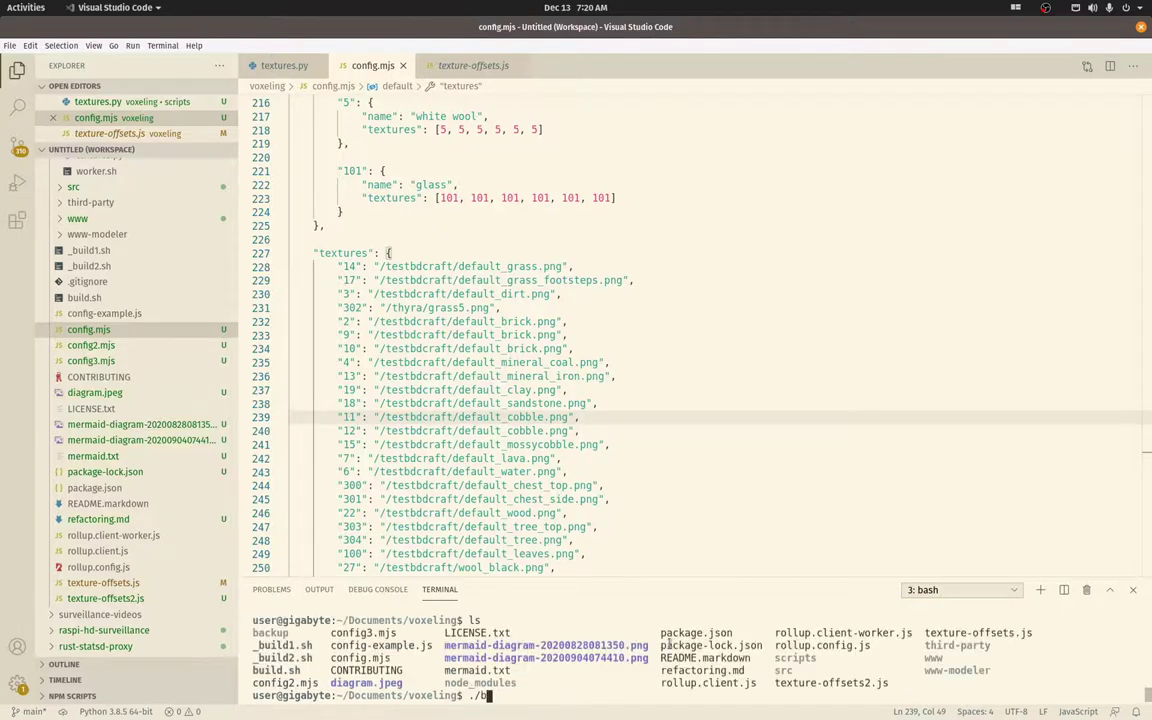
Run the voxeling build script from the project root in the terminal
key("Return")
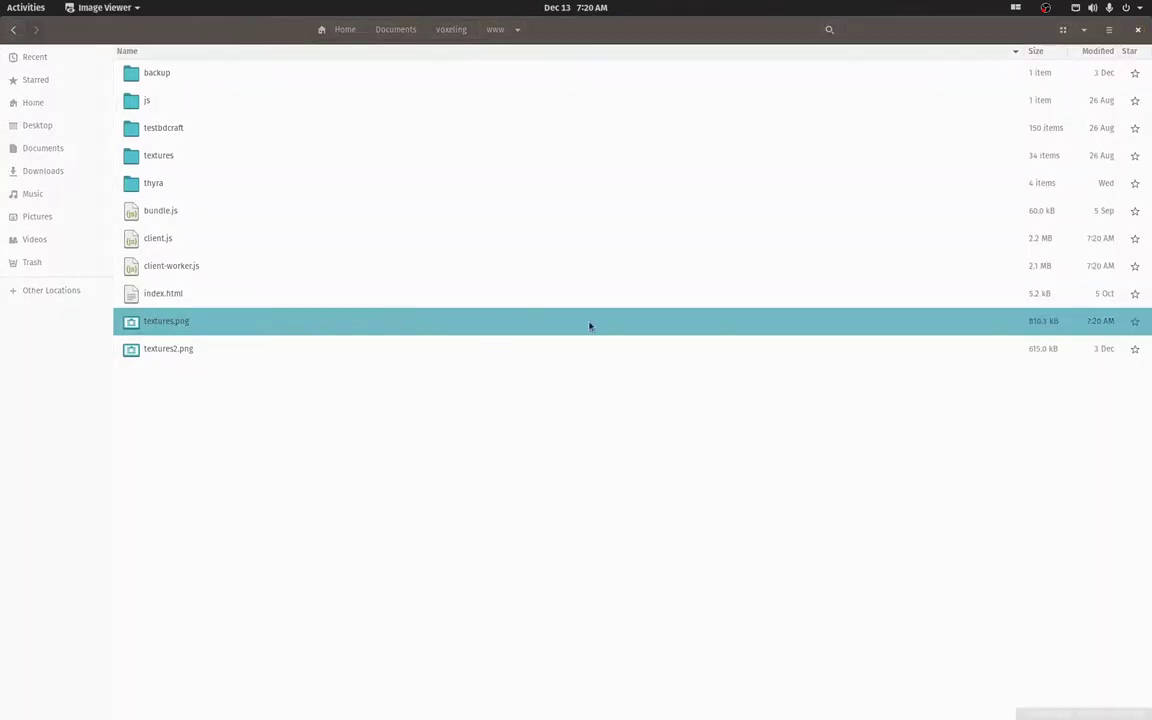
Preview the regenerated textures.png showing the new brick and grass tiles
double_click(166, 320)
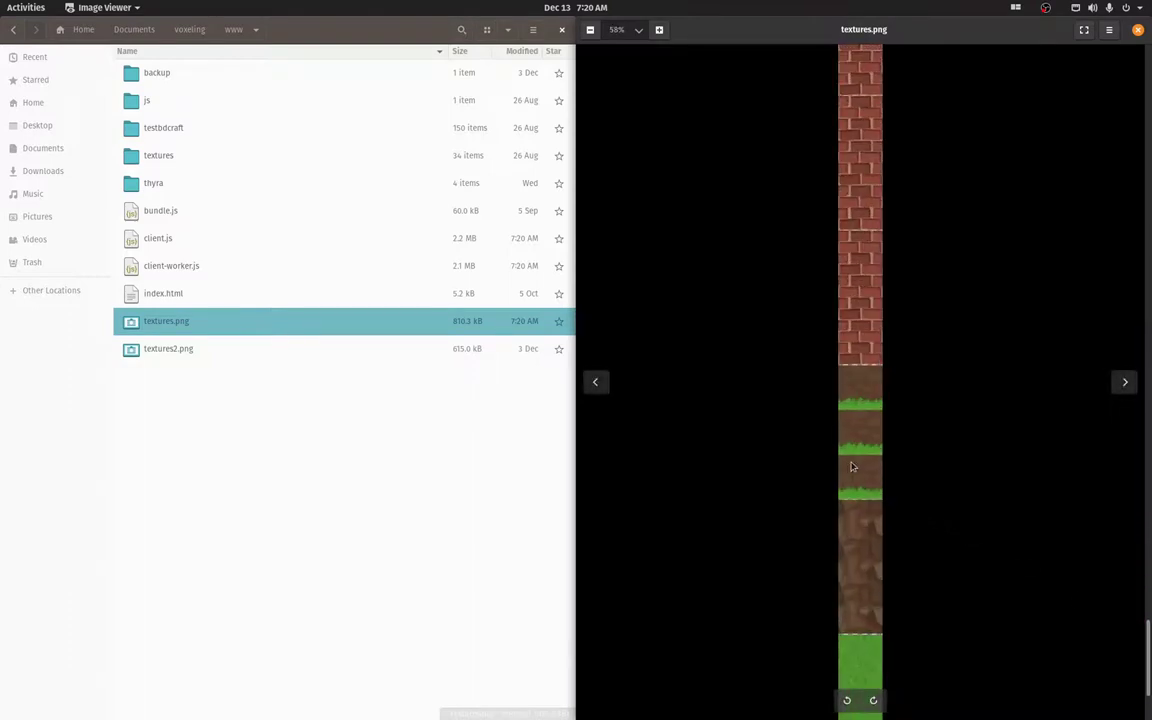
left_click(660, 30)
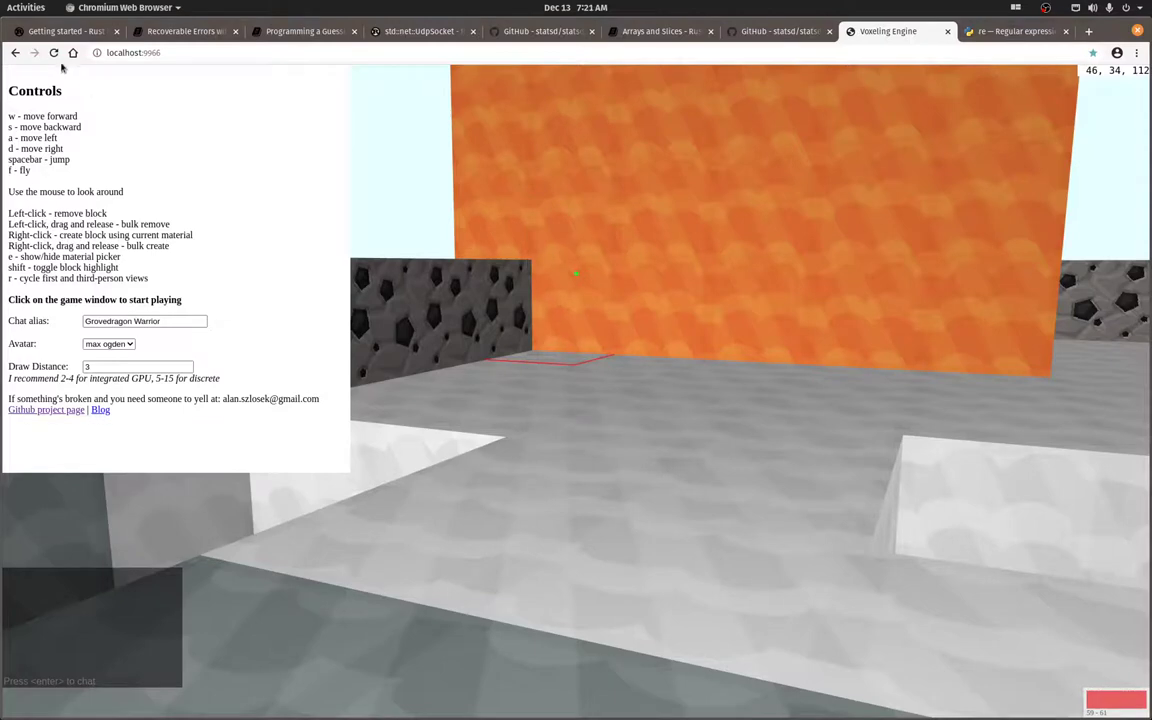
Reload the Voxeling Engine page and enter the game to see the new grass blocks
left_click(54, 52)
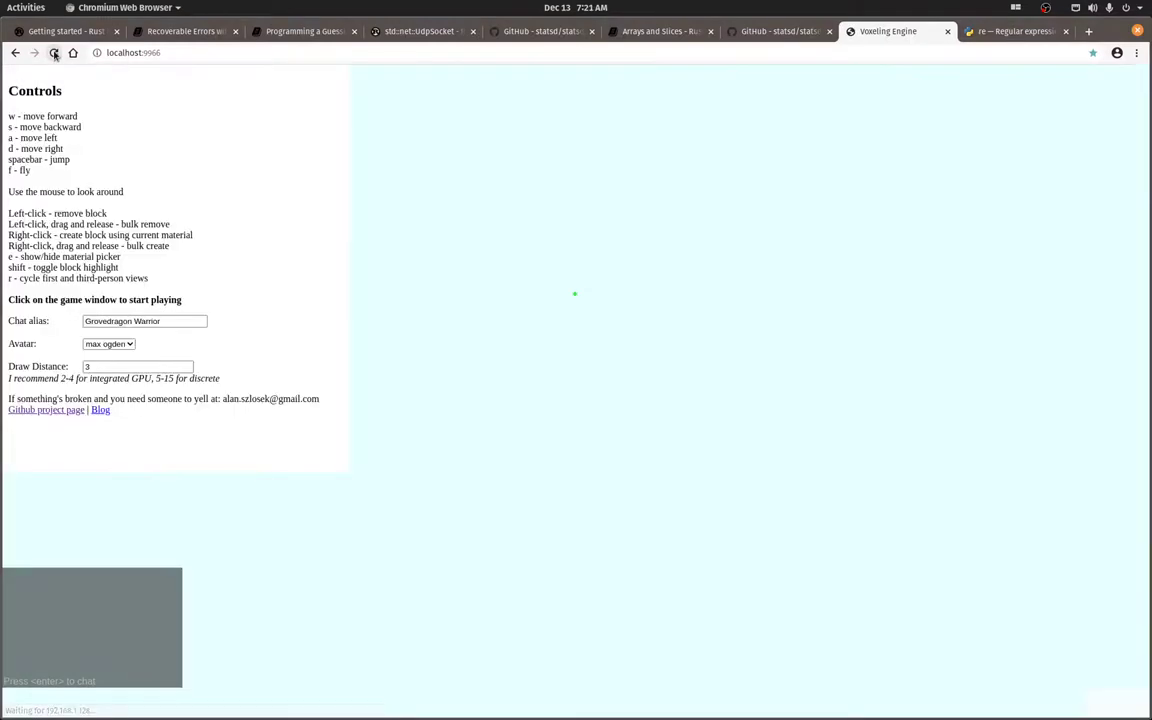
left_click(576, 296)
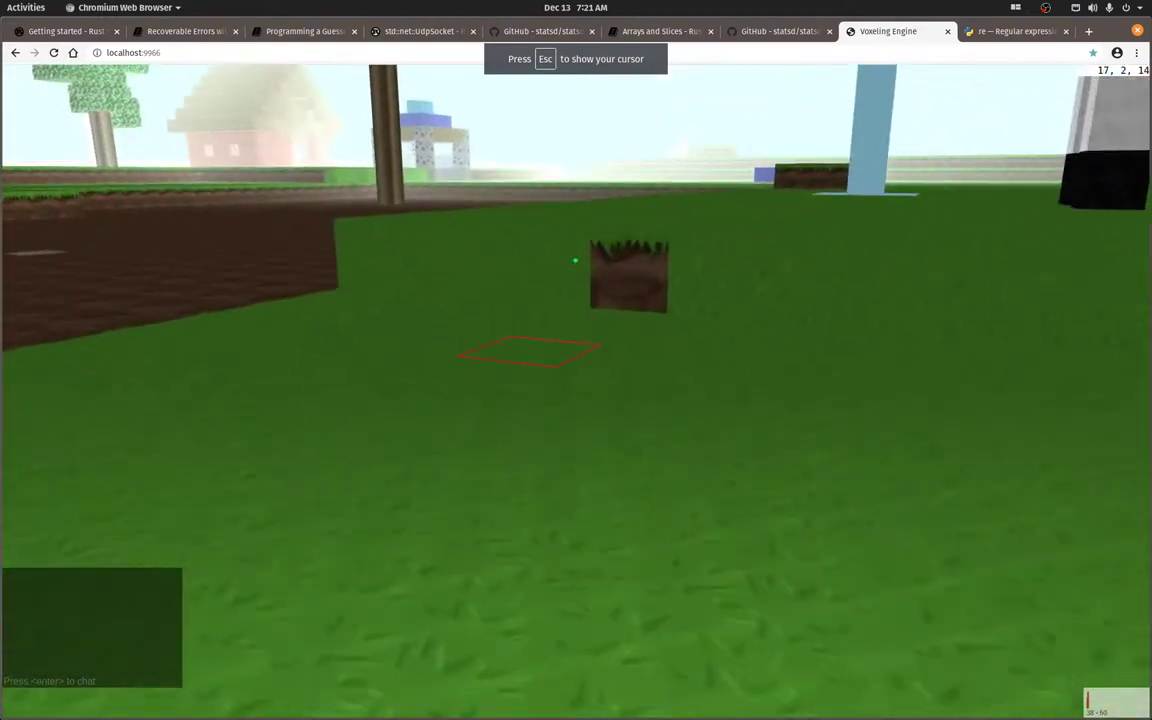
key("Escape")
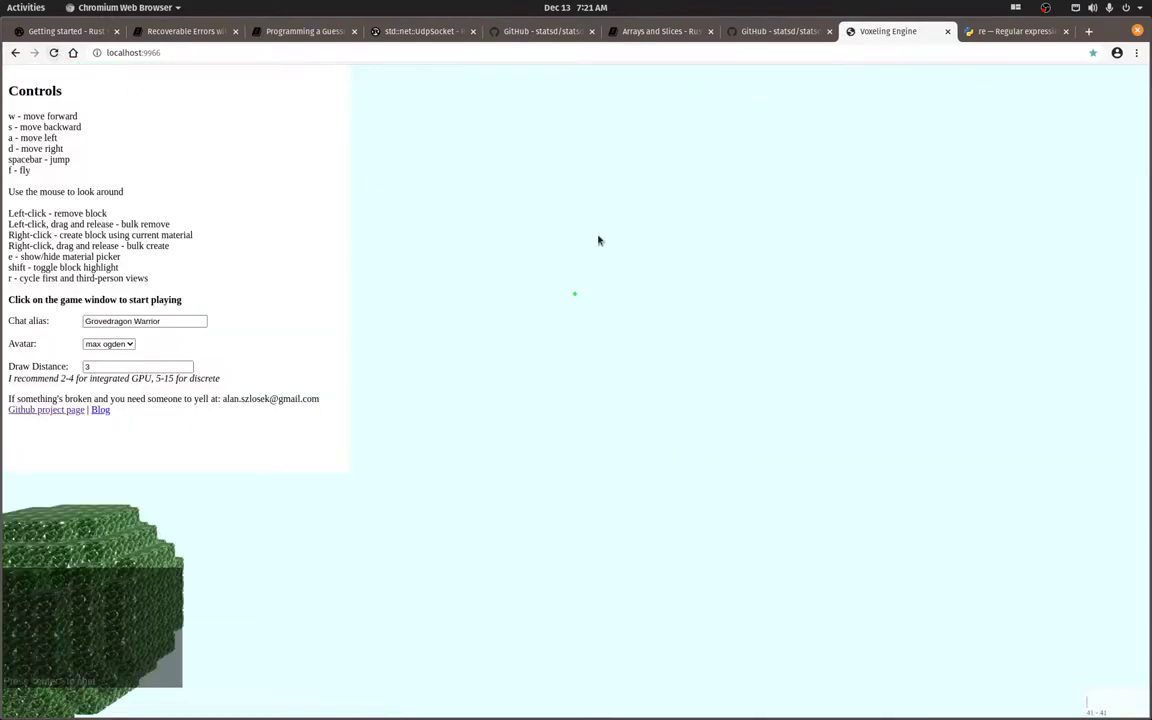
left_click(600, 240)
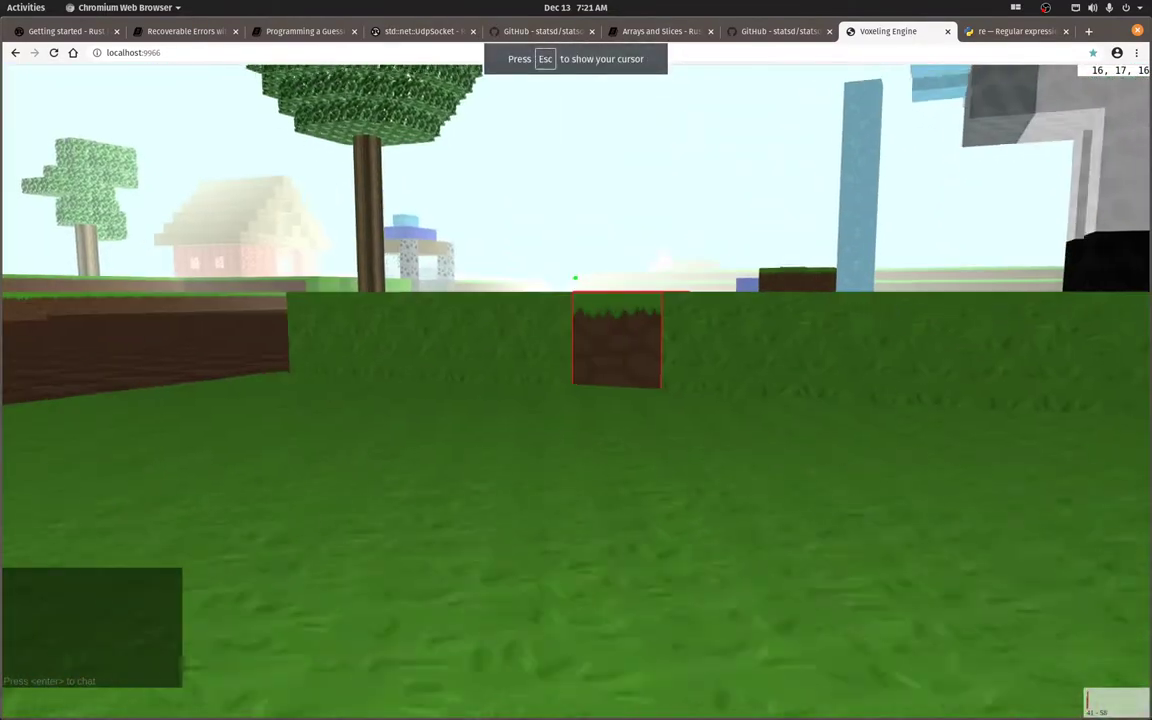